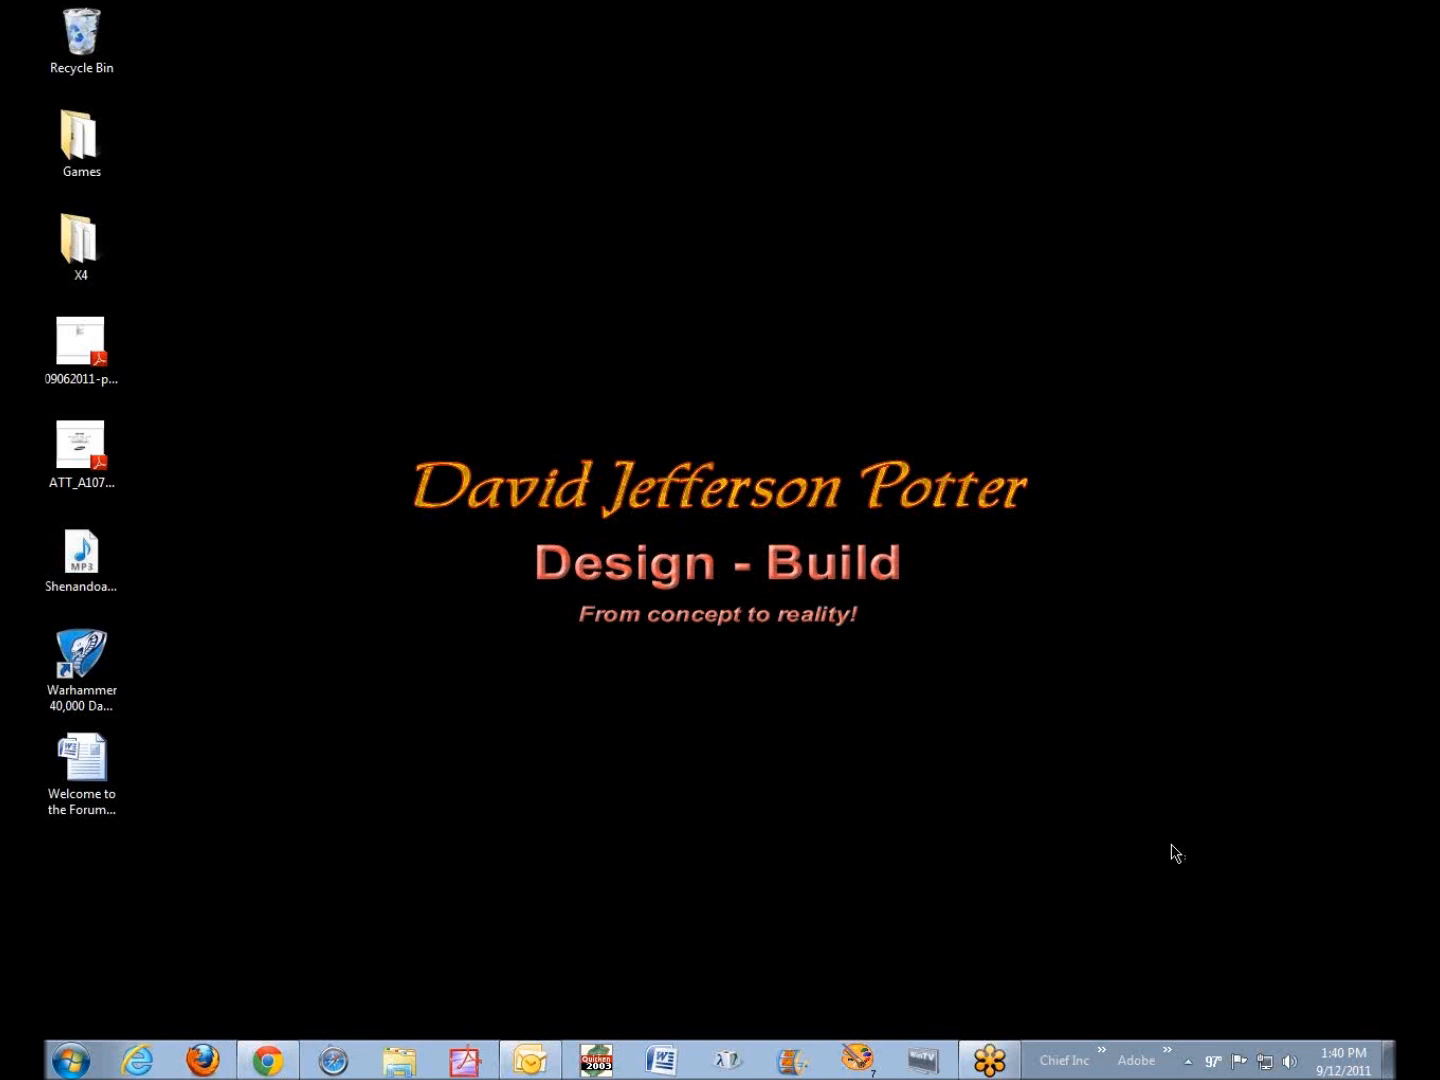
mouse_move(1144, 940)
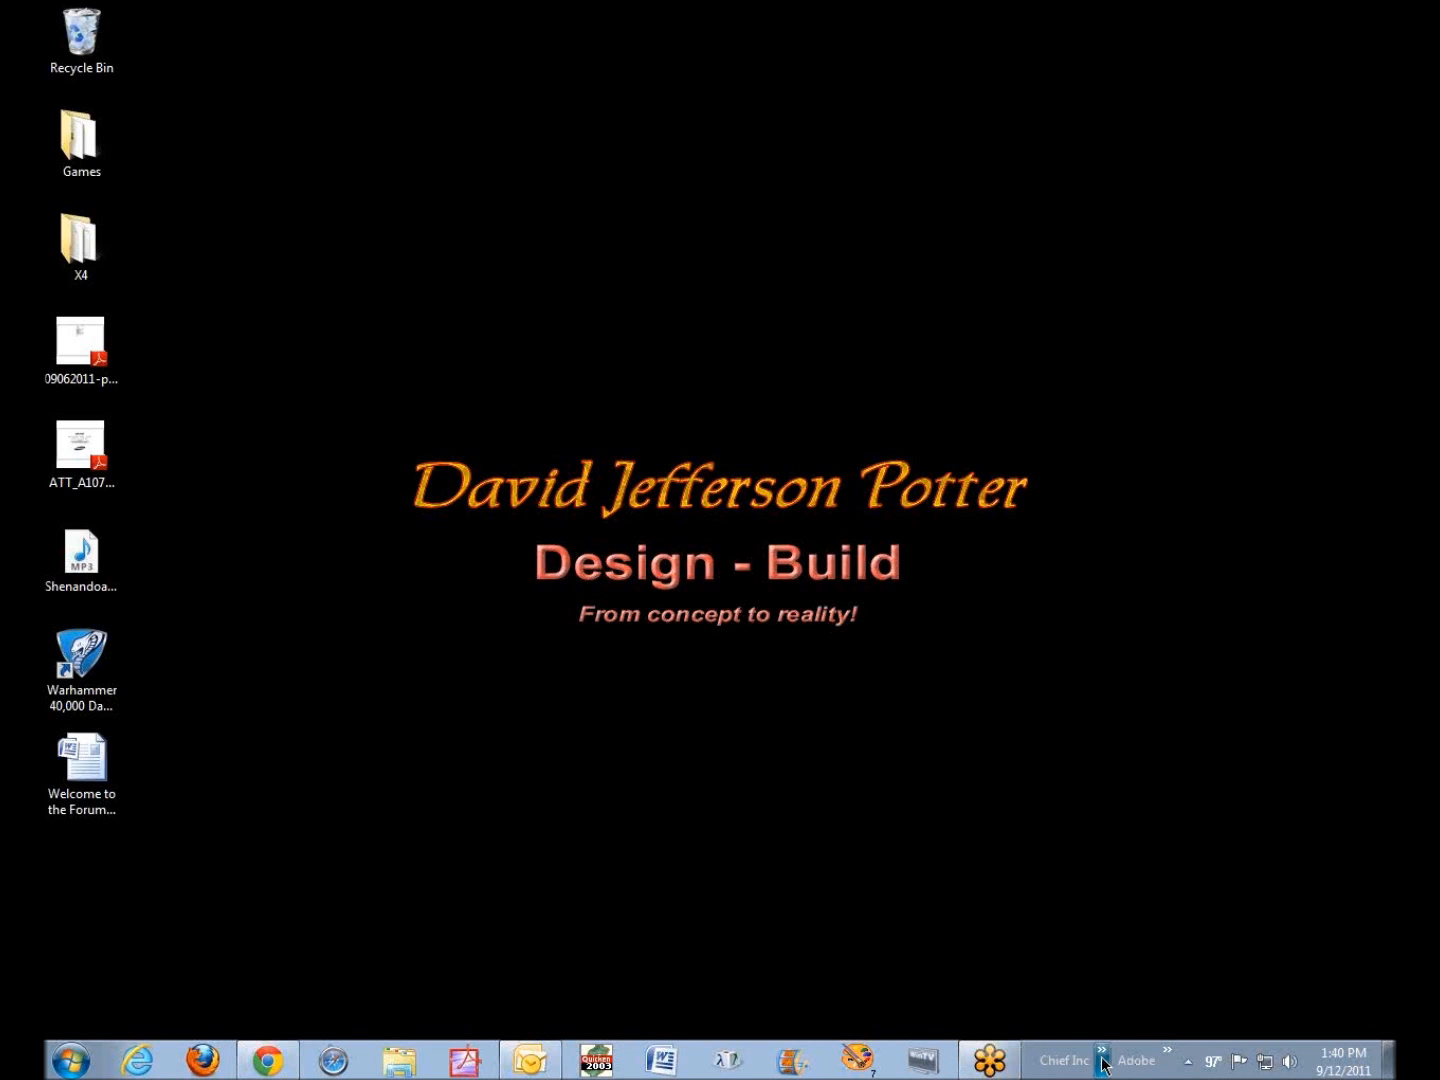
Launch Home Designer Pro 9.0 from the Chief Inc taskbar toolbar list
left_click(1104, 1060)
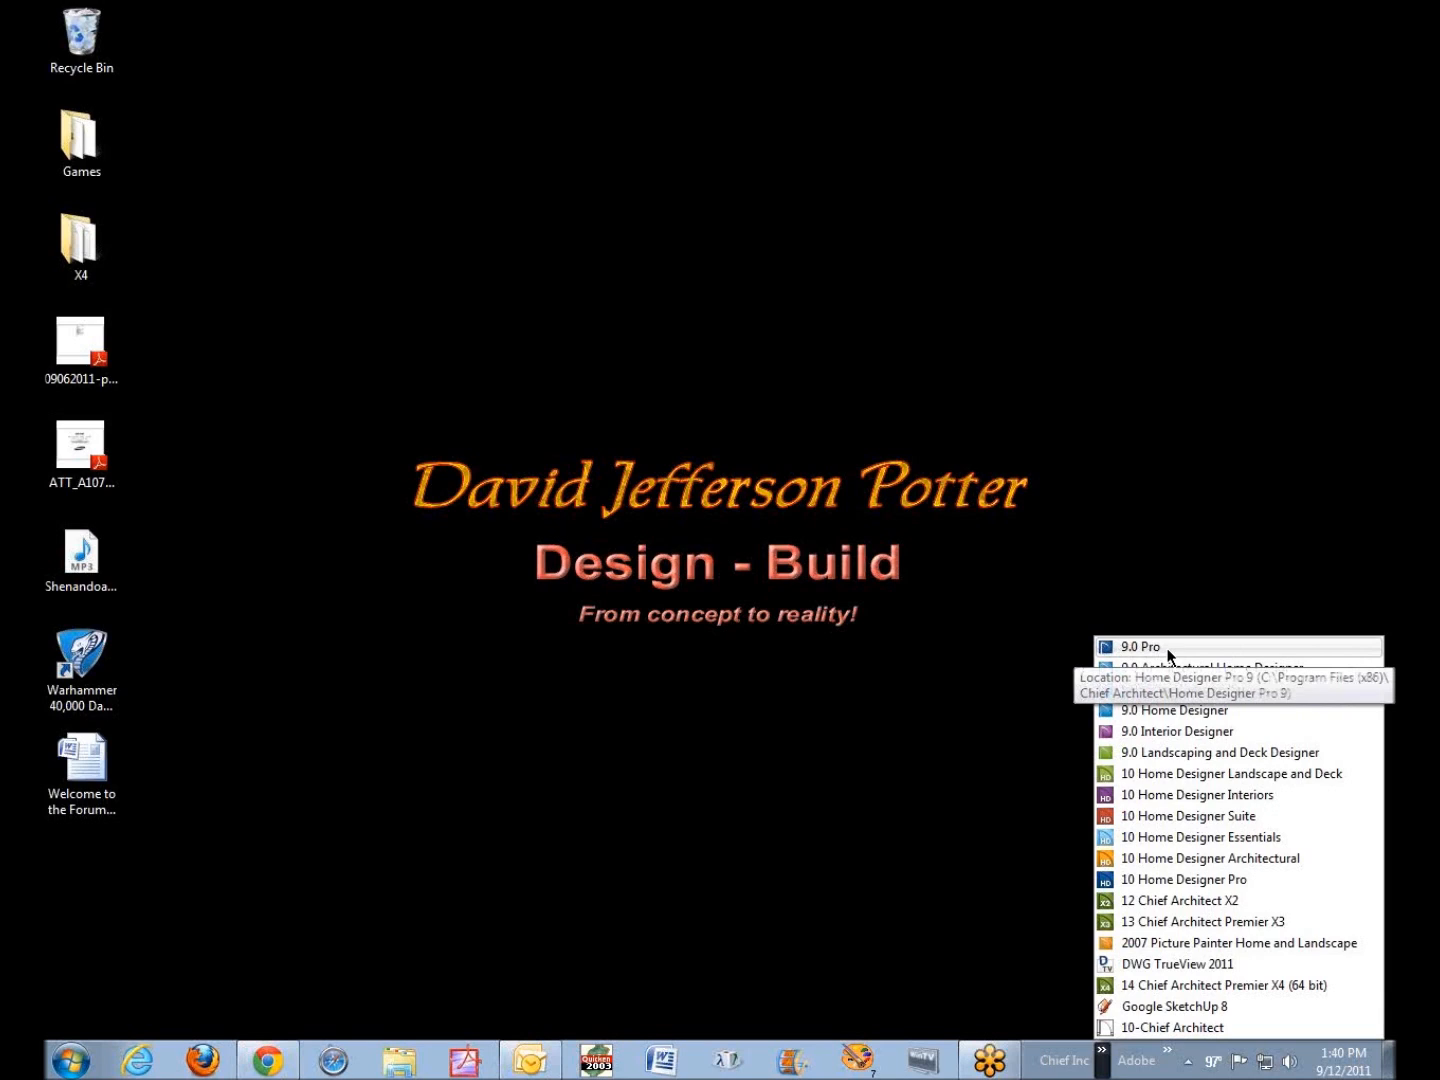
left_click(1164, 646)
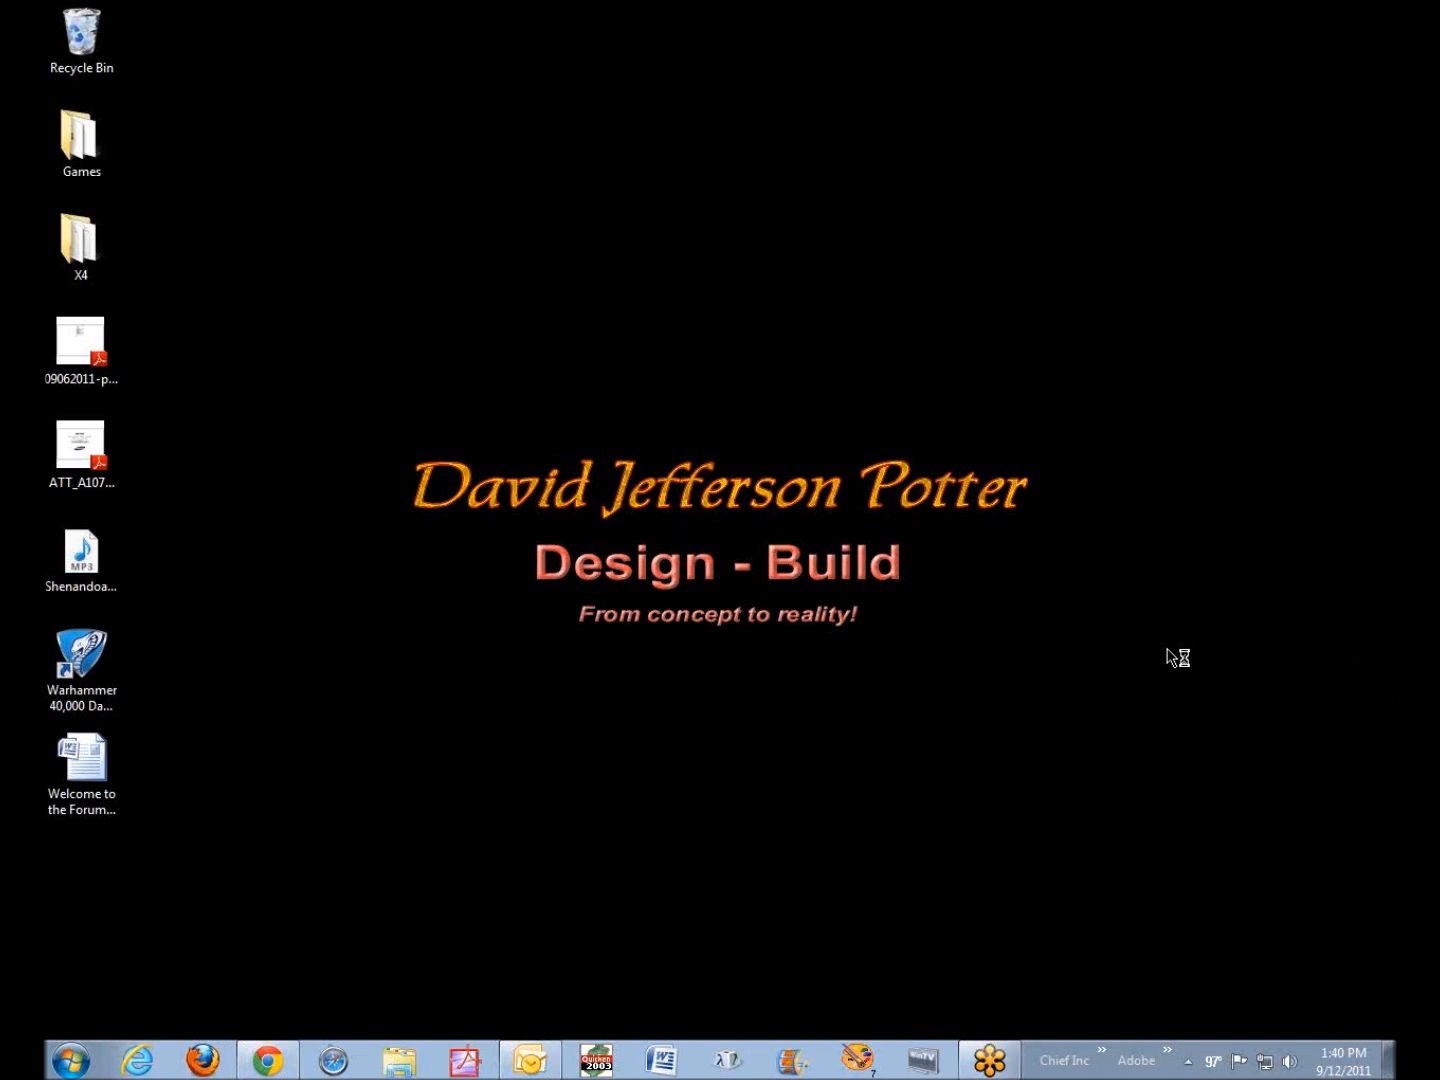
mouse_move(720, 510)
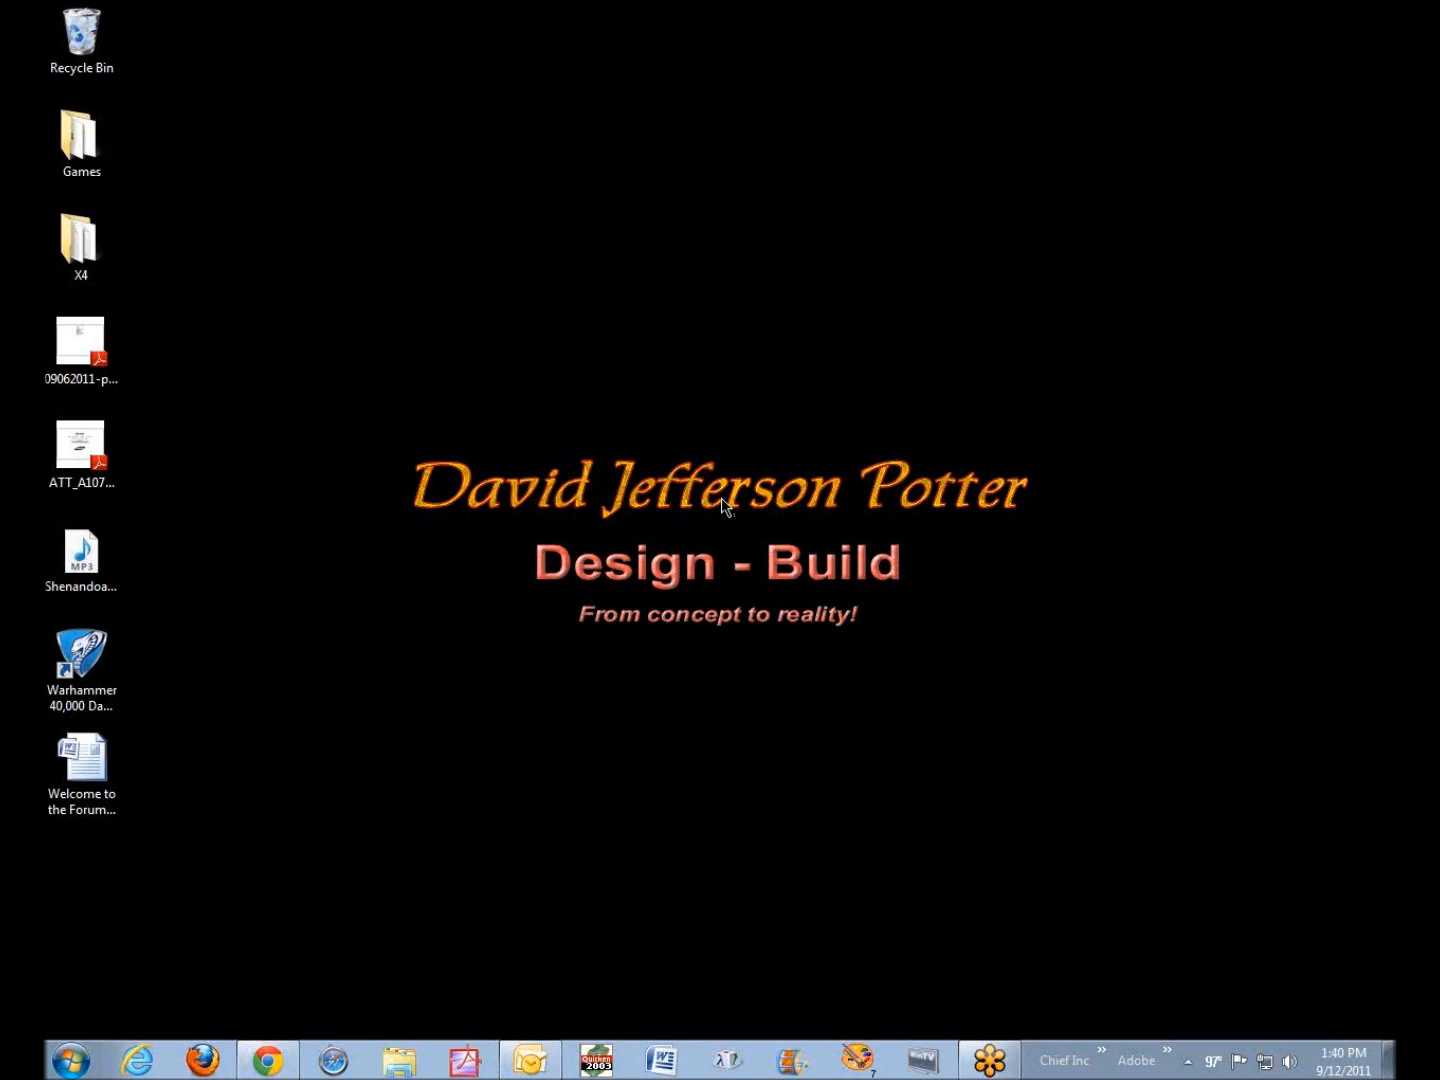
mouse_move(724, 516)
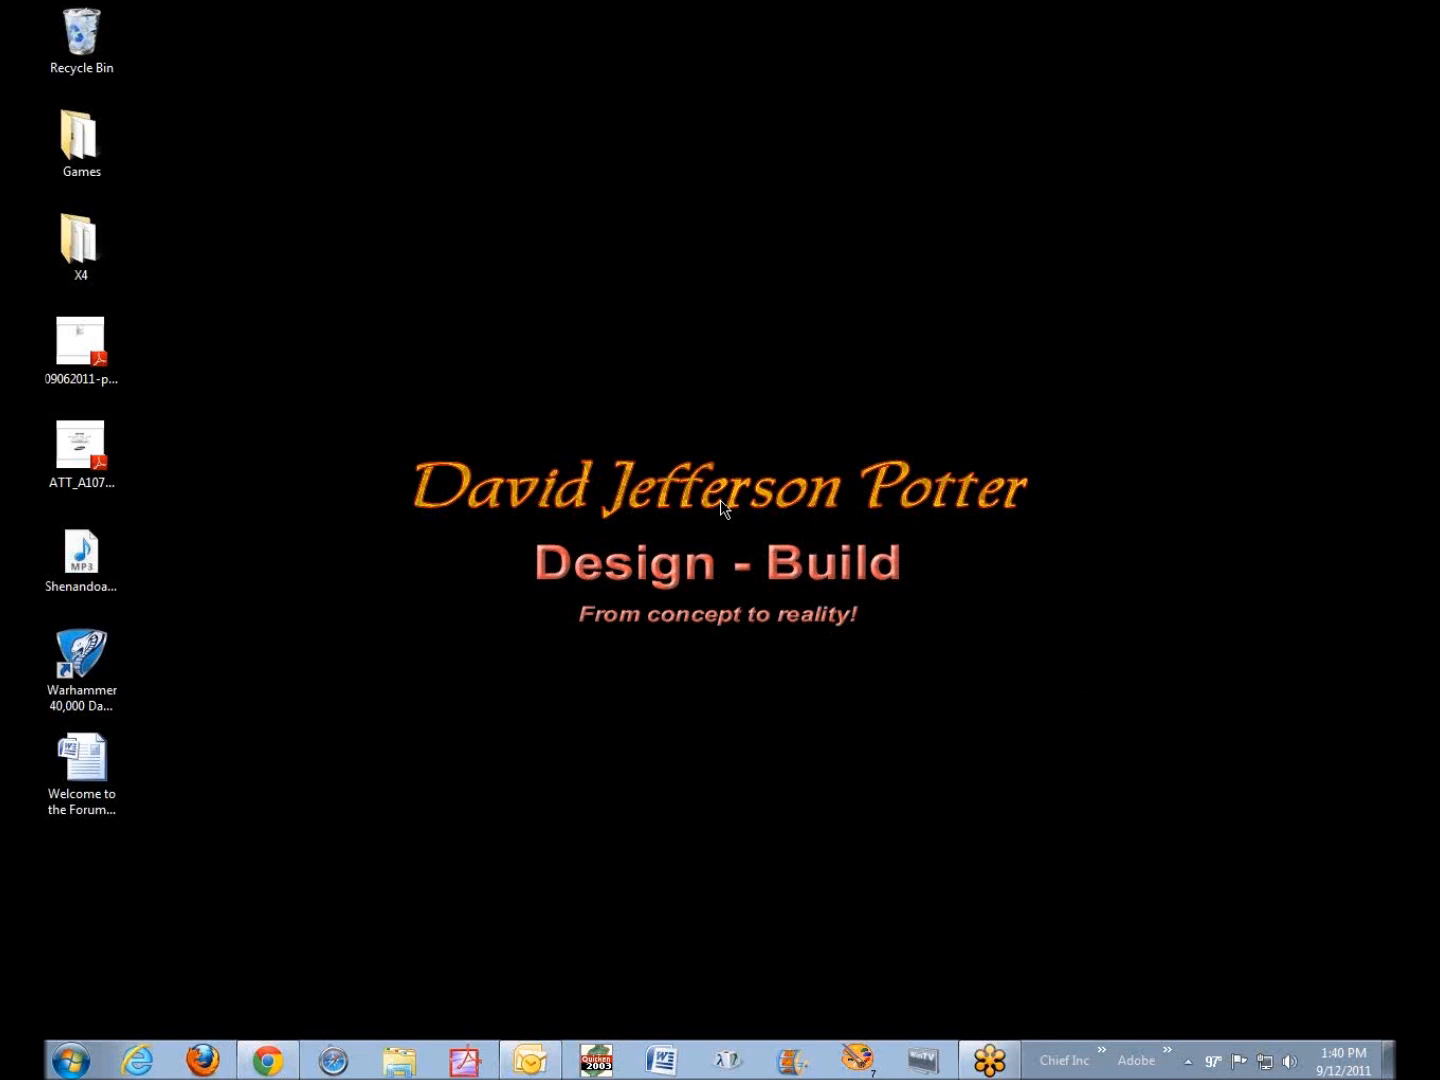
mouse_move(720, 516)
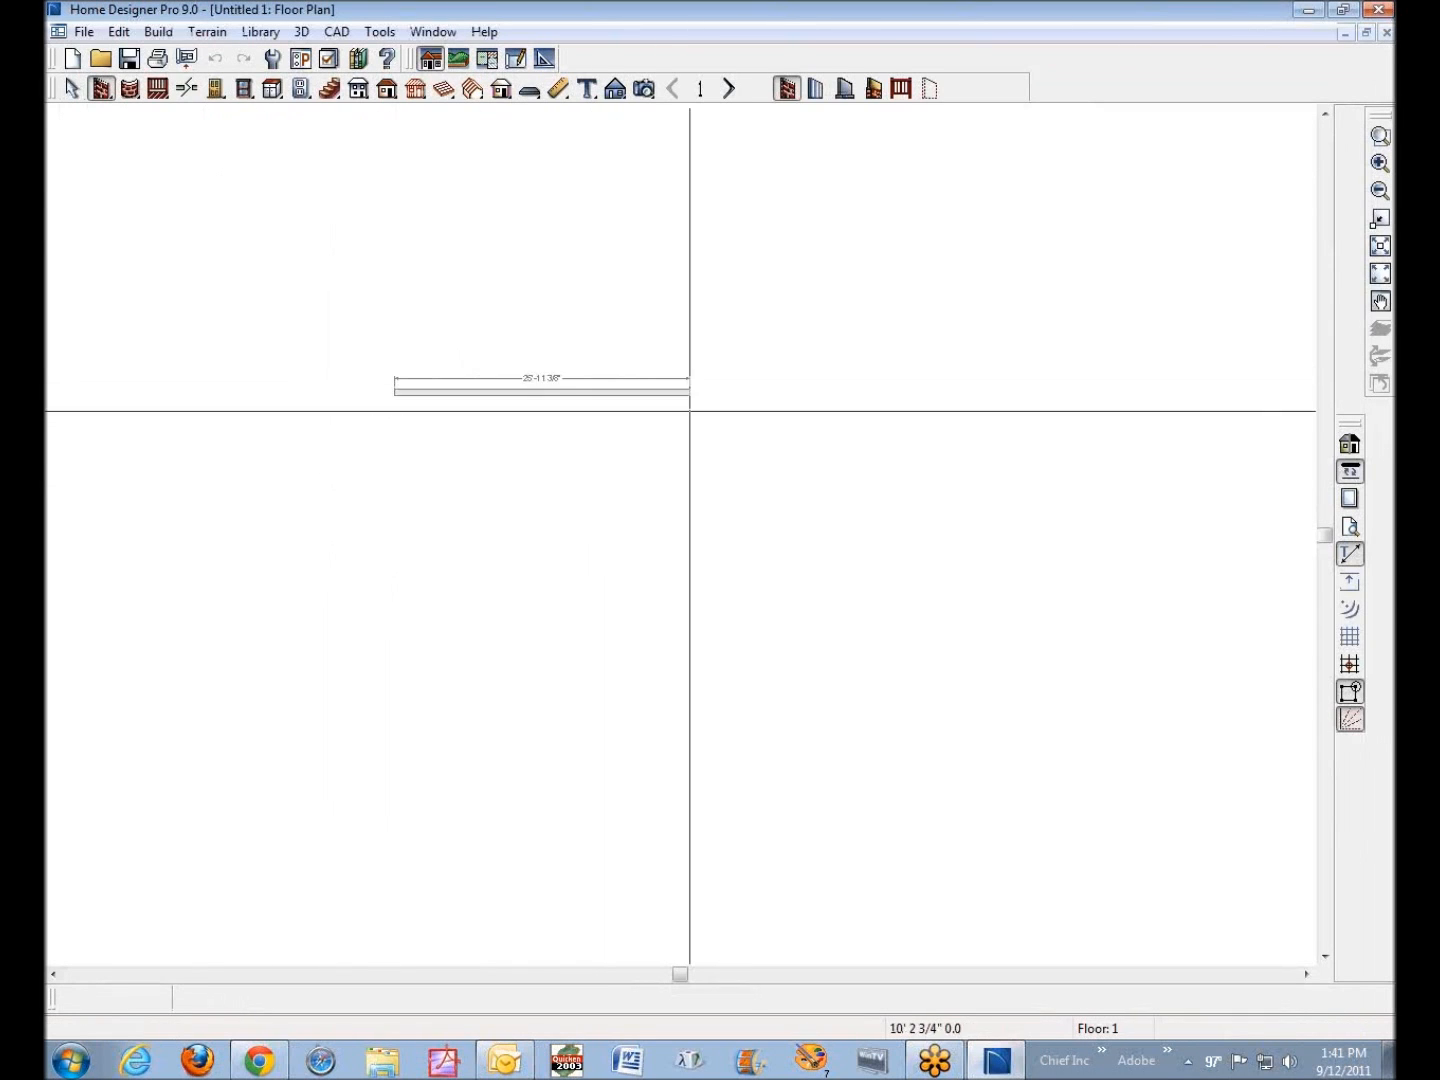
Draw the rectangular exterior walls forming the Living Area room
left_click_drag(730, 392, 730, 700)
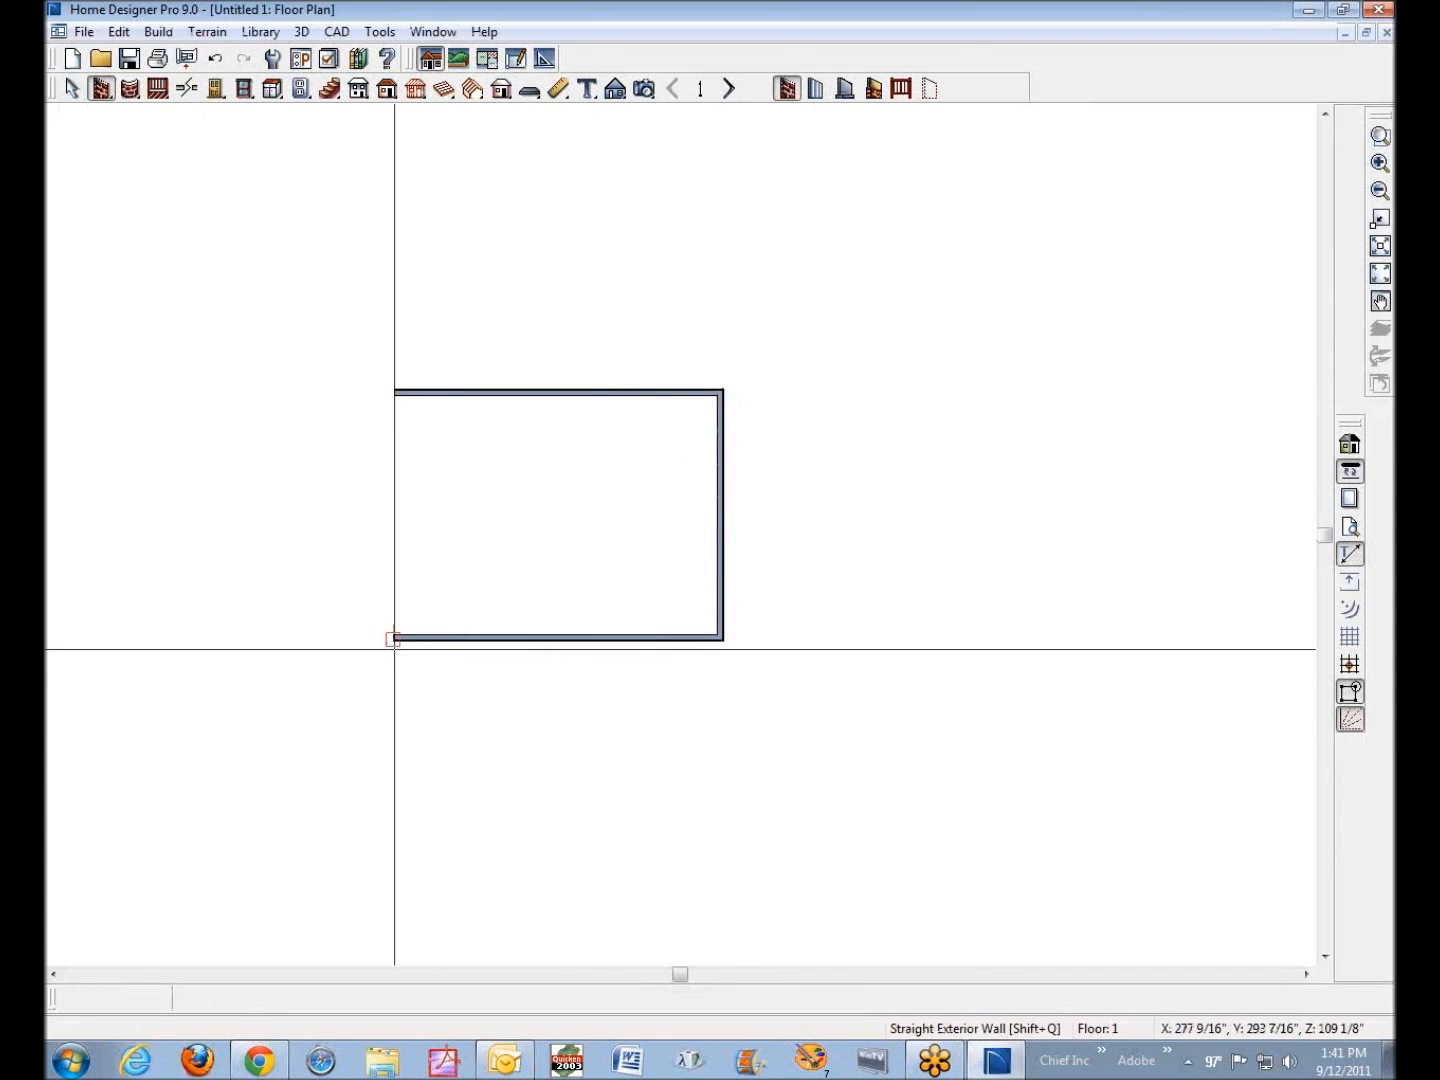
left_click(392, 640)
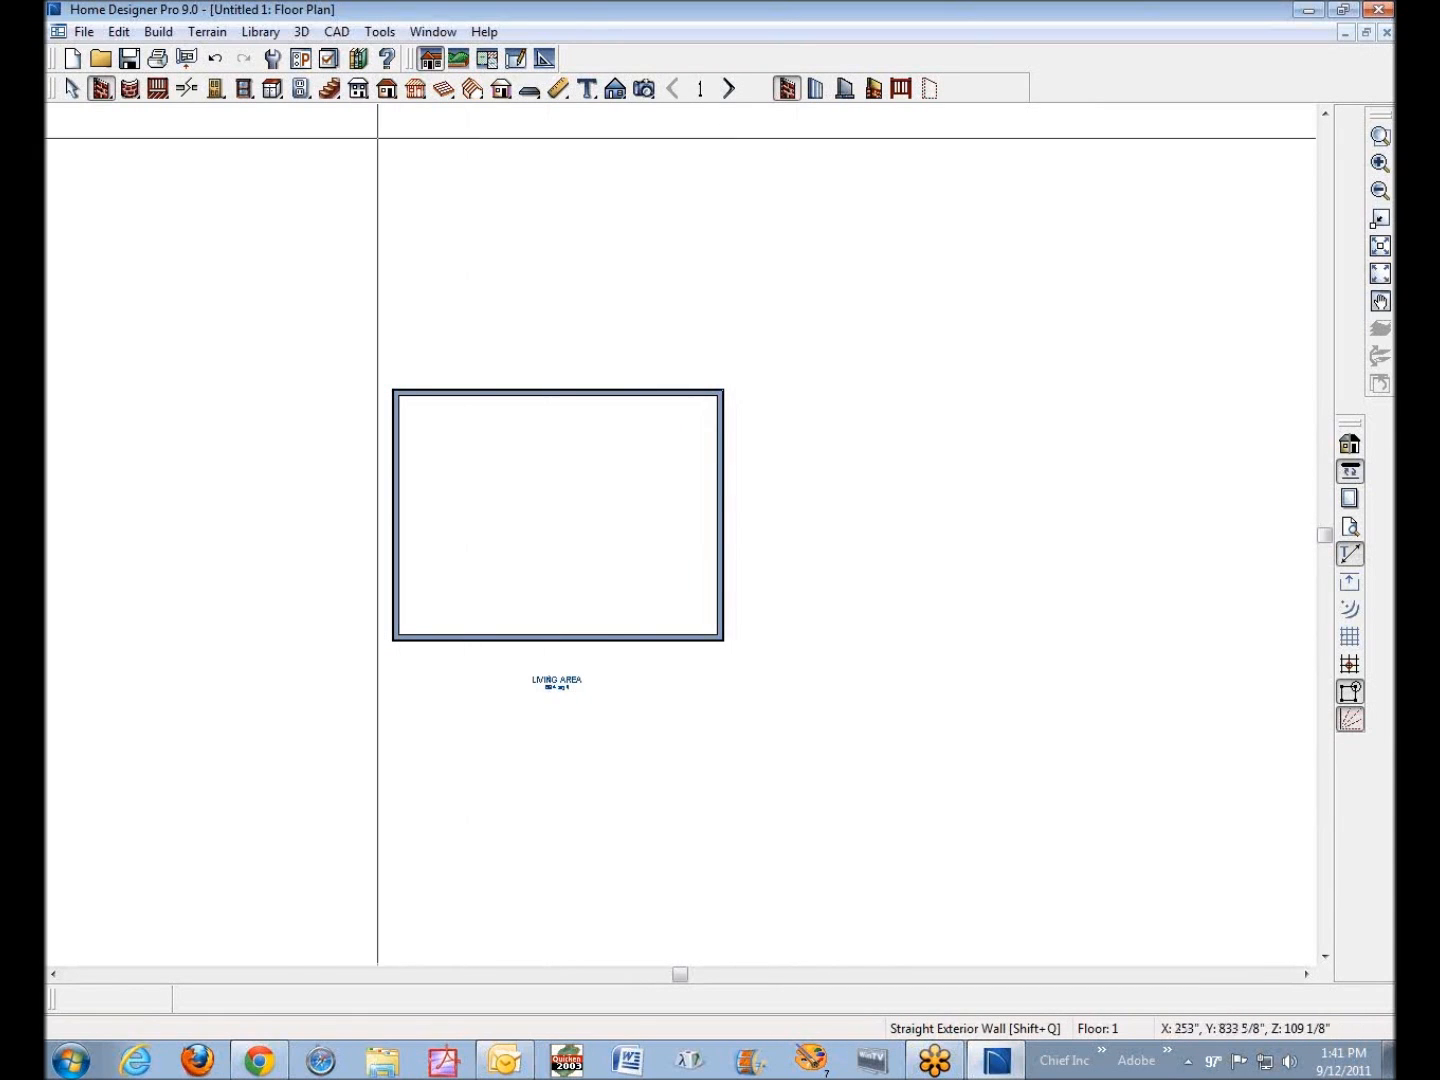
Build an automatic hip roof over the house with Build Roof Planes checked
left_click(386, 90)
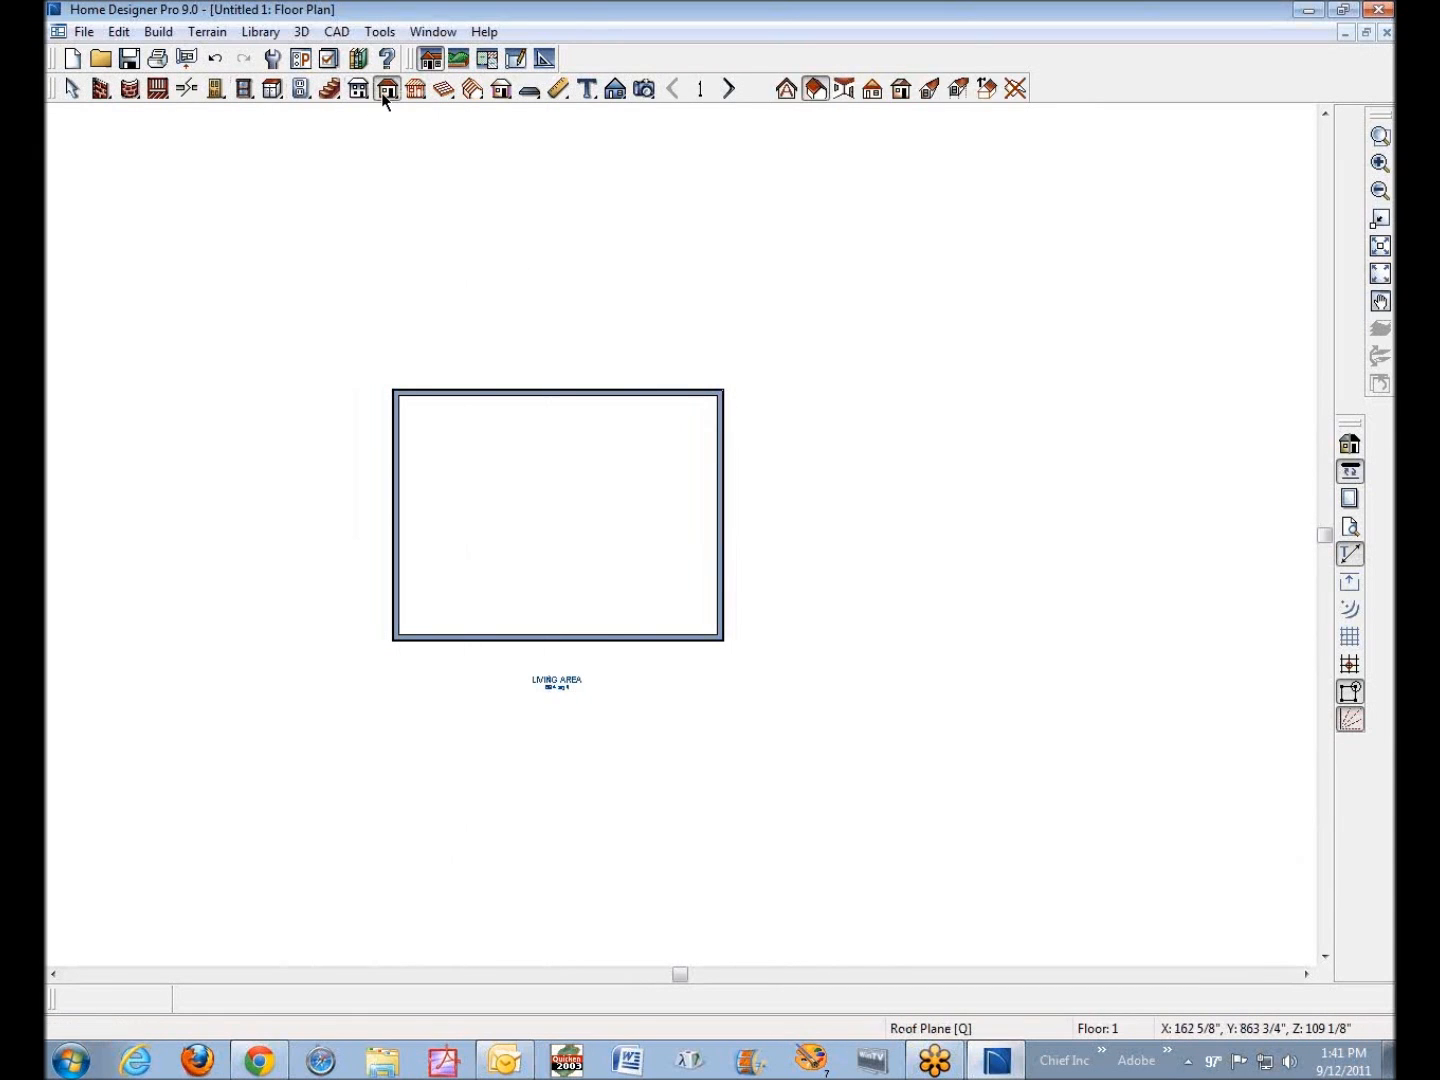
left_click(388, 90)
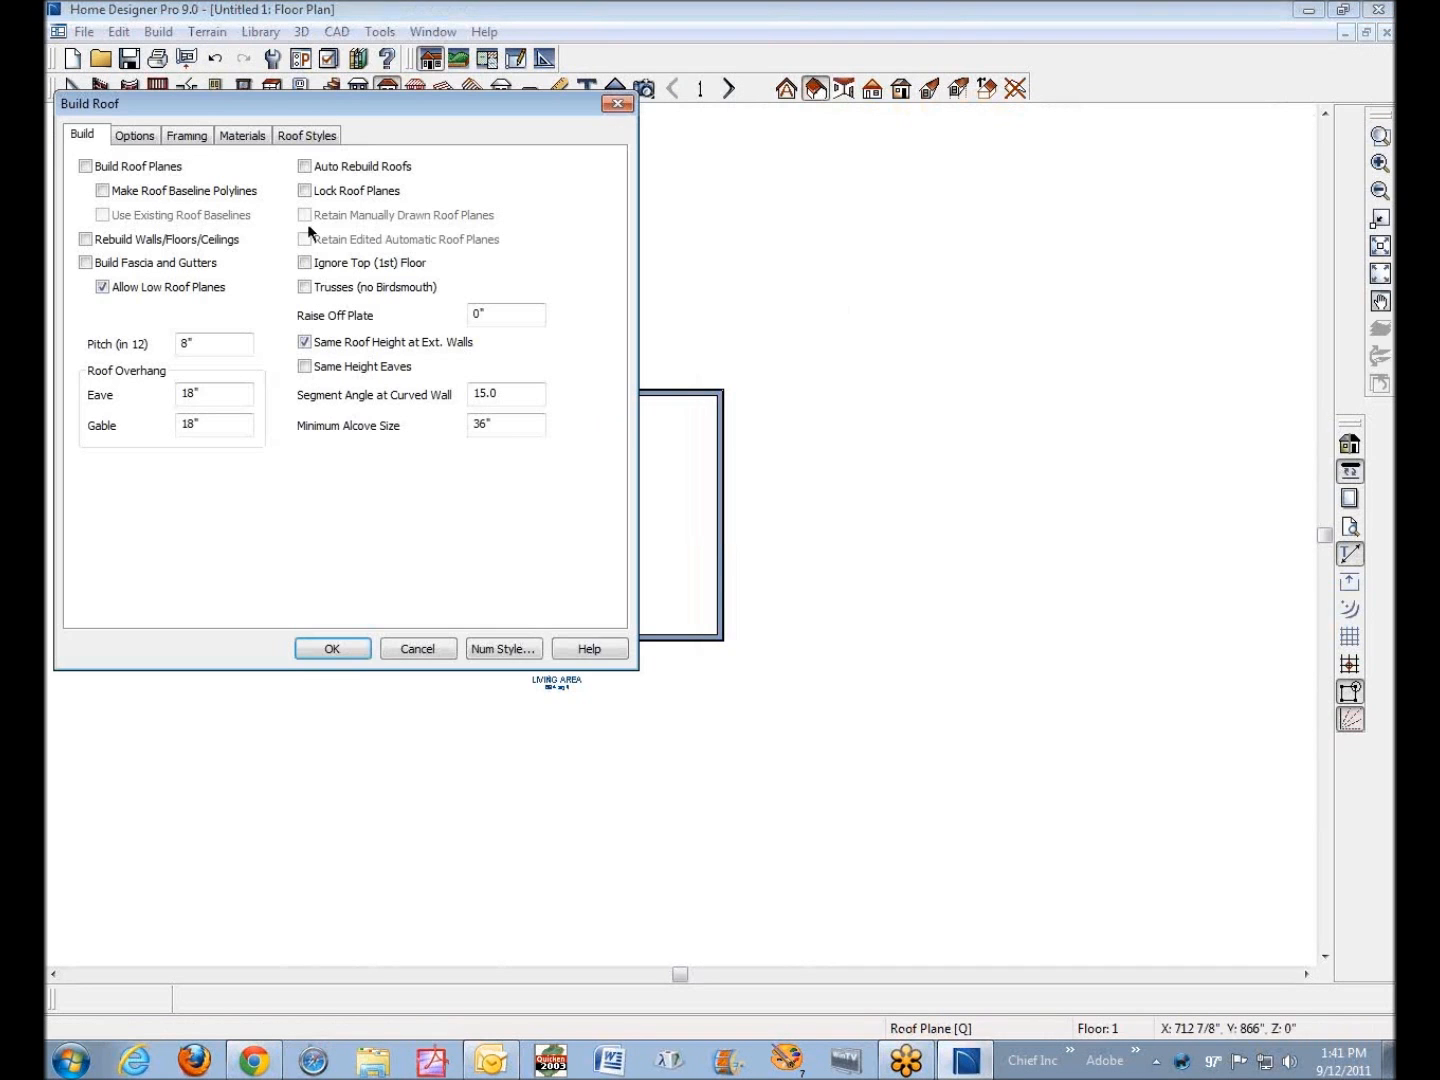
left_click(84, 166)
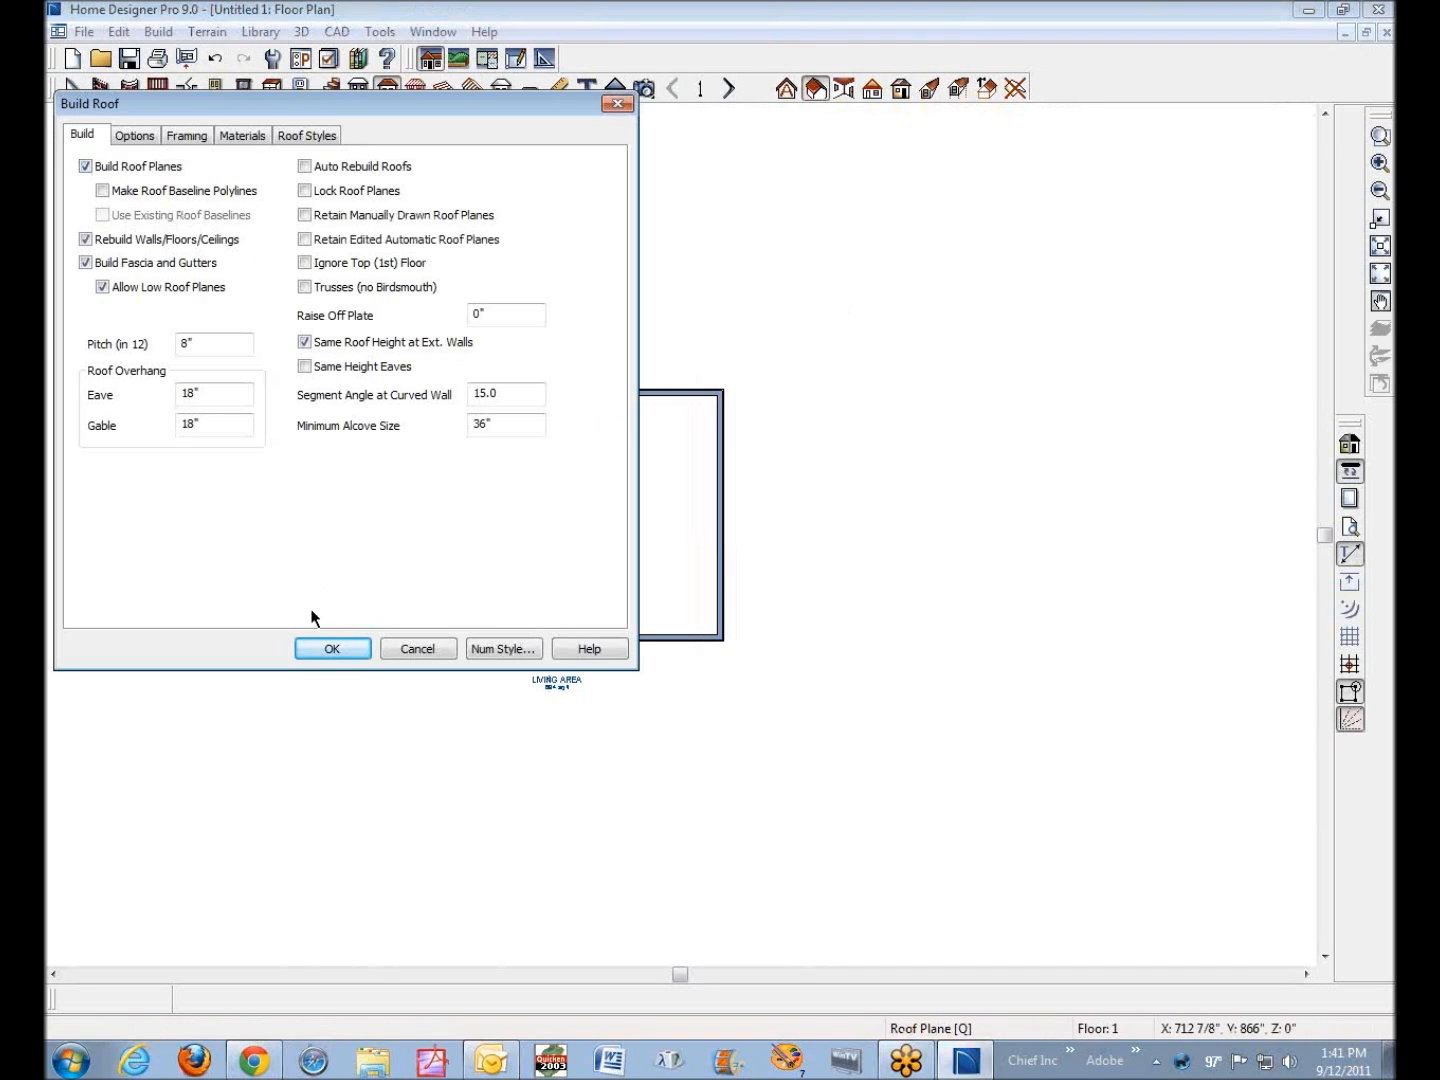
left_click(332, 648)
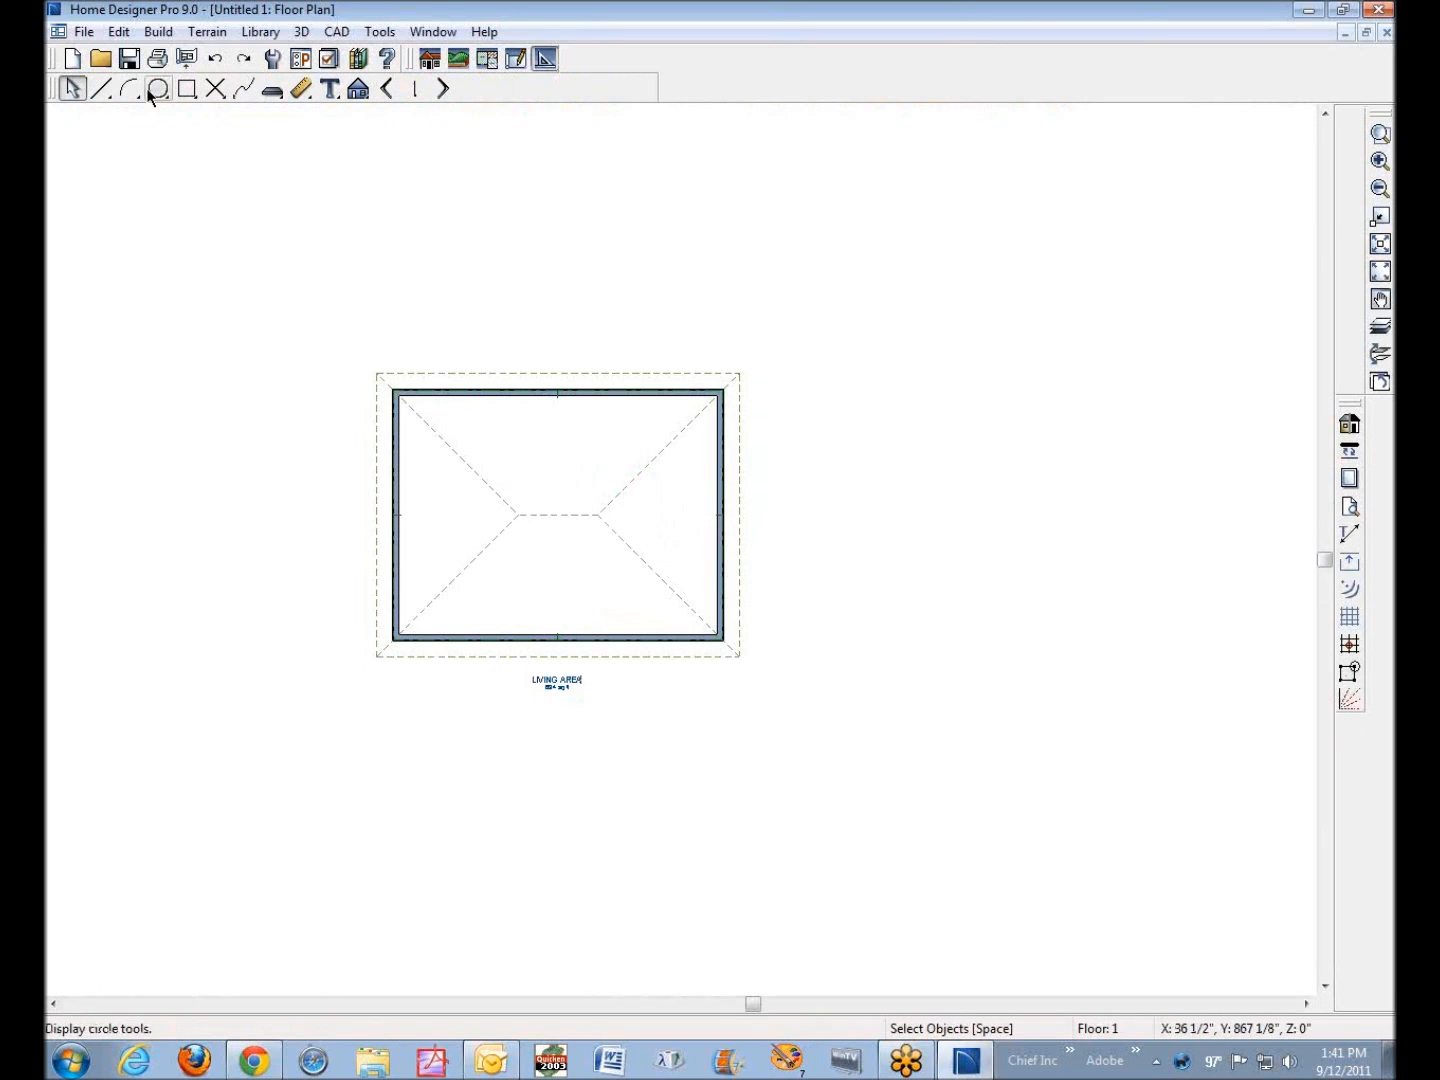
Start a CAD line to draw a horizontal reference line through the house centre
left_click(100, 88)
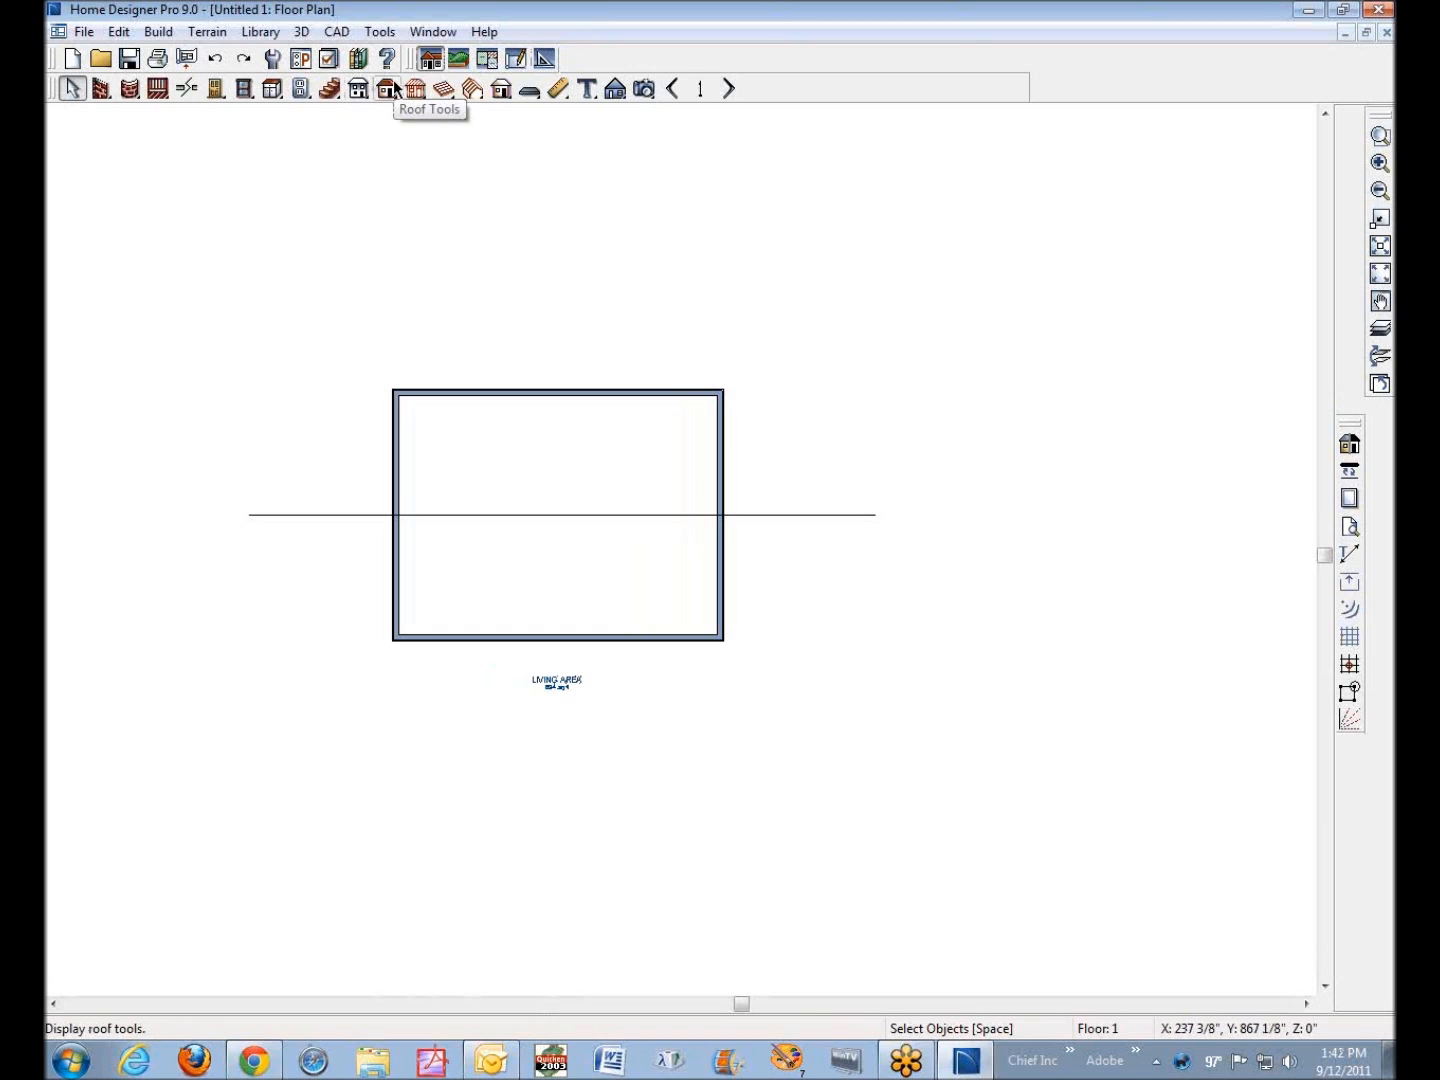
Review the Build Roof settings before drawing the two manual roof planes
left_click(388, 88)
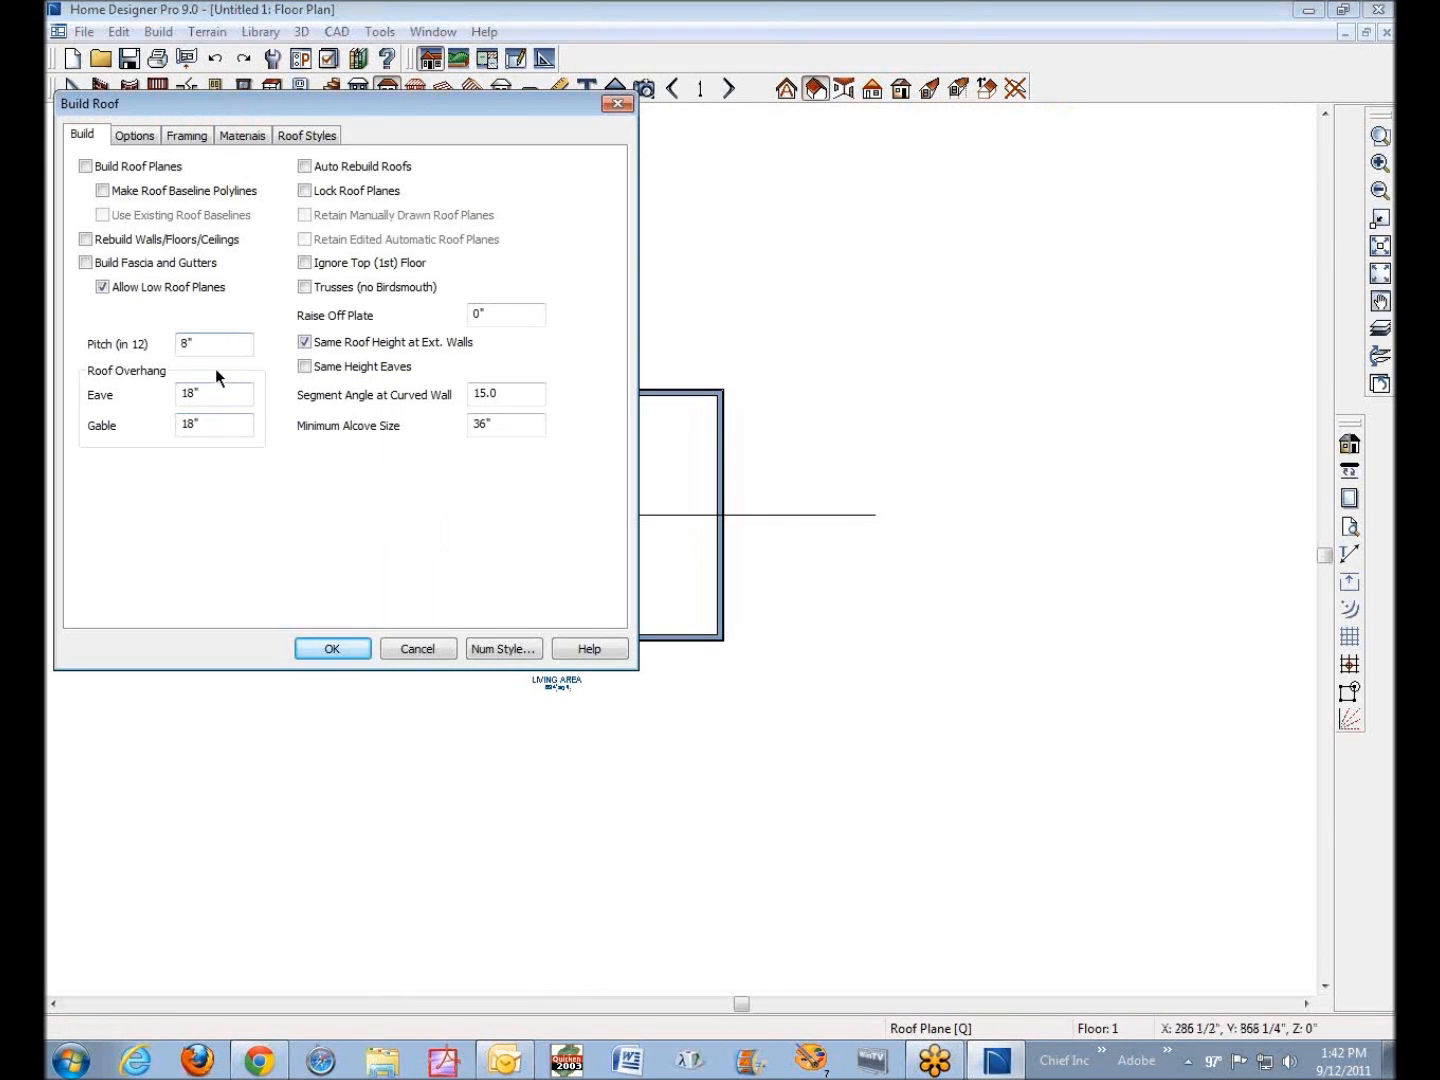
left_click(212, 344)
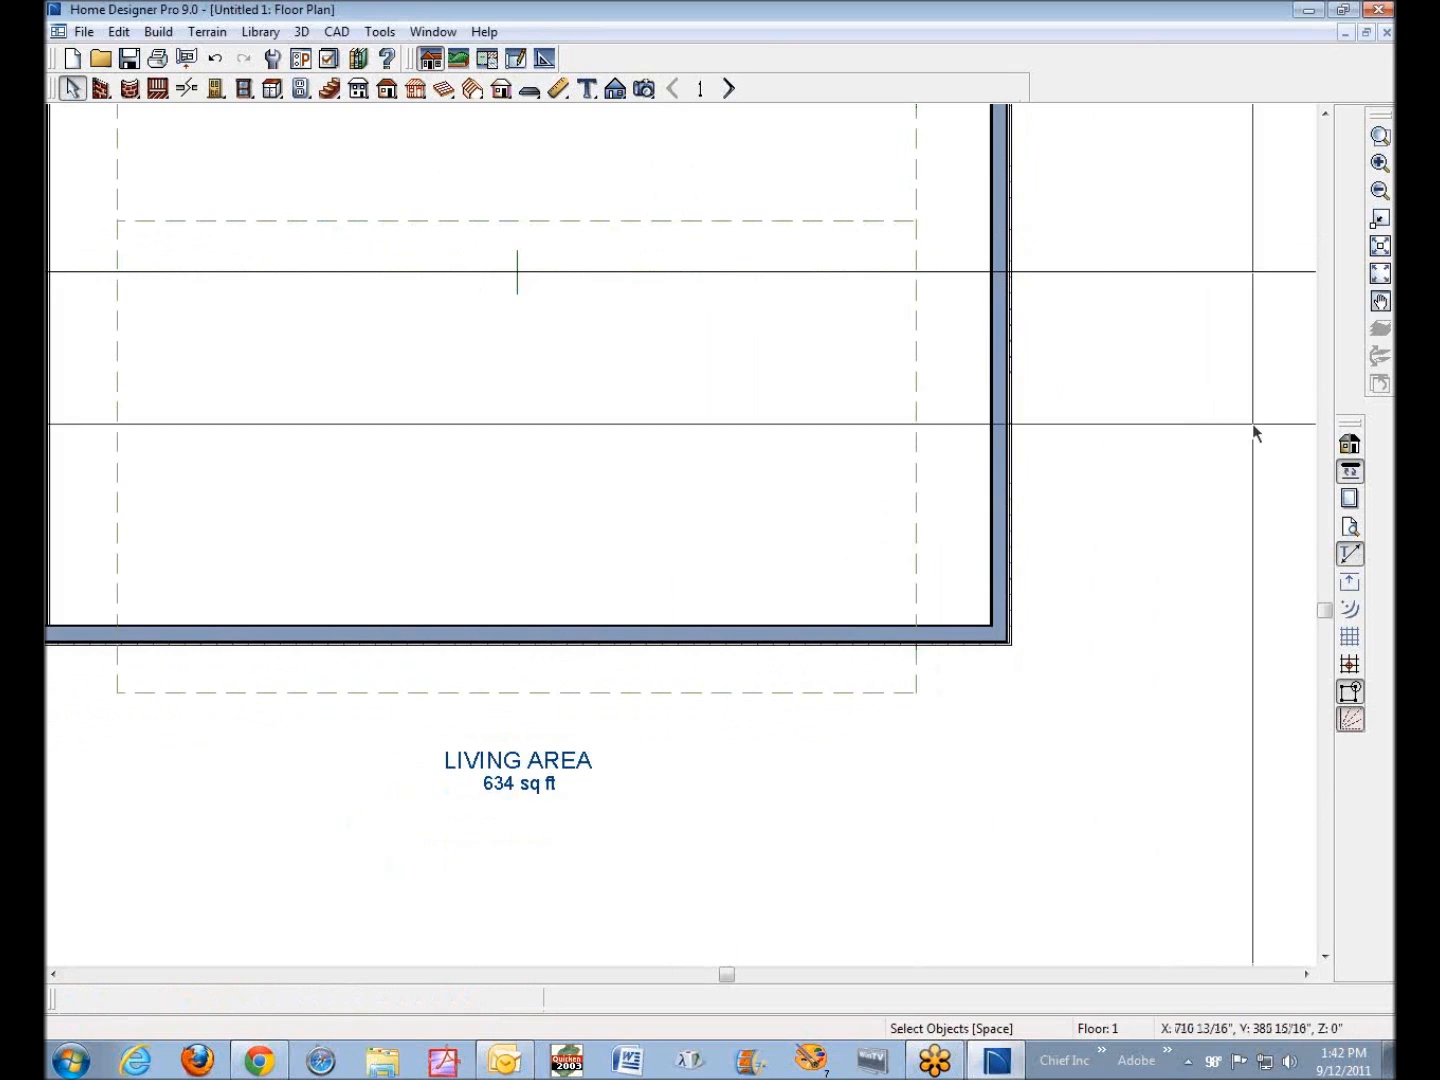
mouse_move(1378, 272)
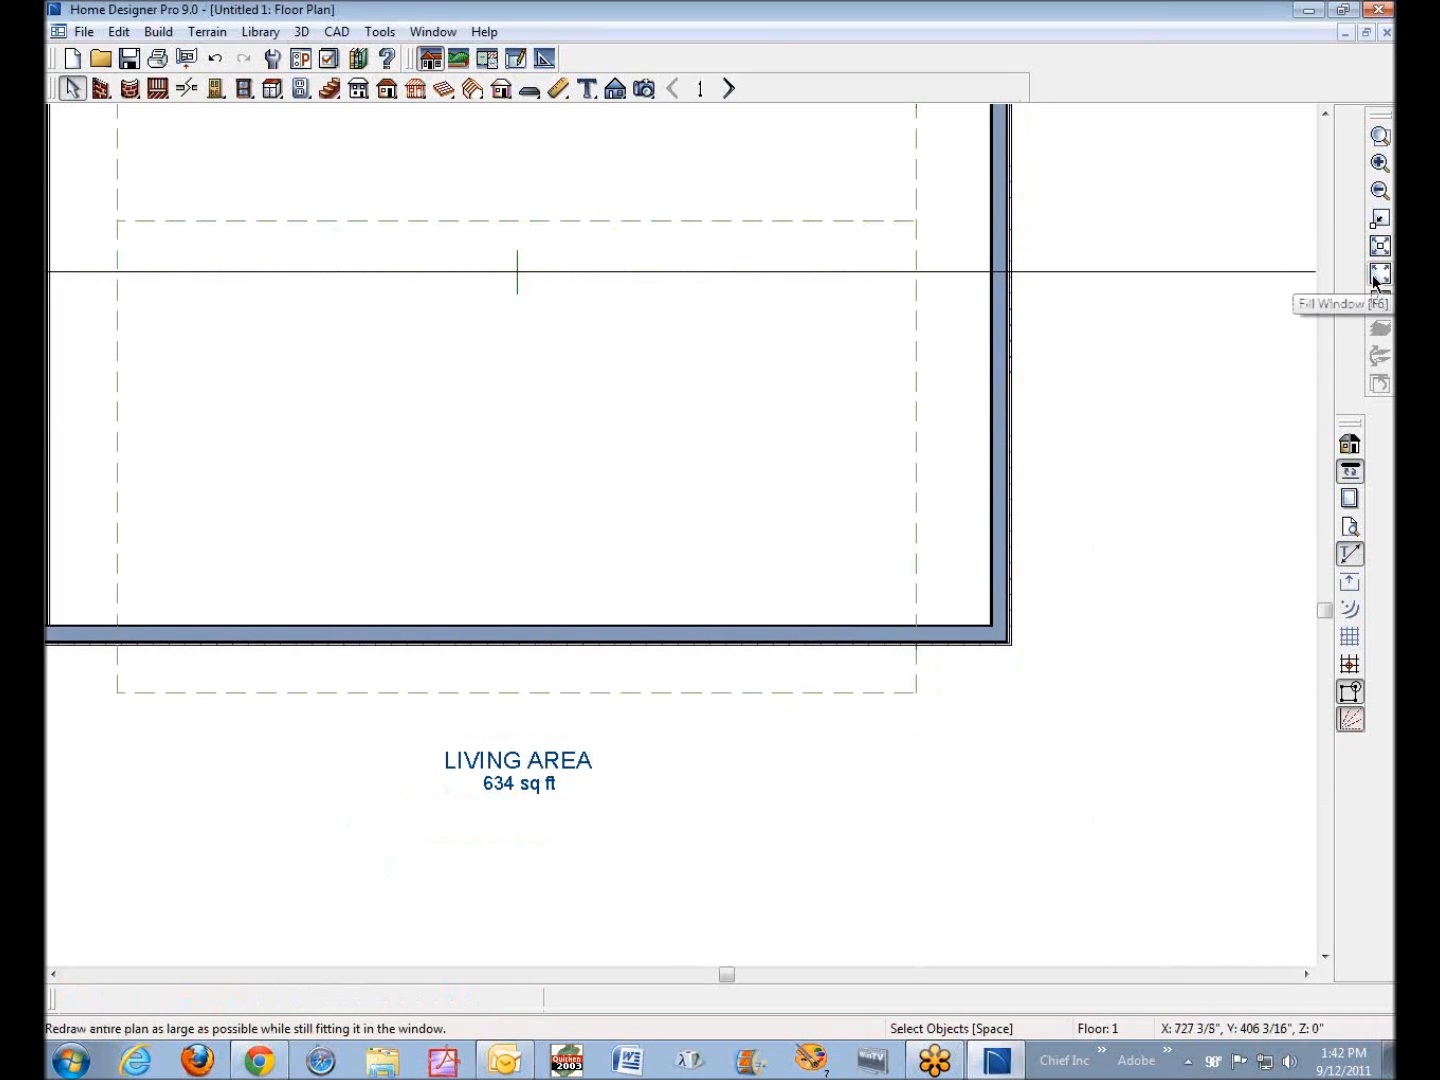
Fit the plan in the window and extend the upper roof plane's edges to -1 and -18
left_click(1378, 272)
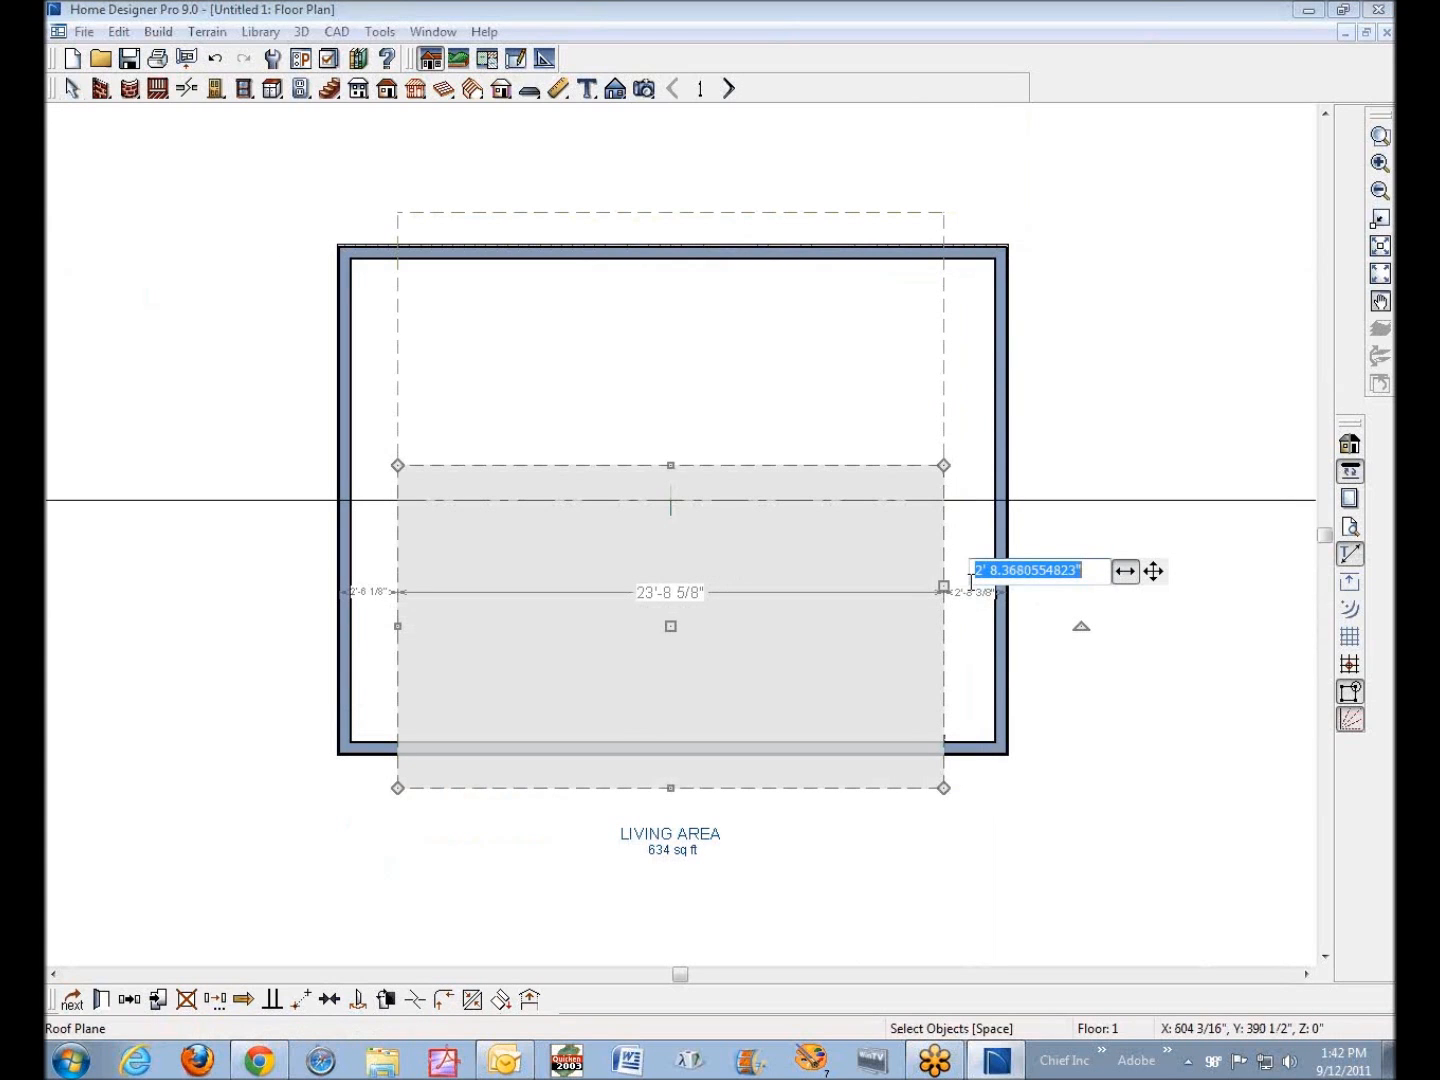
type("-1")
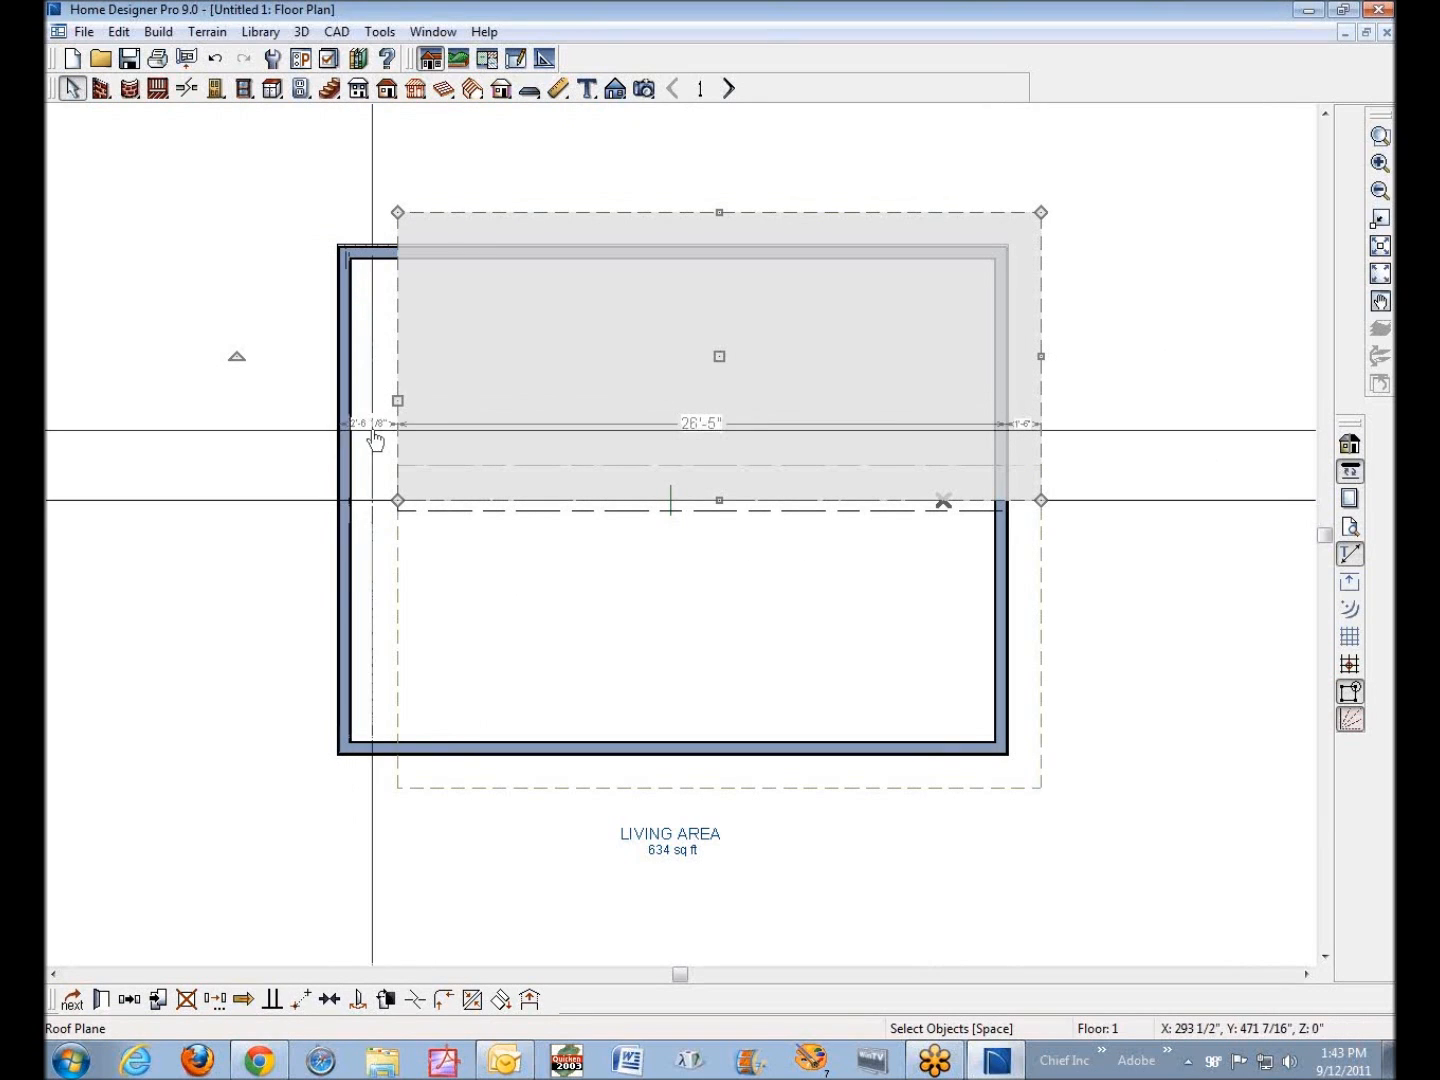
left_click(364, 424)
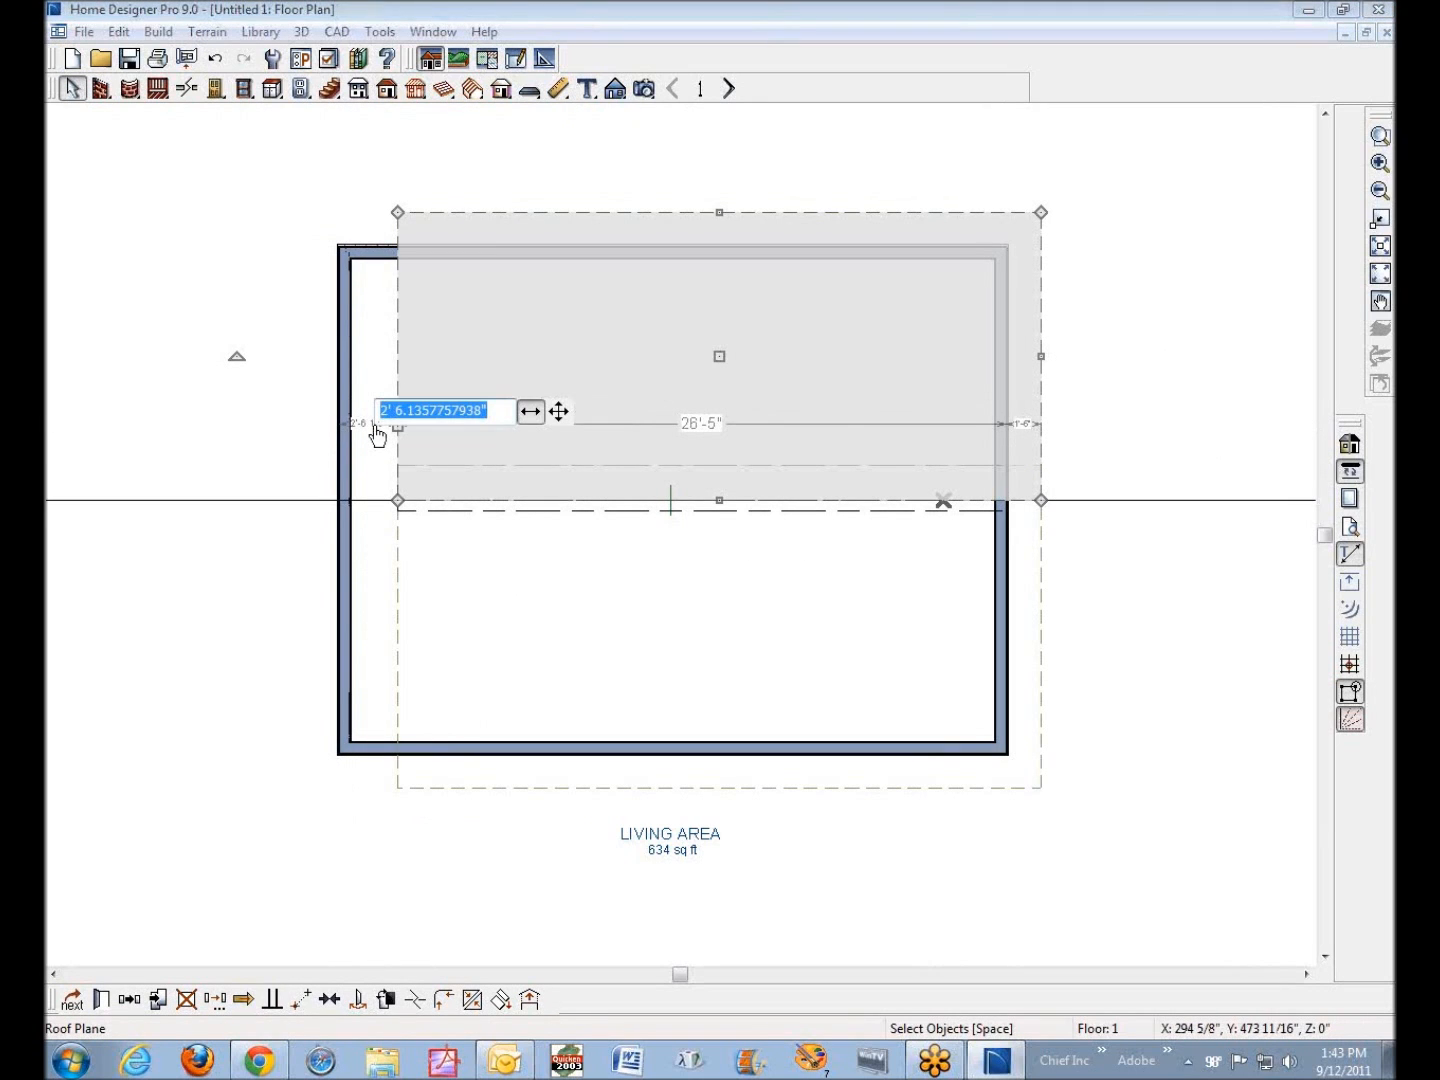
type("-18")
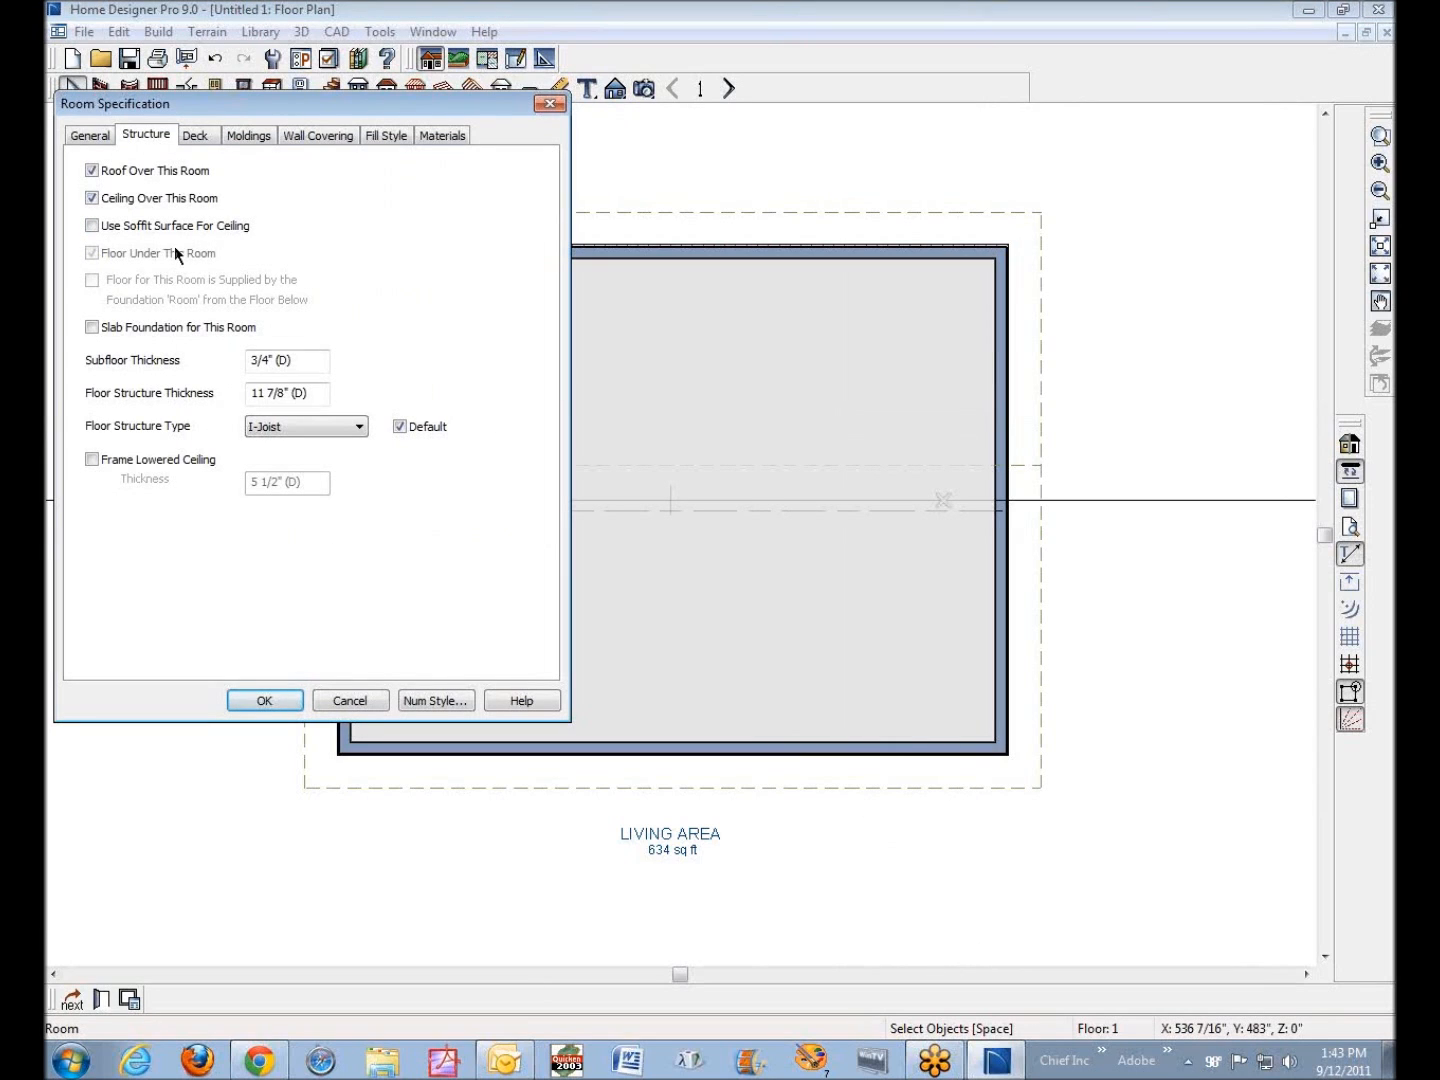
left_click(88, 136)
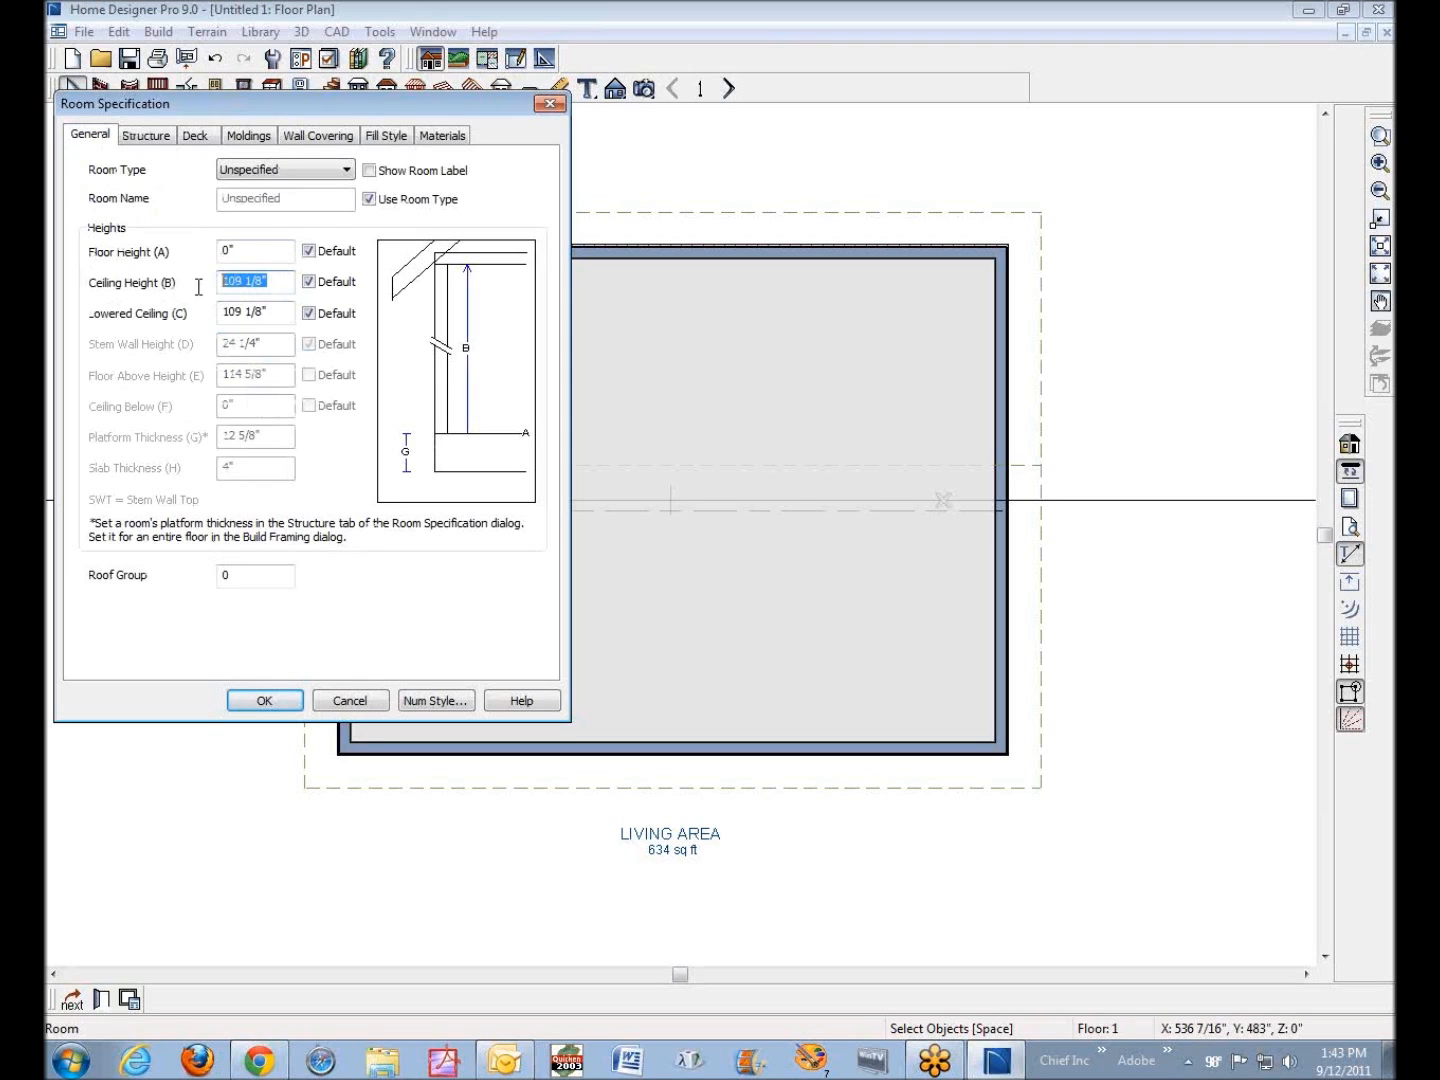
mouse_move(476, 540)
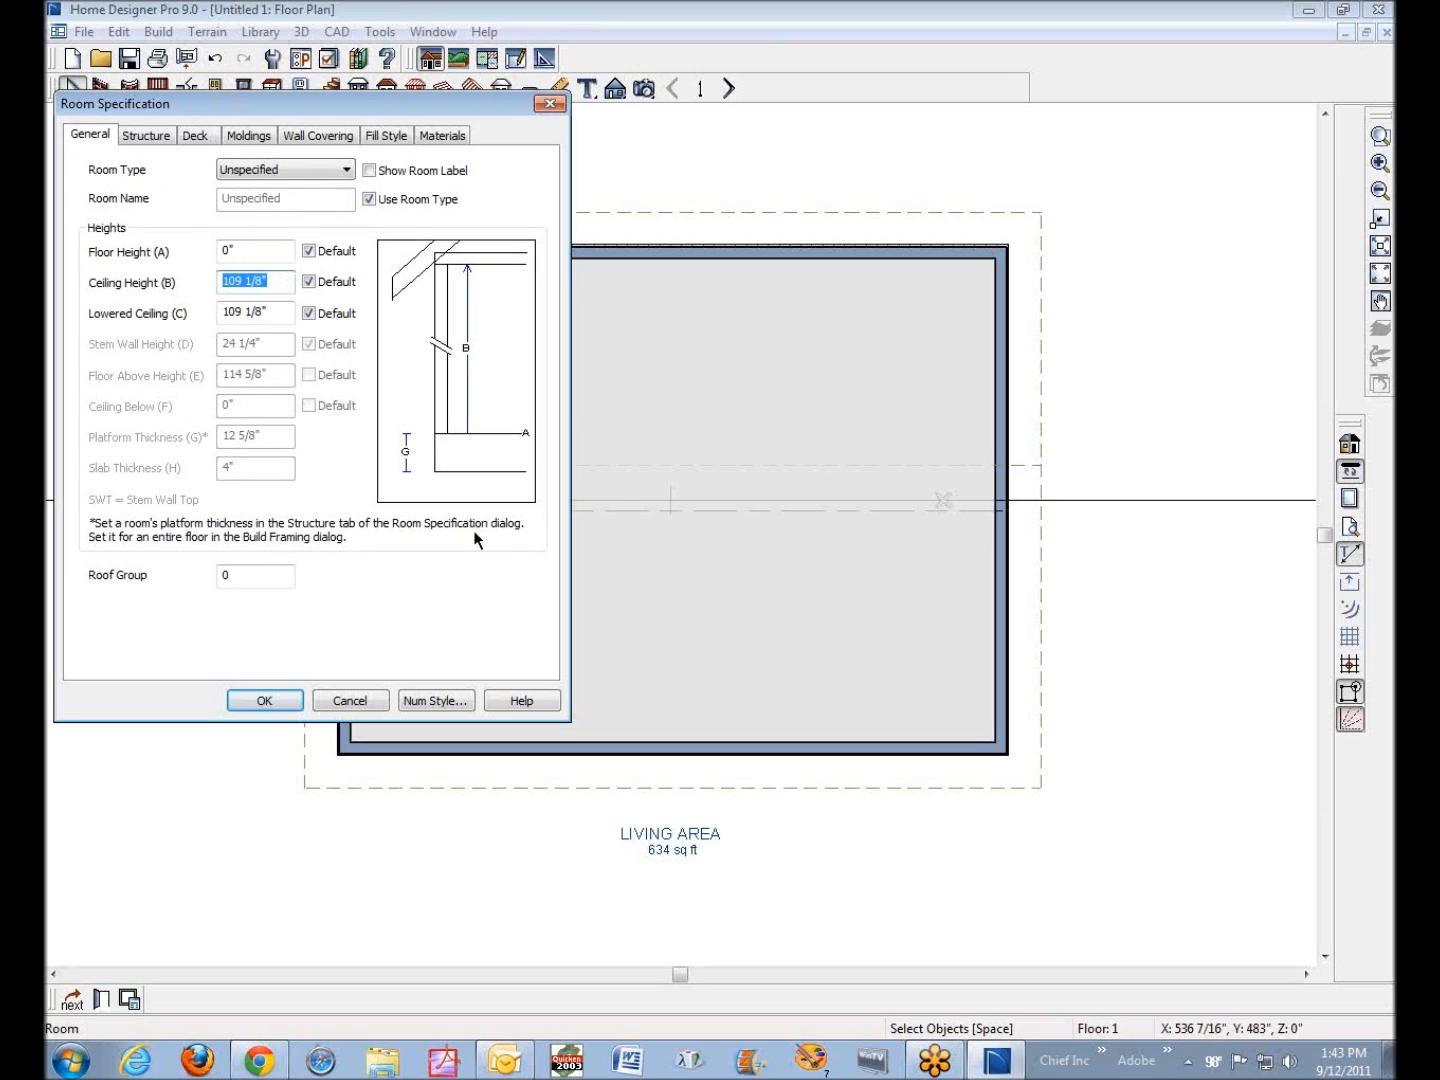
mouse_move(800, 512)
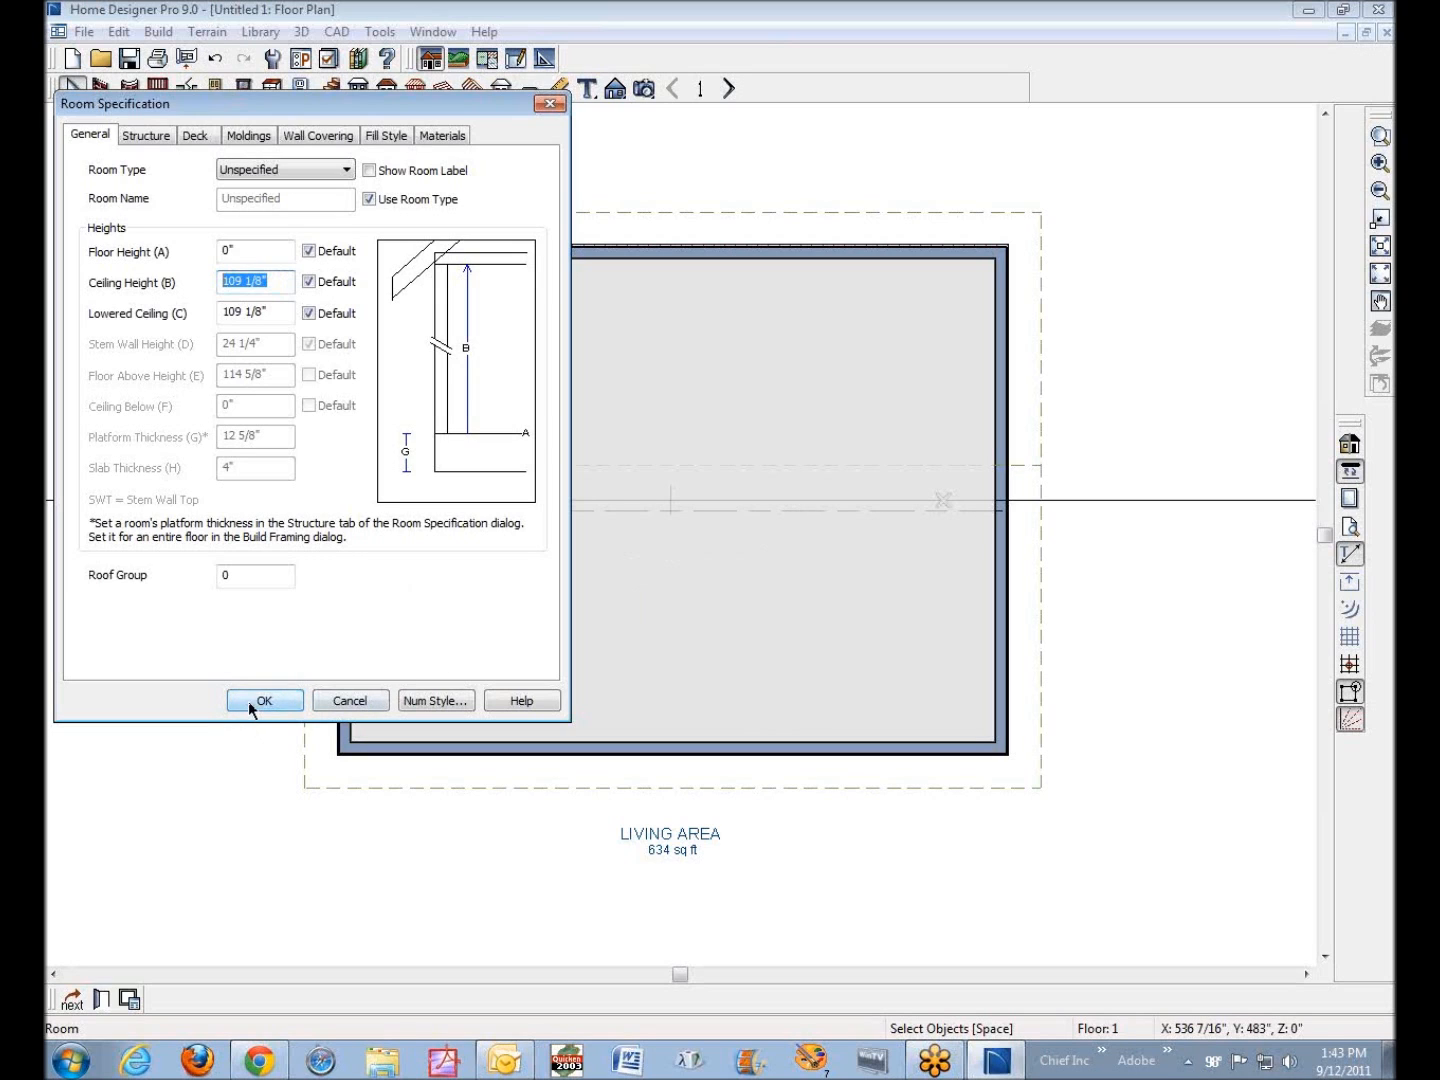
left_click(264, 700)
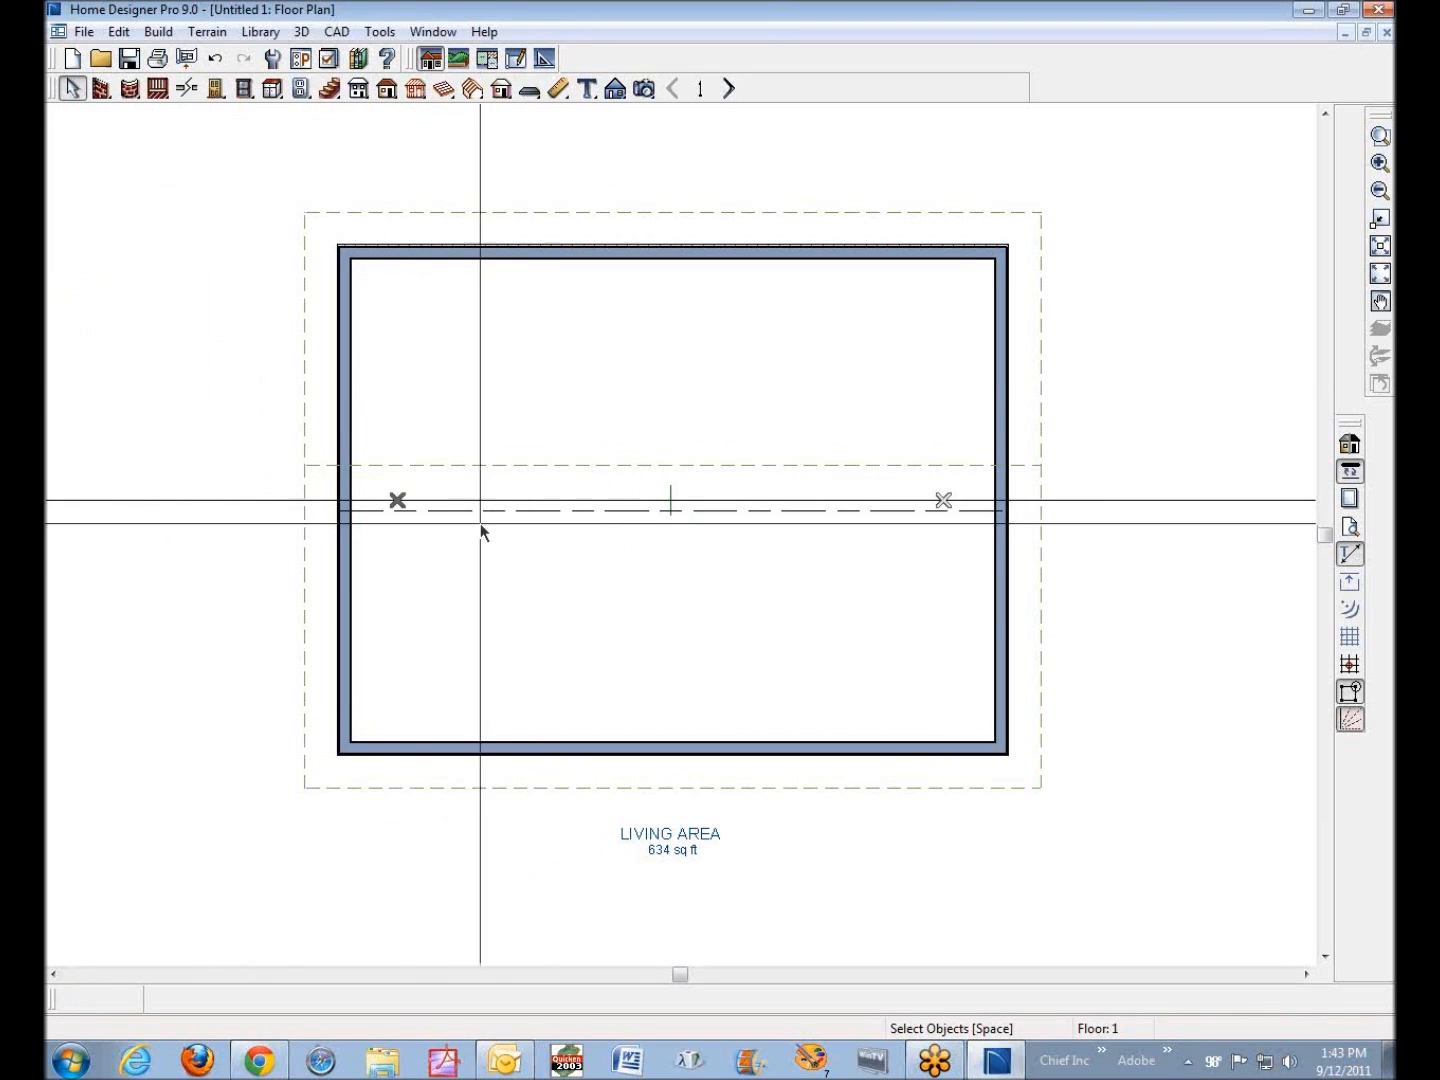
mouse_move(952, 528)
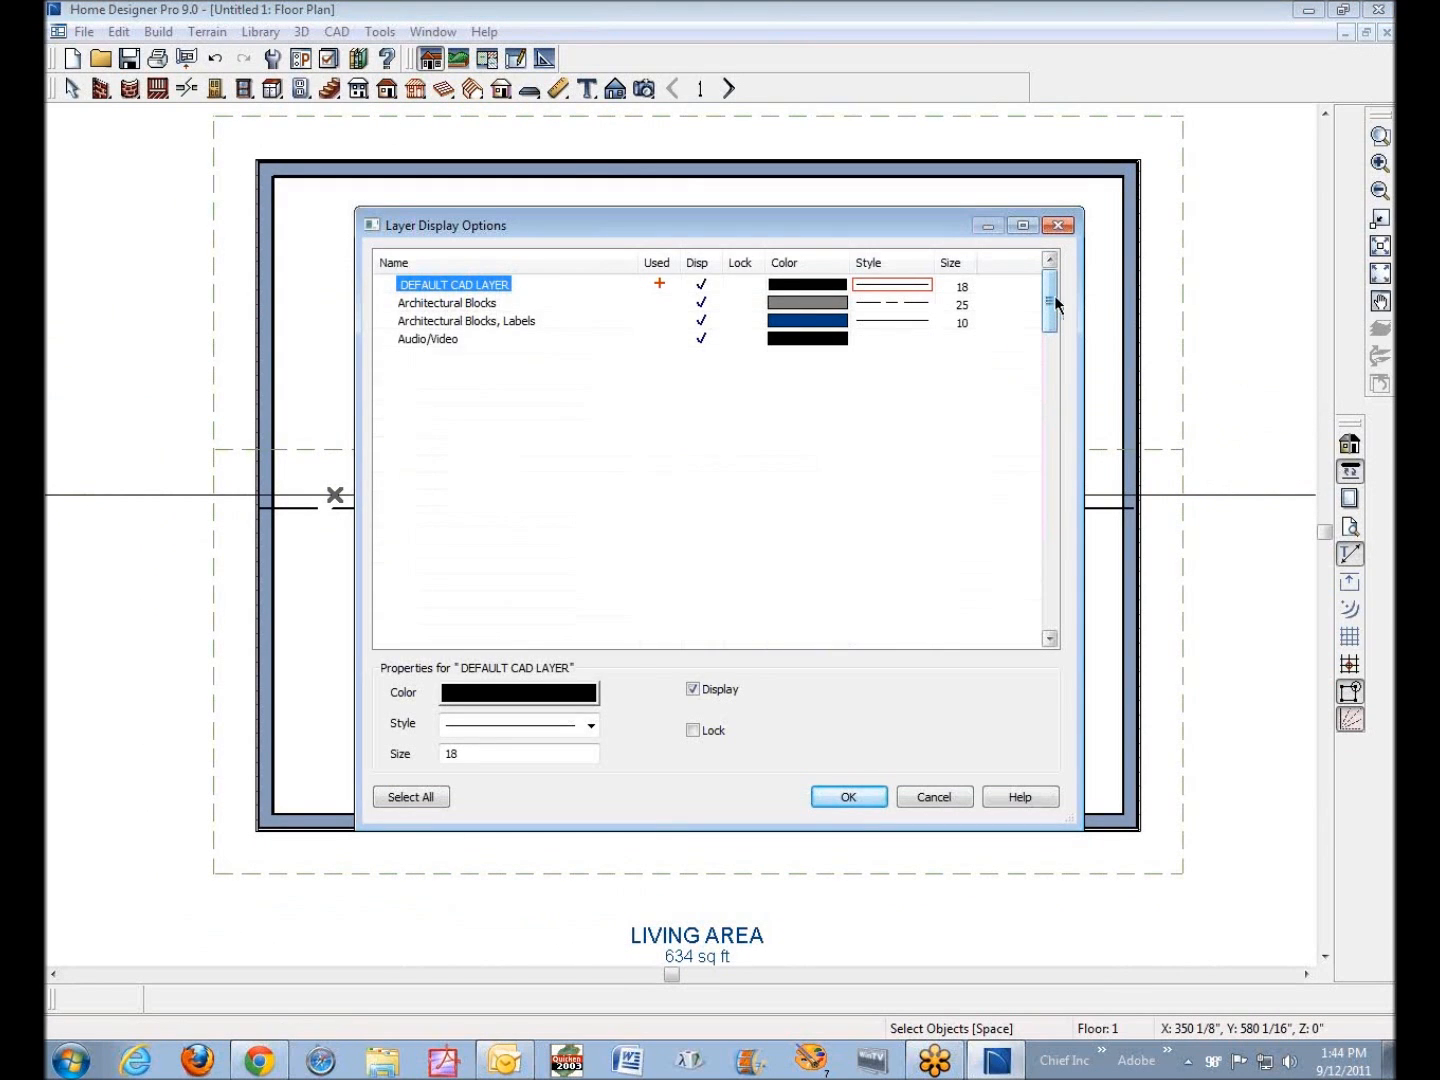
left_click_drag(1050, 300, 1050, 600)
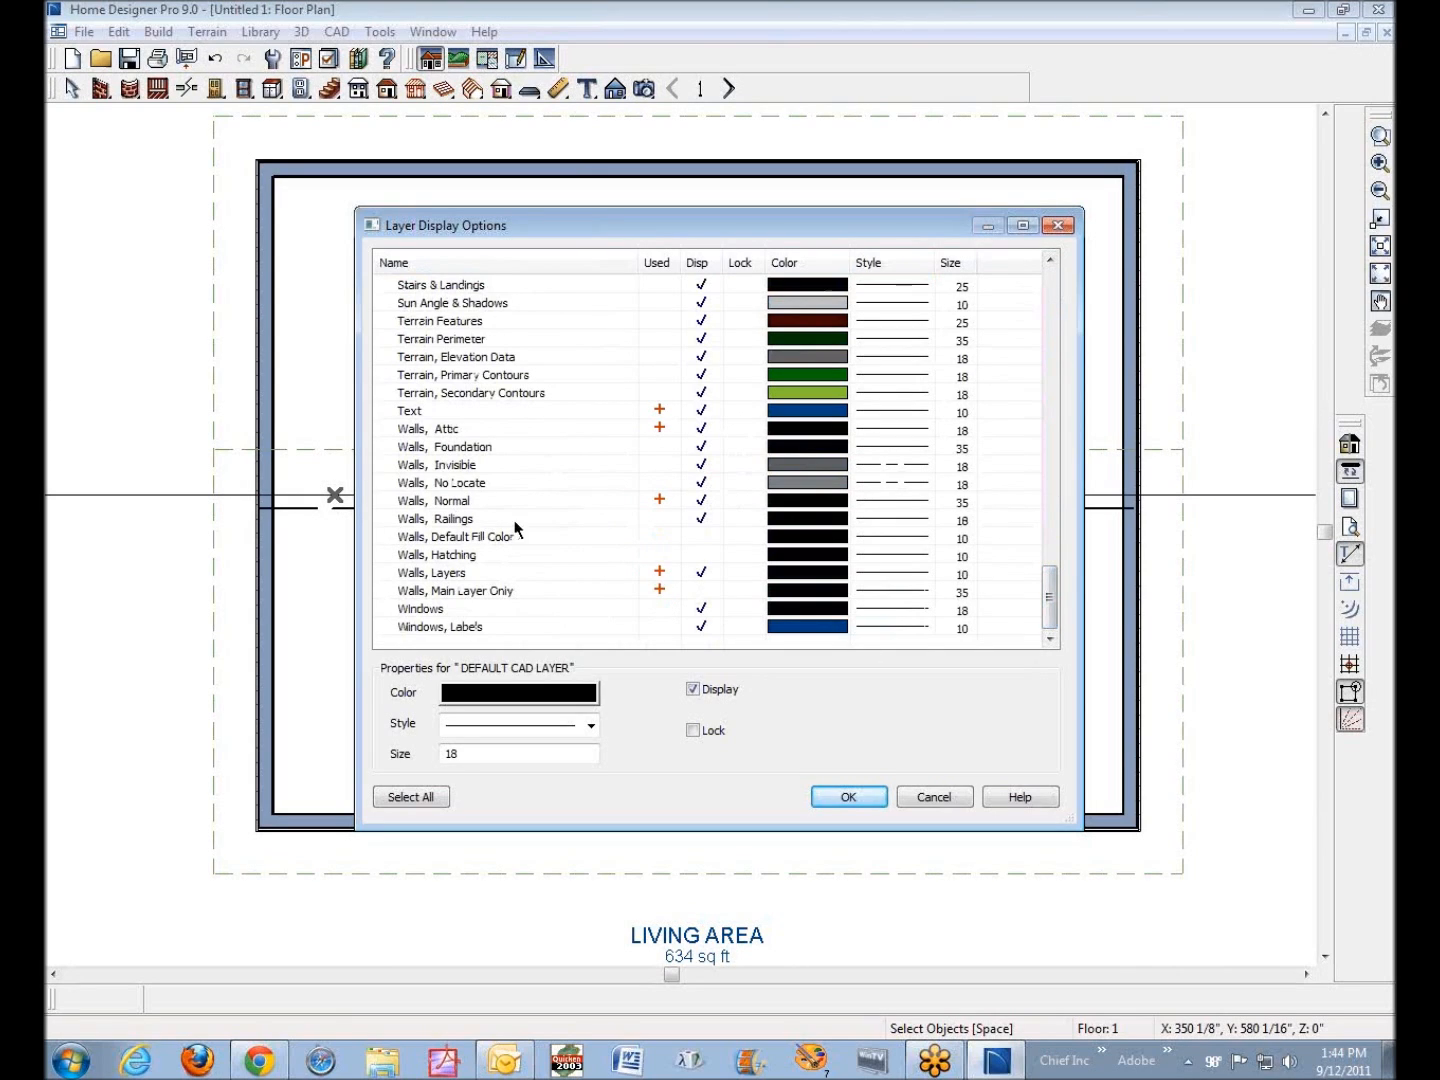
mouse_move(584, 470)
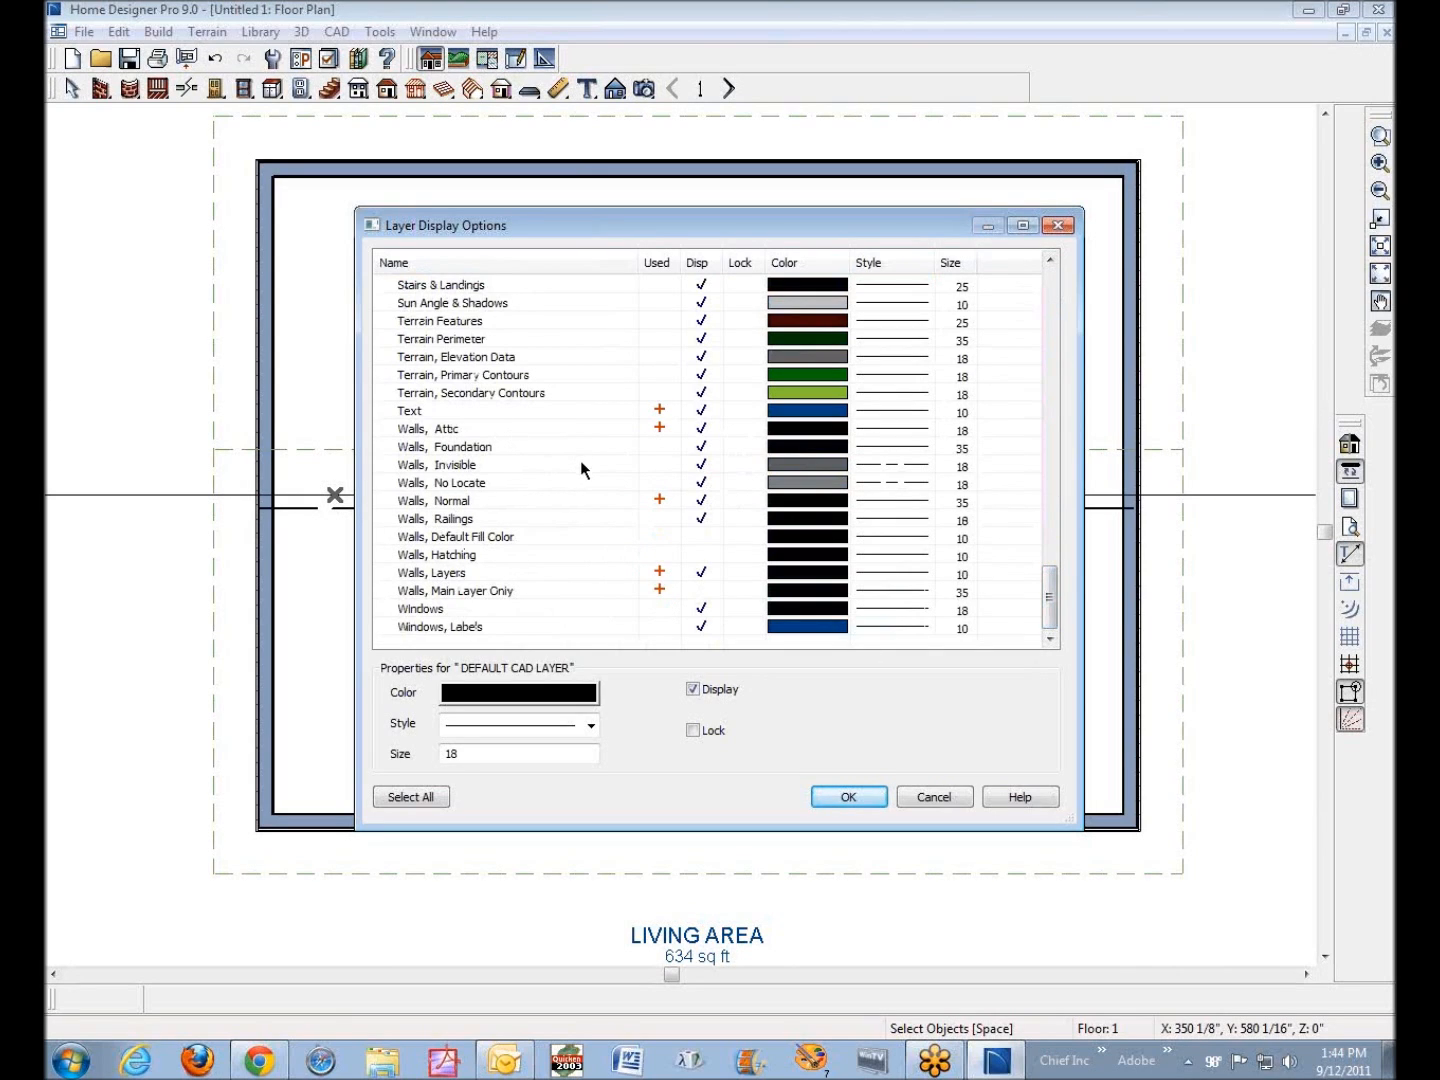
mouse_move(472, 444)
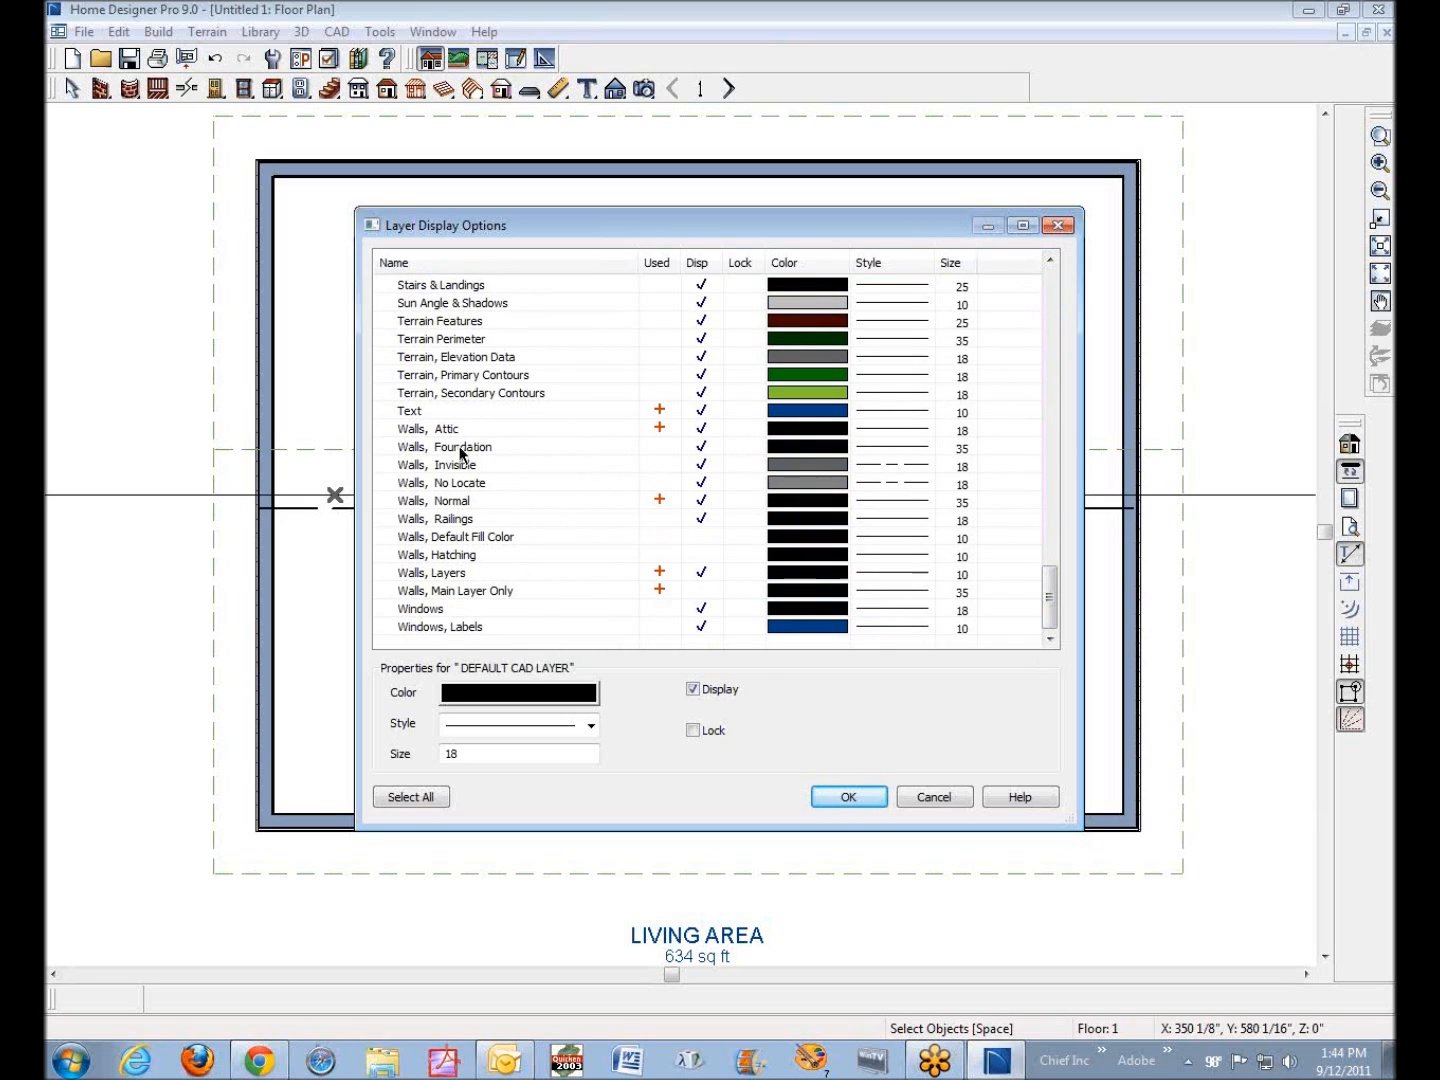
mouse_move(1052, 588)
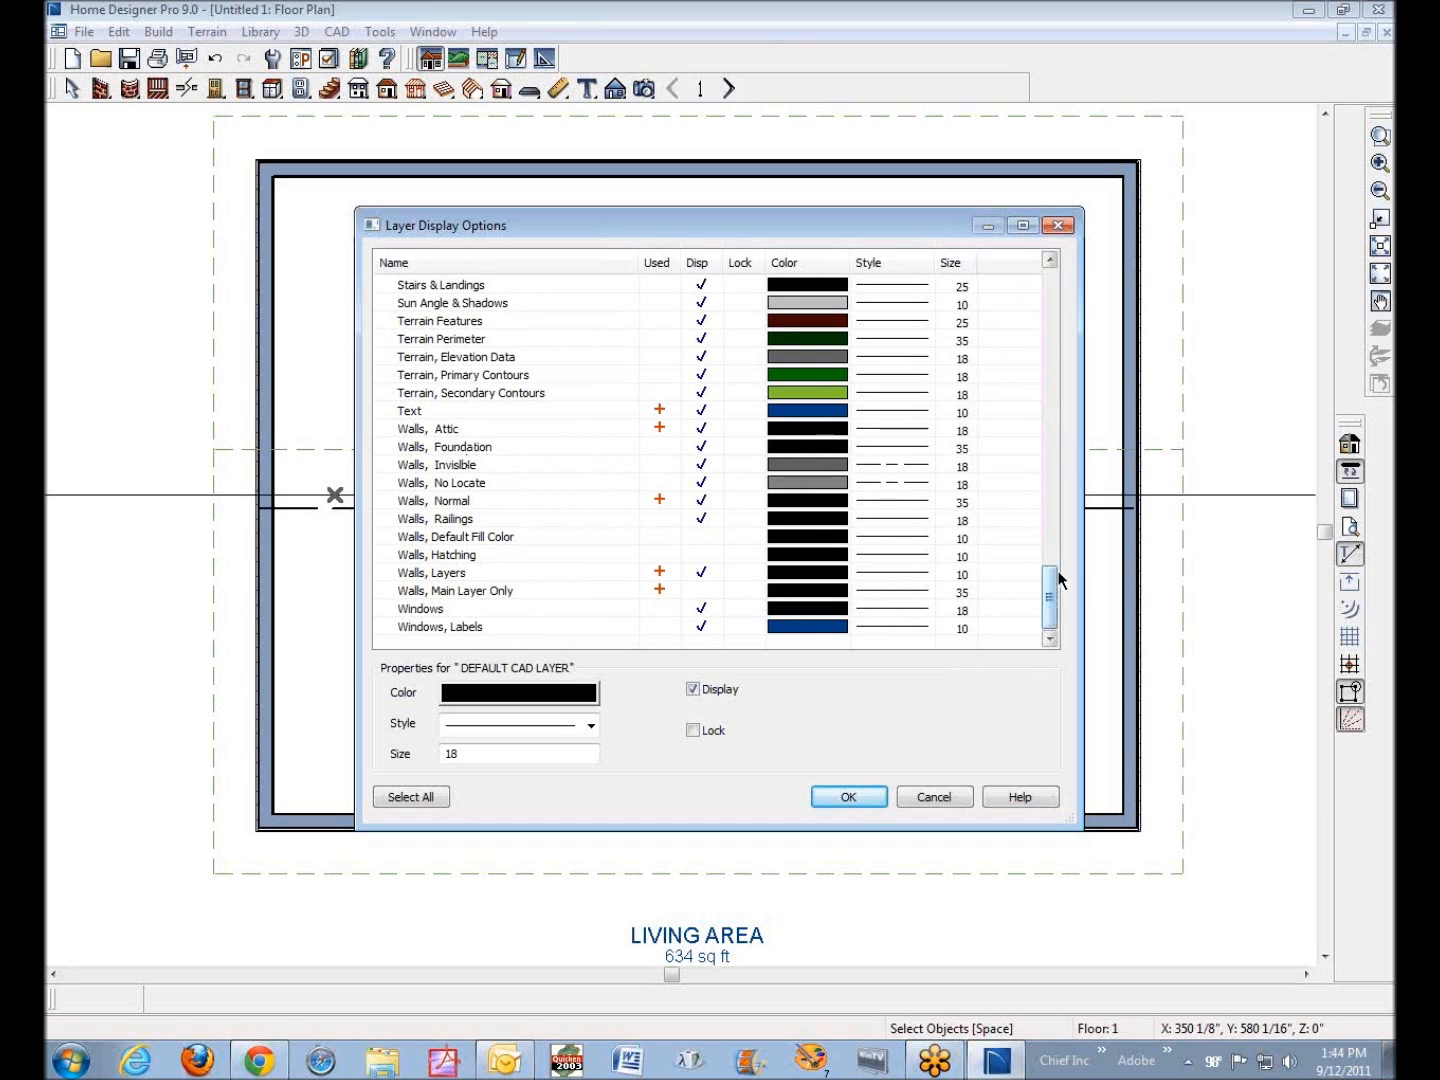
mouse_move(1066, 600)
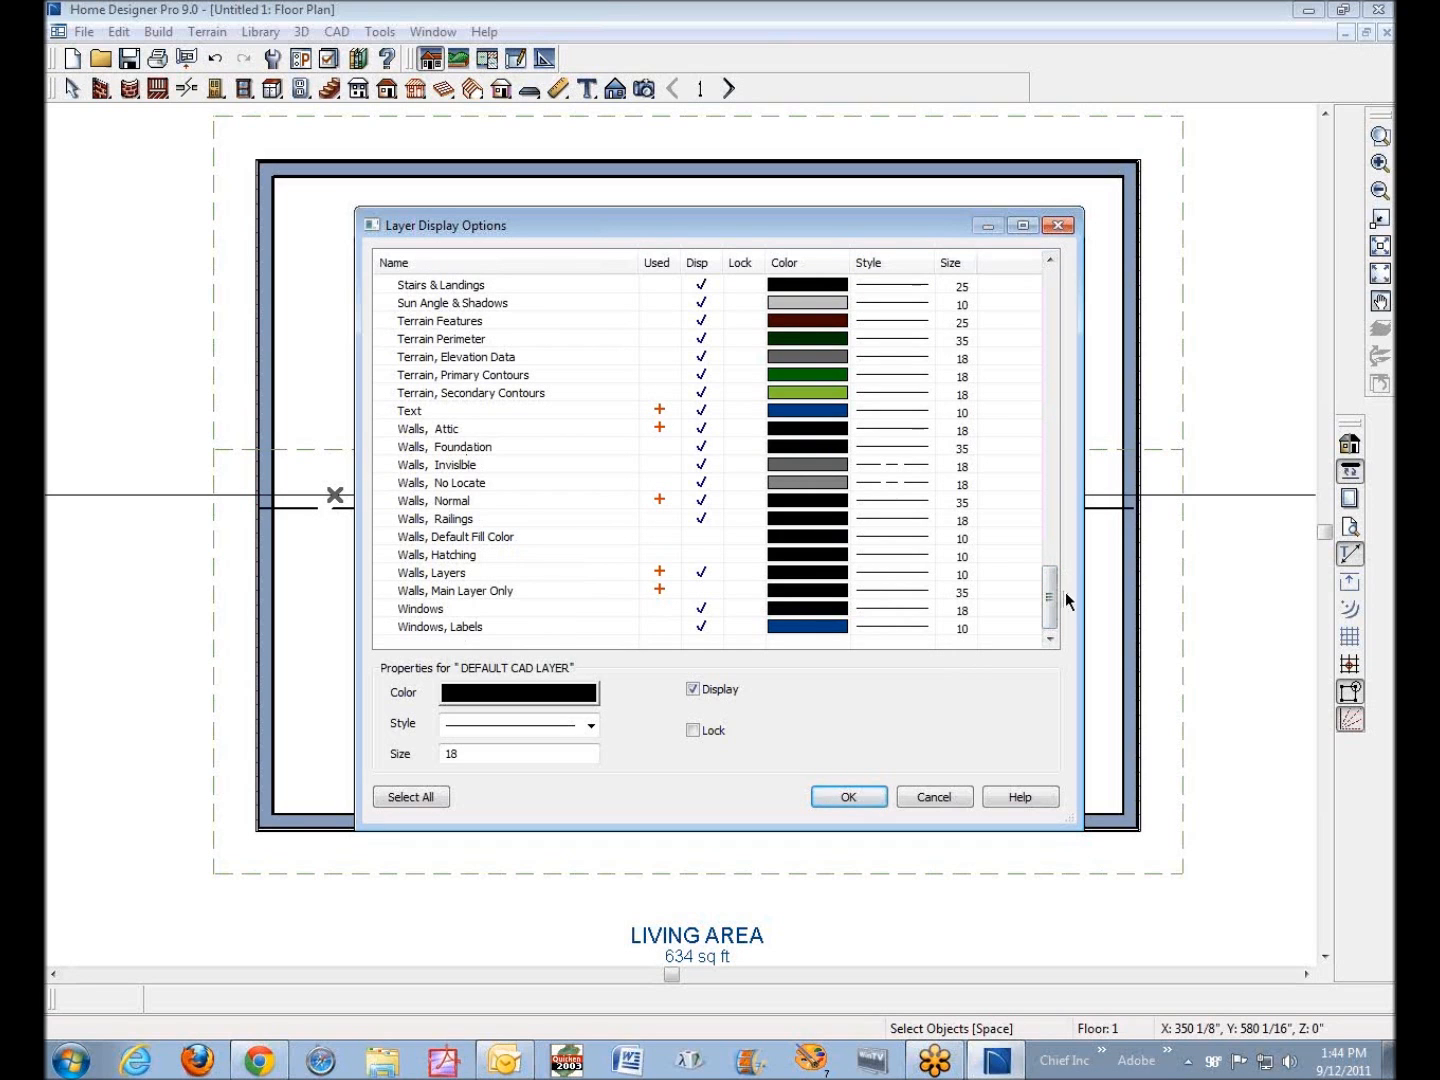
left_click_drag(1048, 596, 1048, 430)
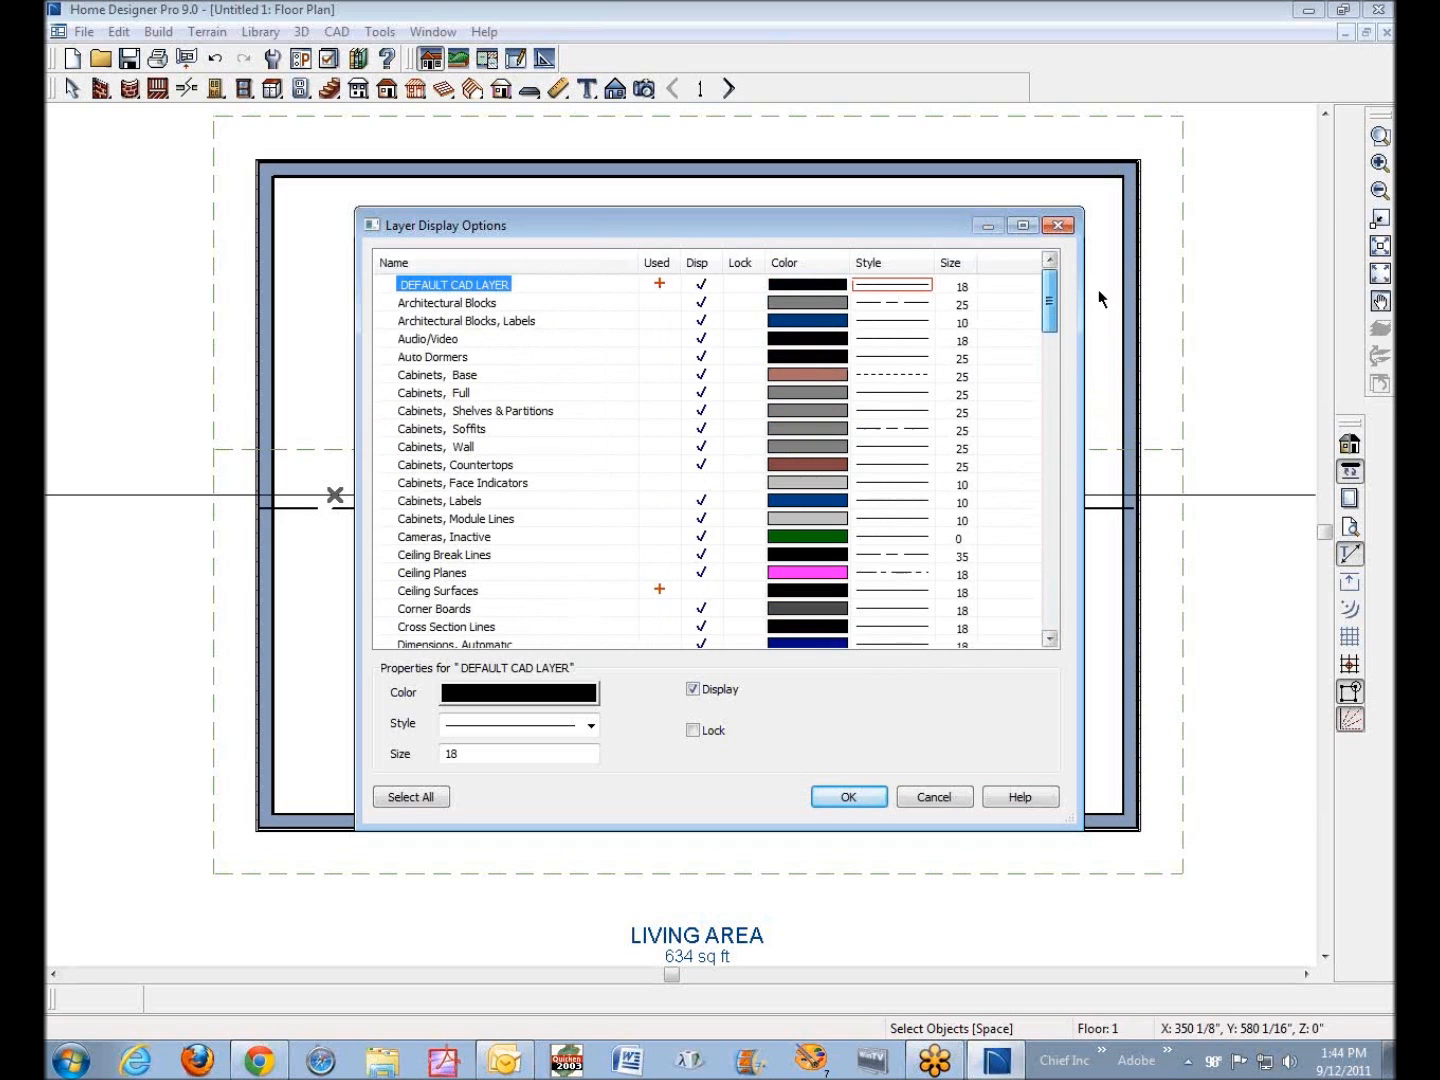
left_click_drag(1050, 300, 1050, 510)
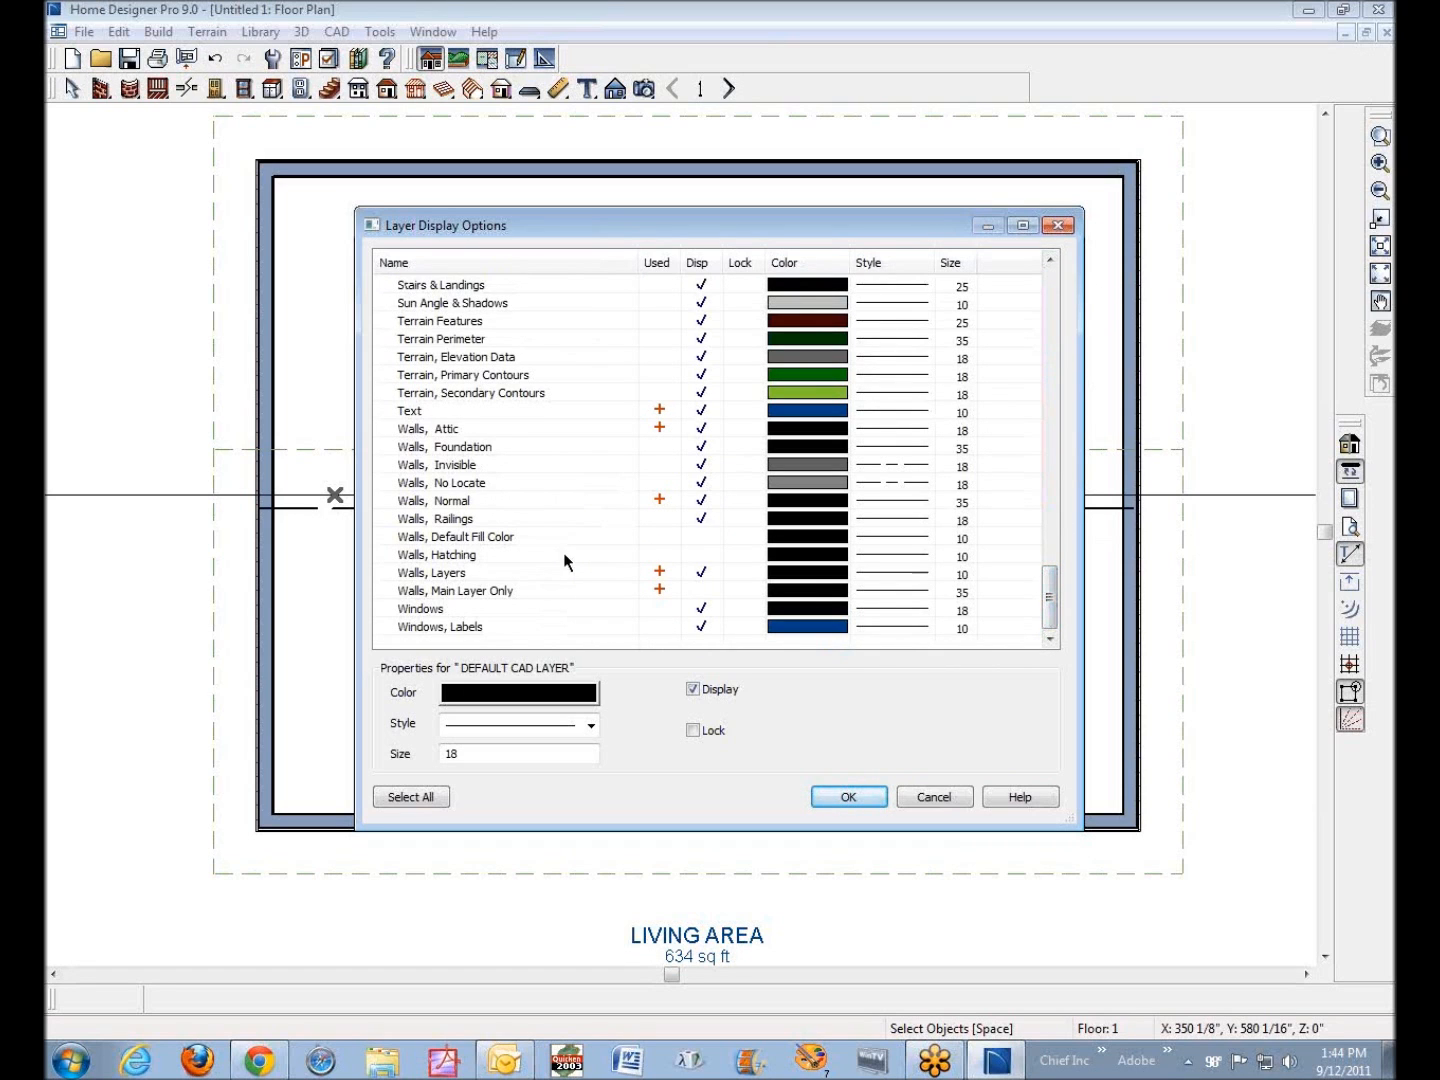
mouse_move(482, 454)
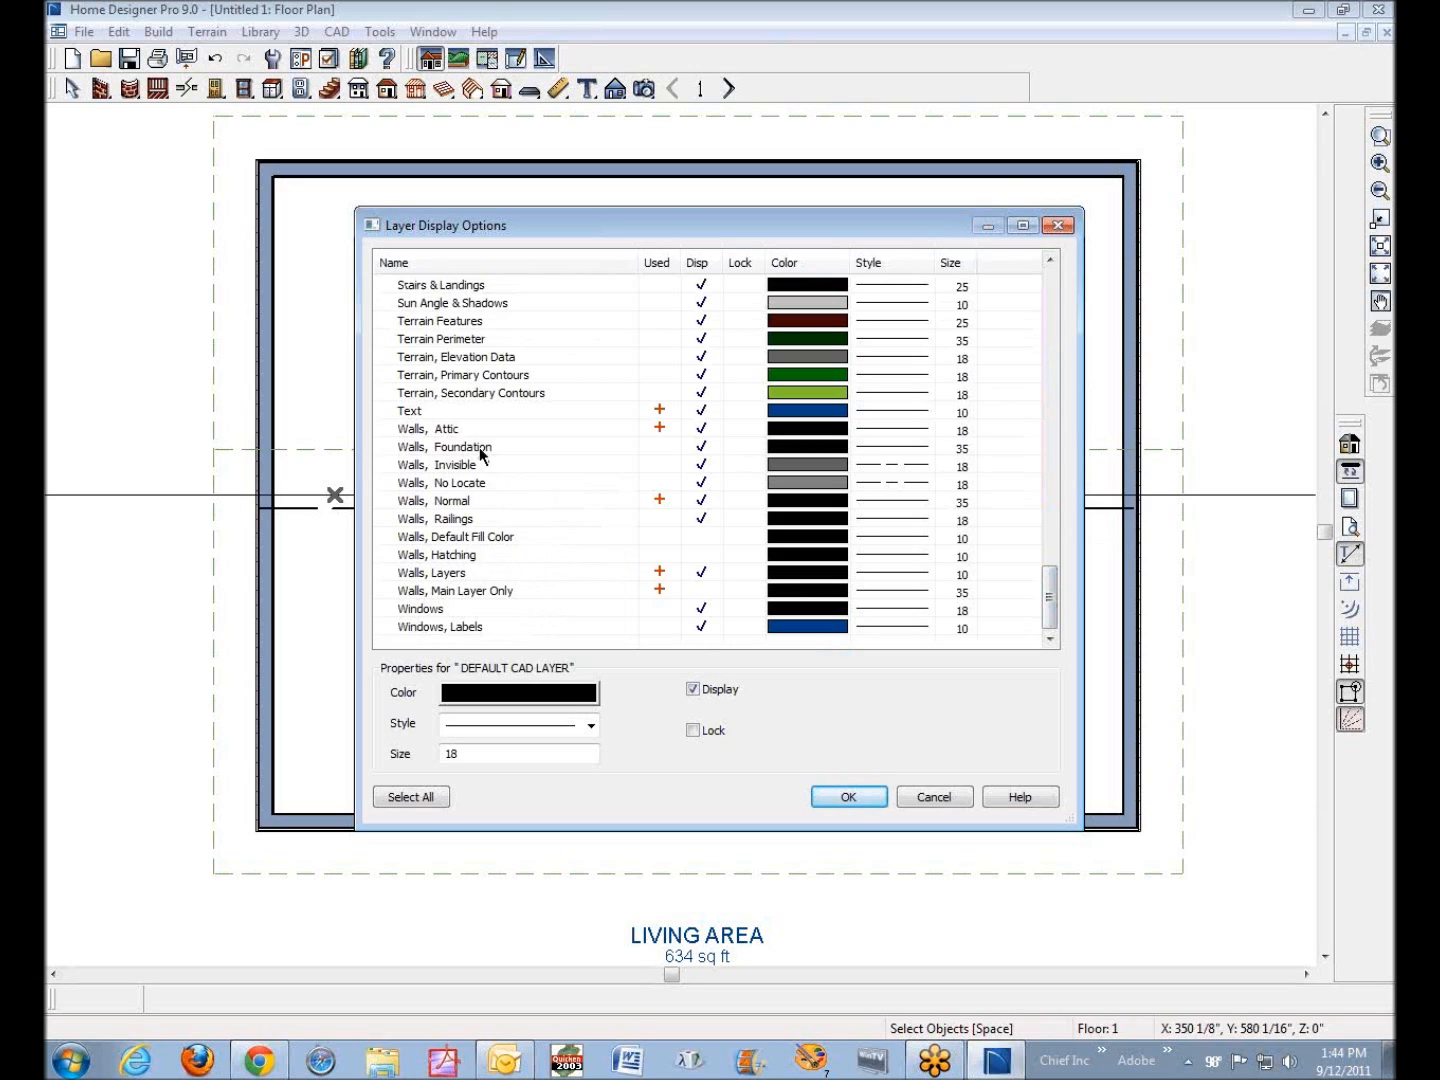
mouse_move(512, 498)
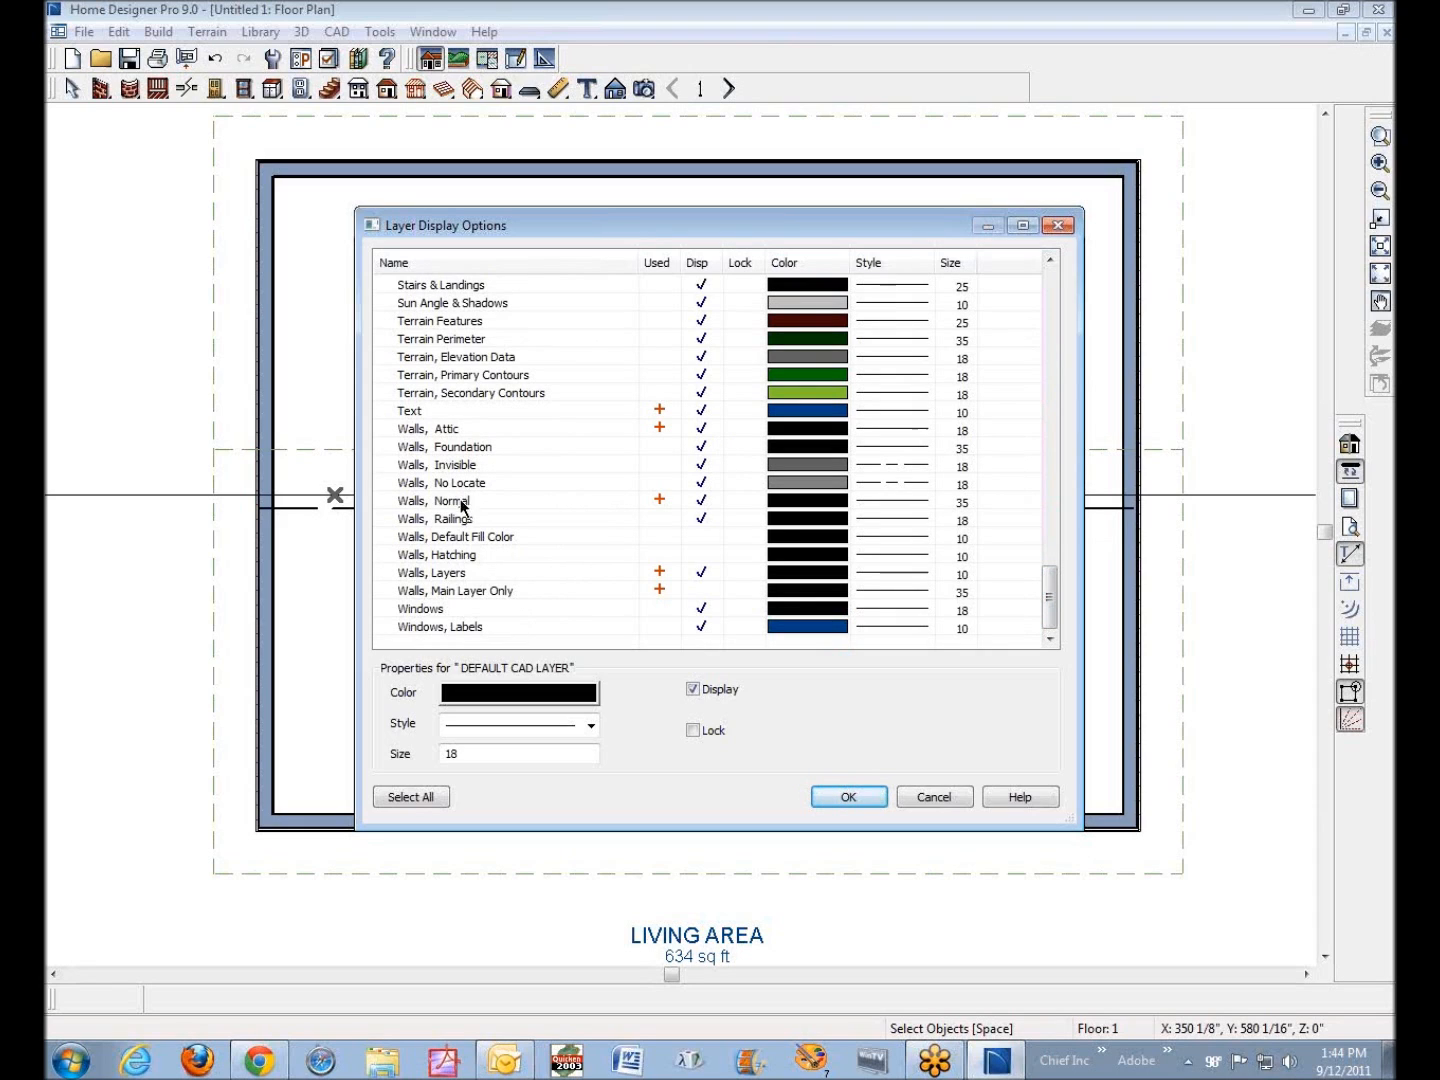
mouse_move(456, 576)
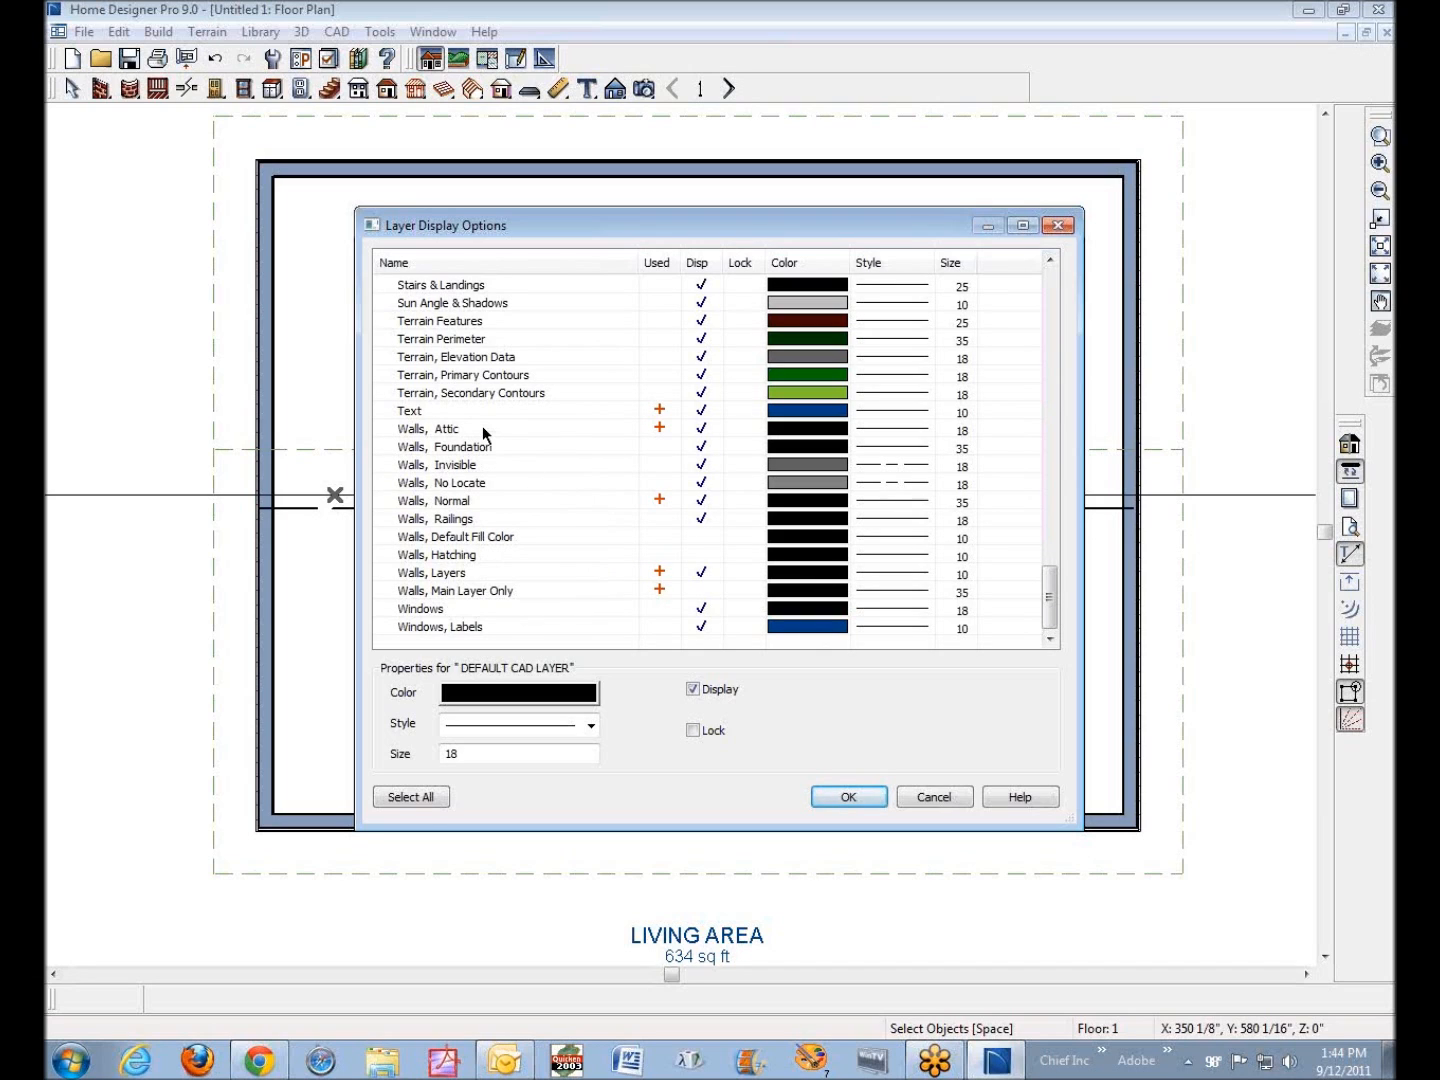
mouse_move(960, 820)
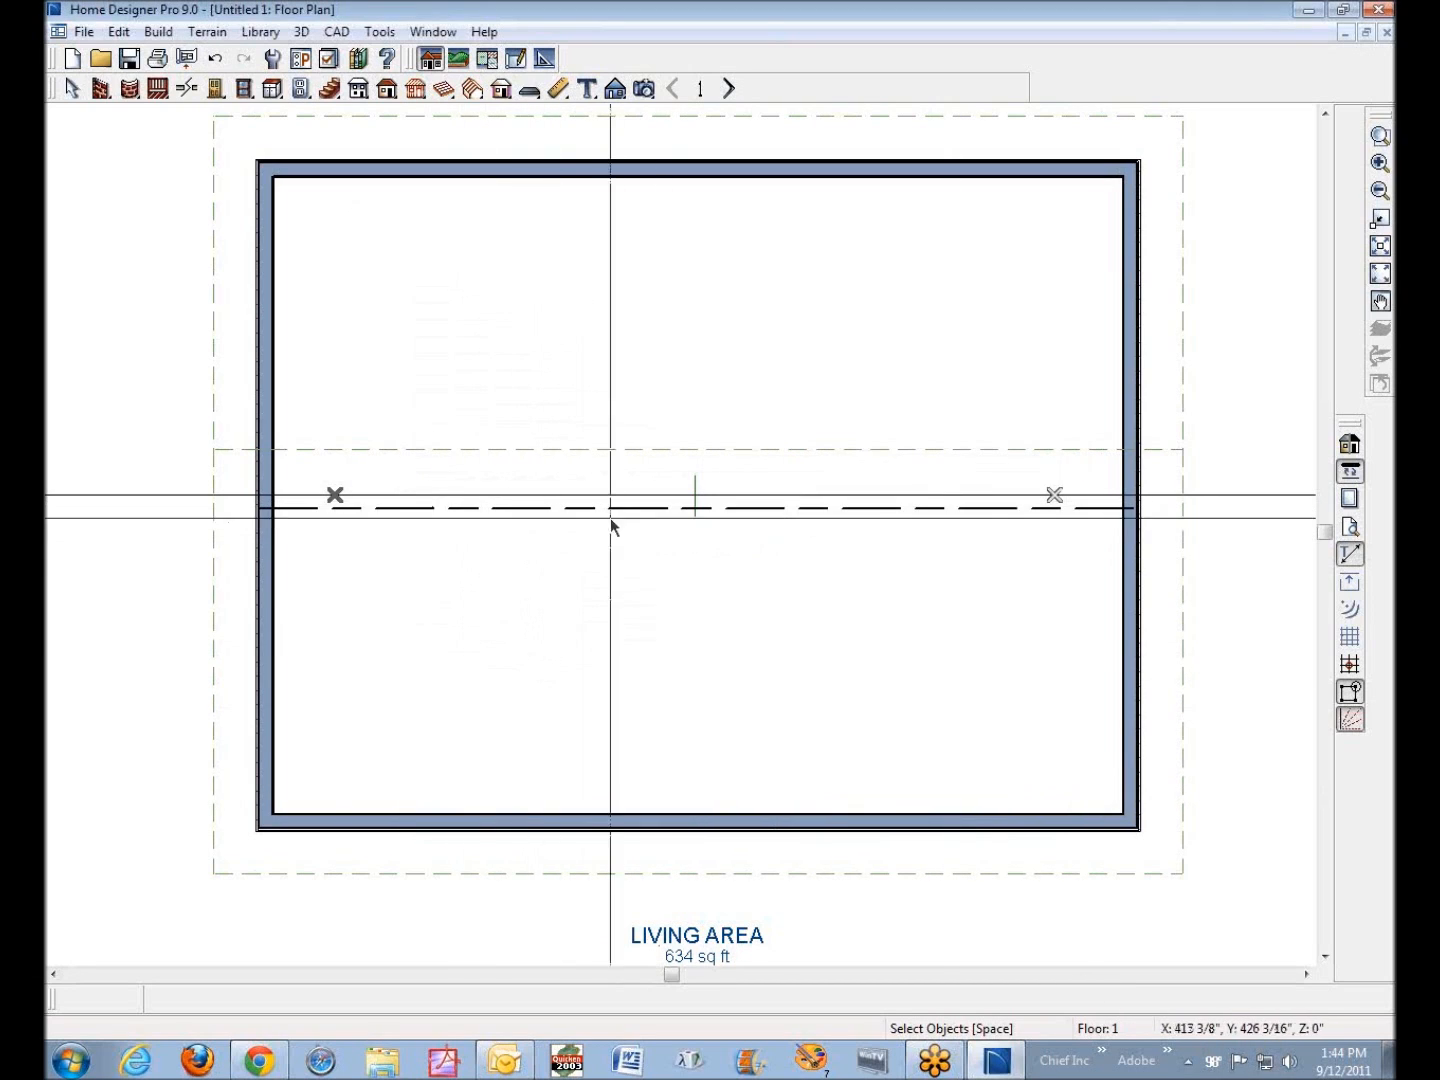
mouse_move(696, 488)
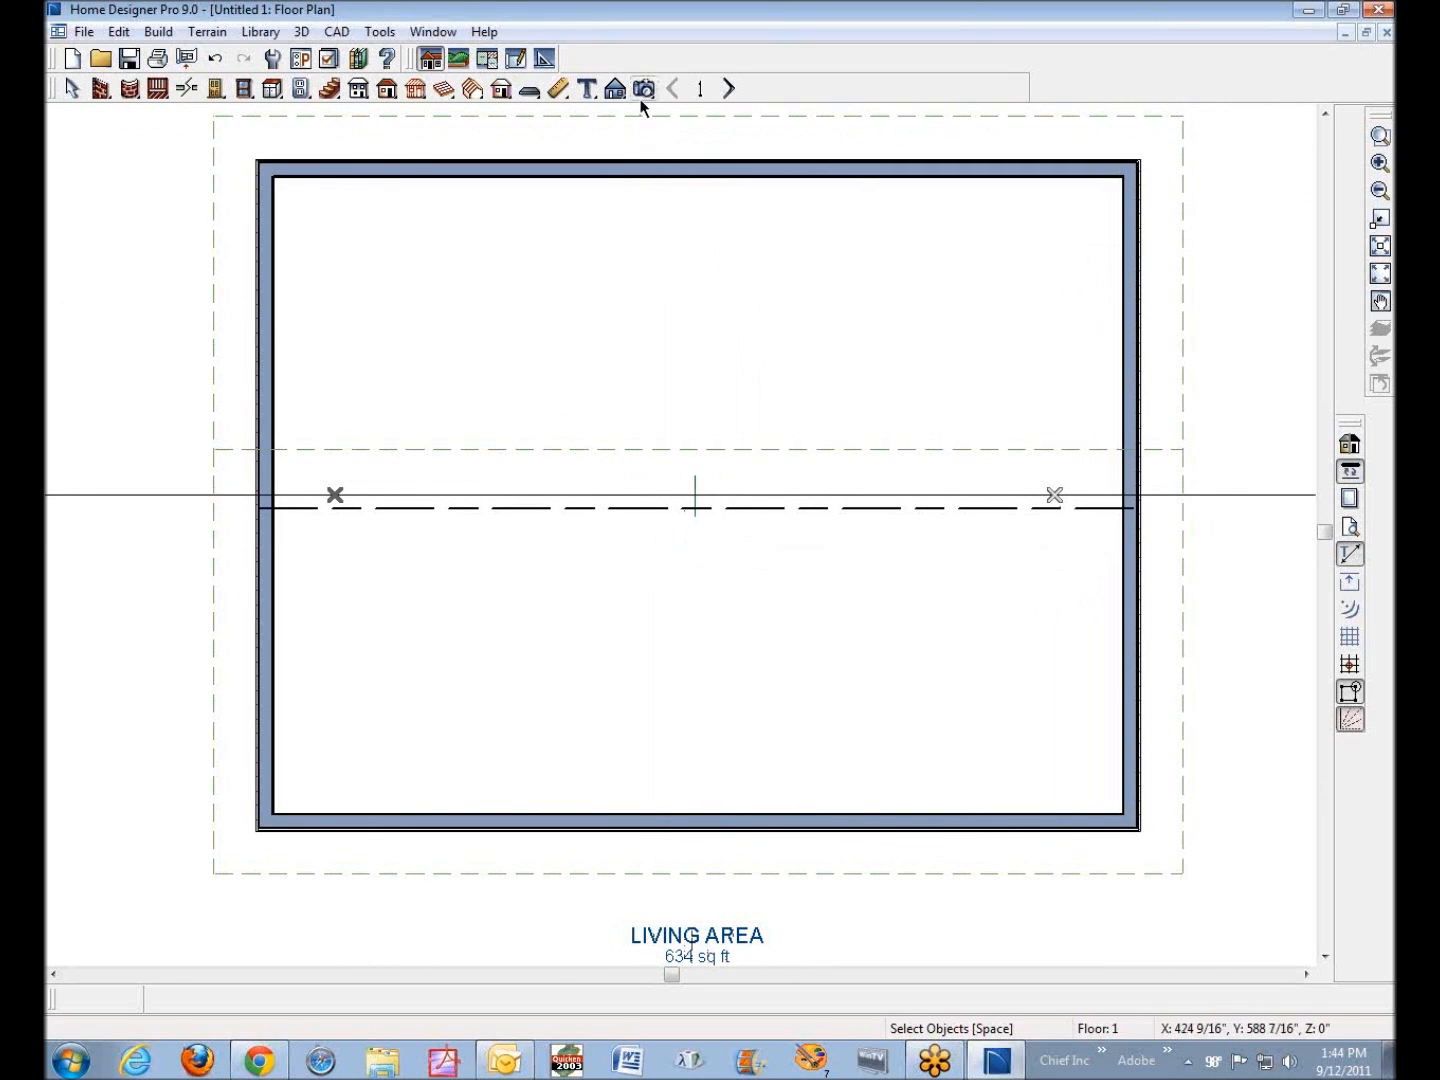
left_click(618, 88)
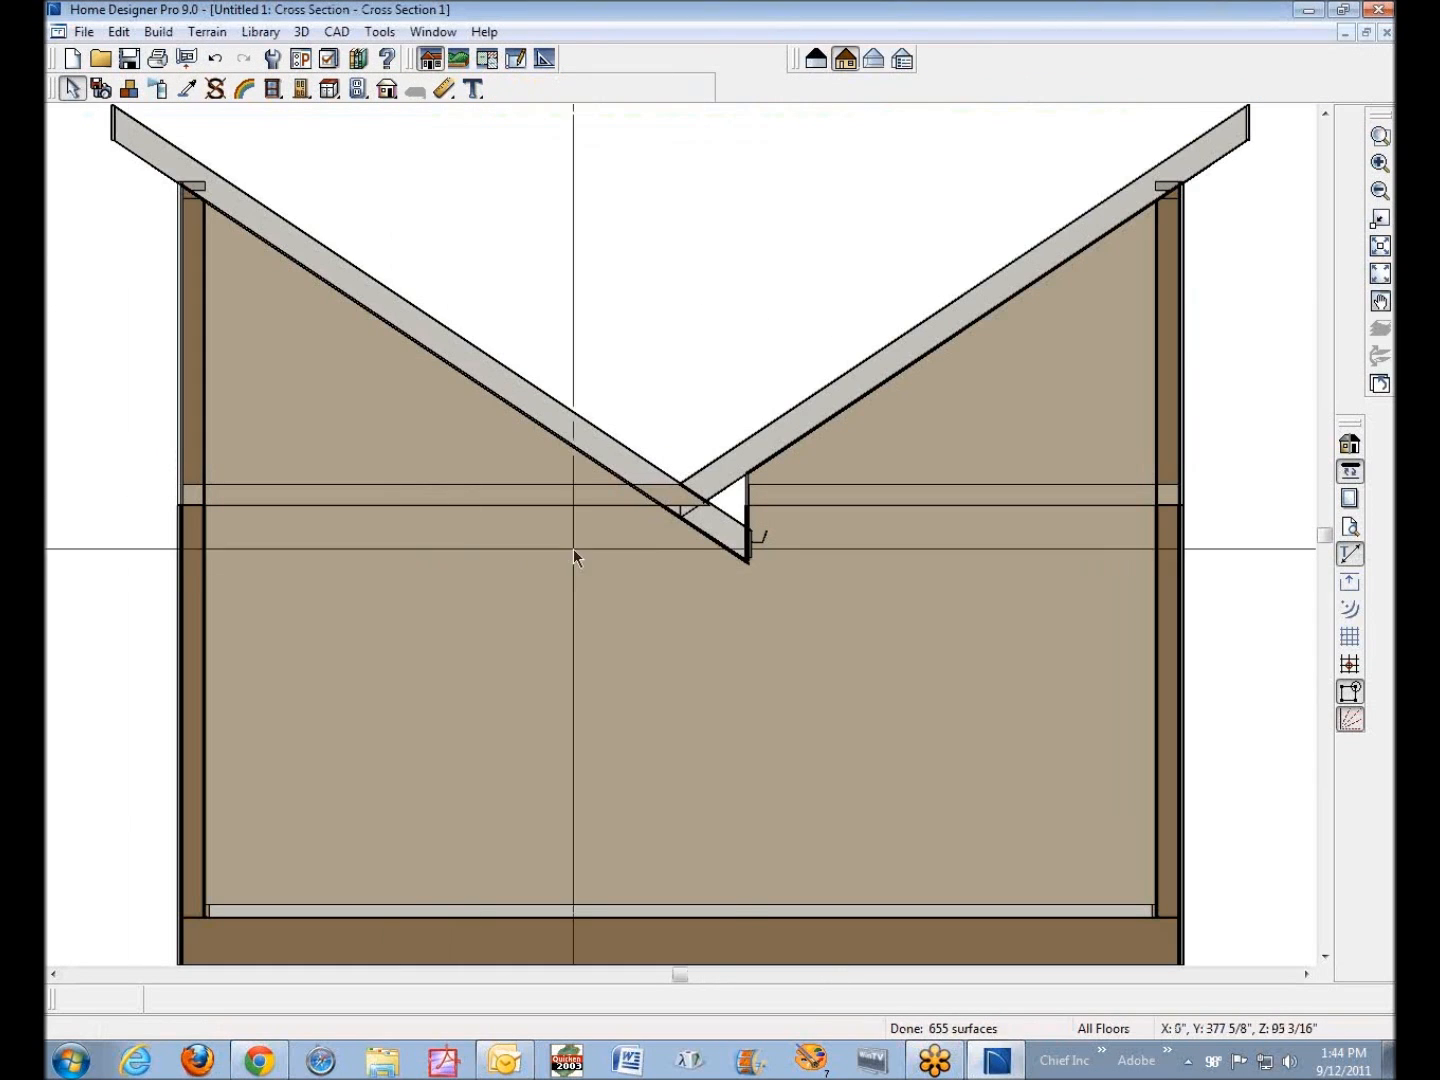
mouse_move(760, 576)
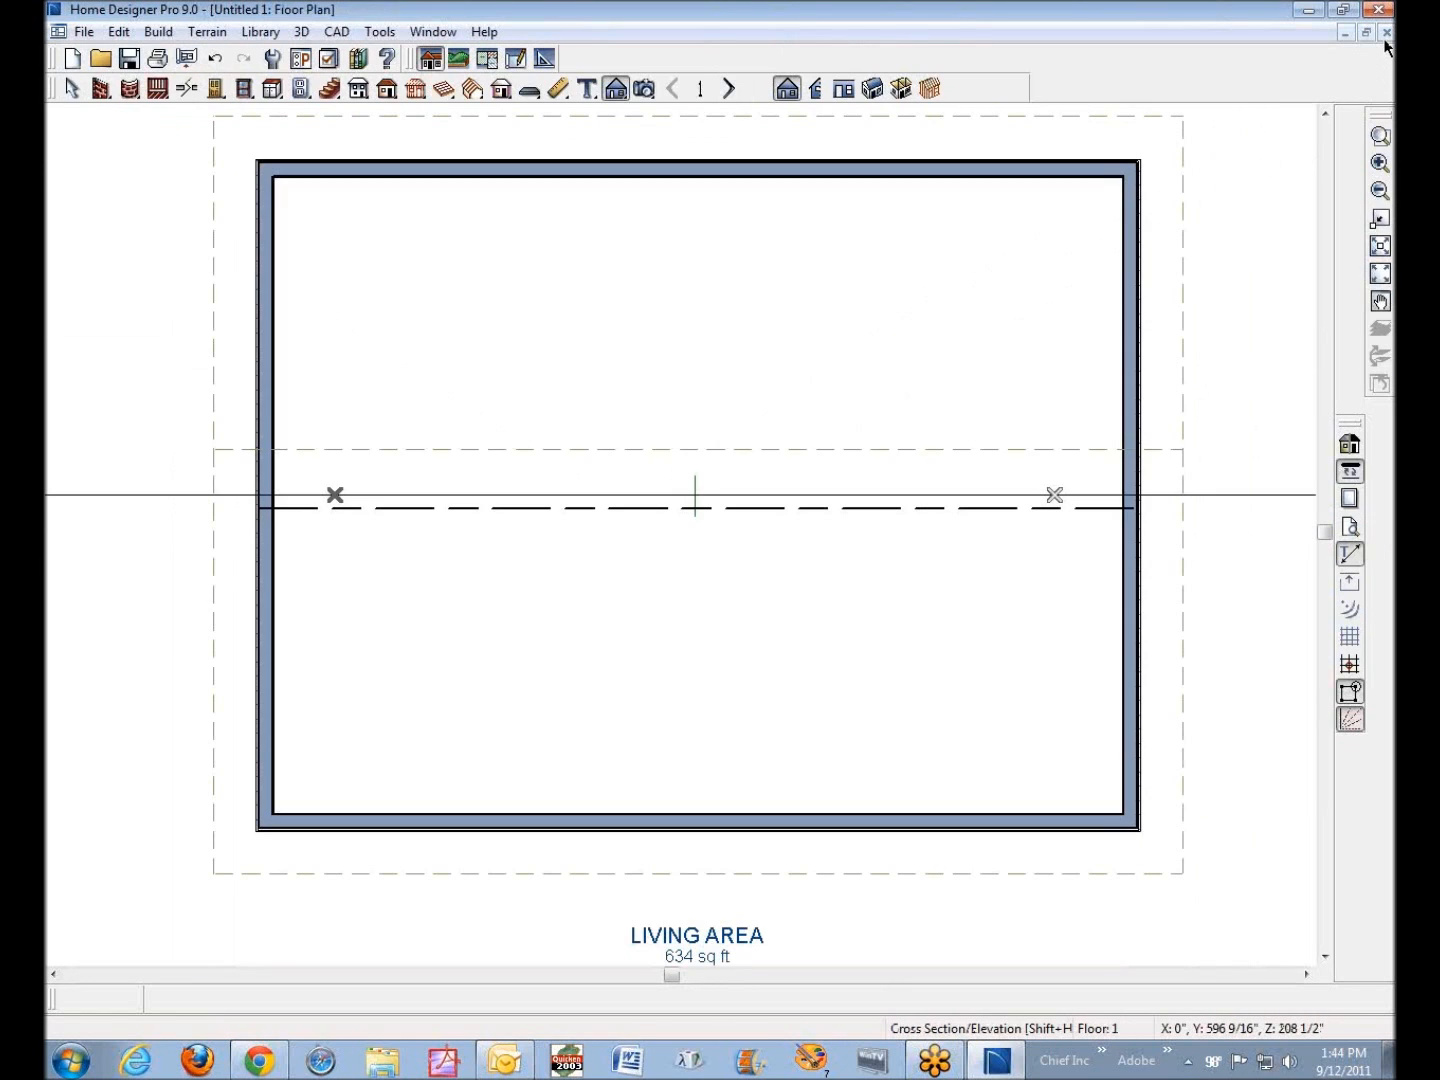
Join the lower roof plane's edge with the other plane at the valley
right_click(680, 516)
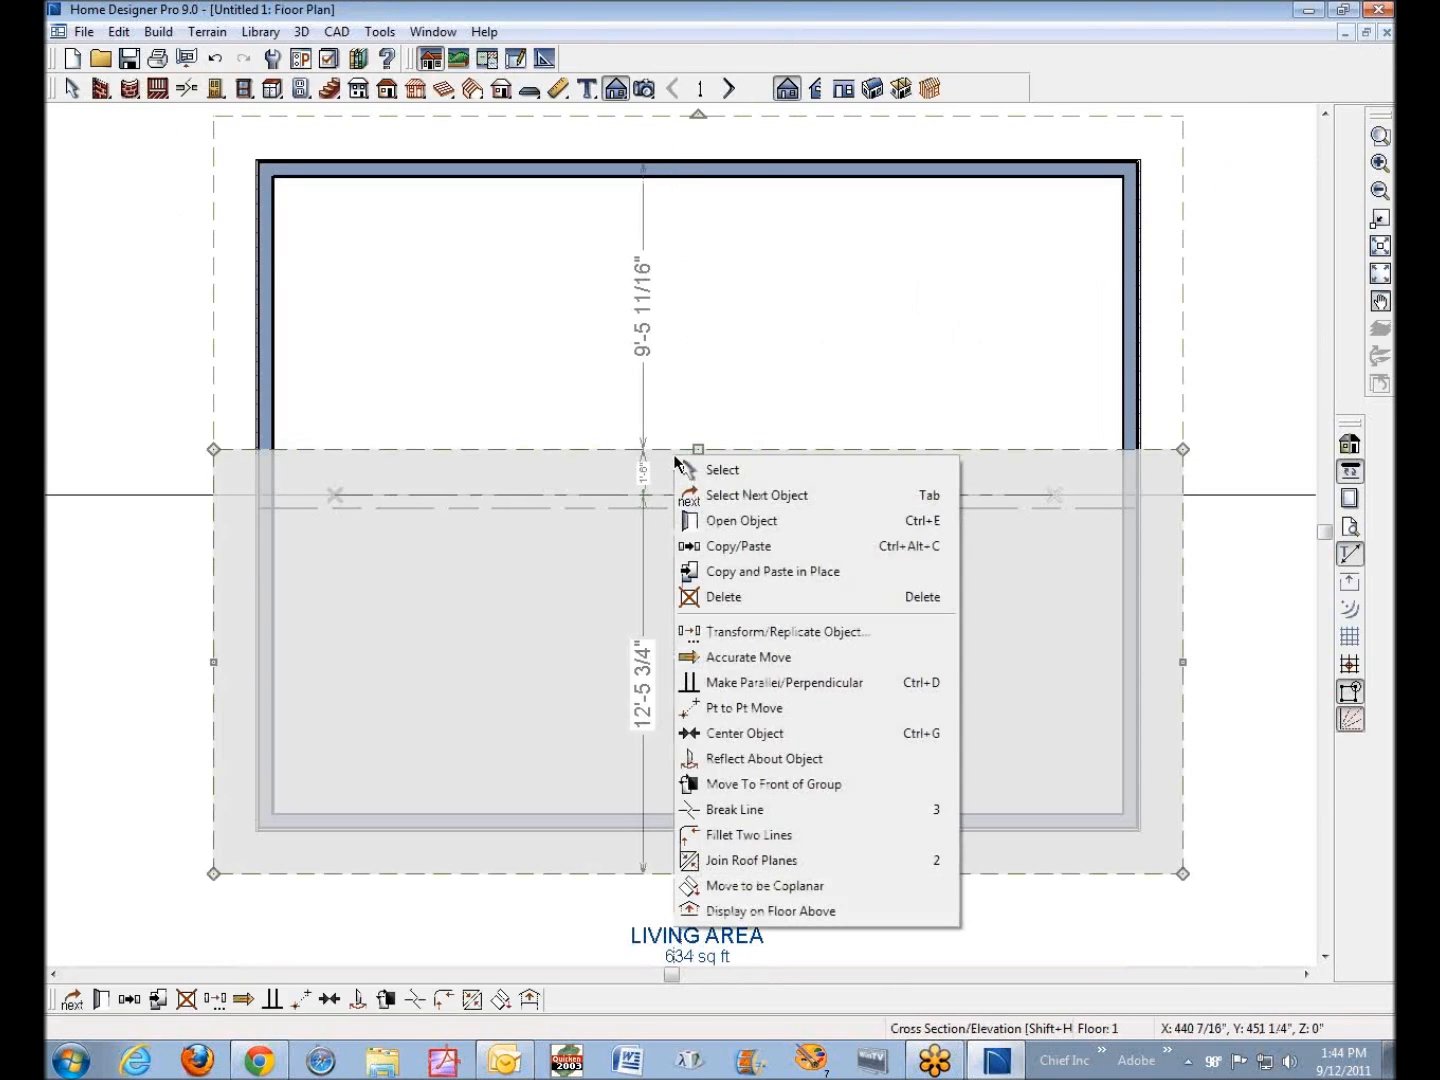
mouse_move(772, 866)
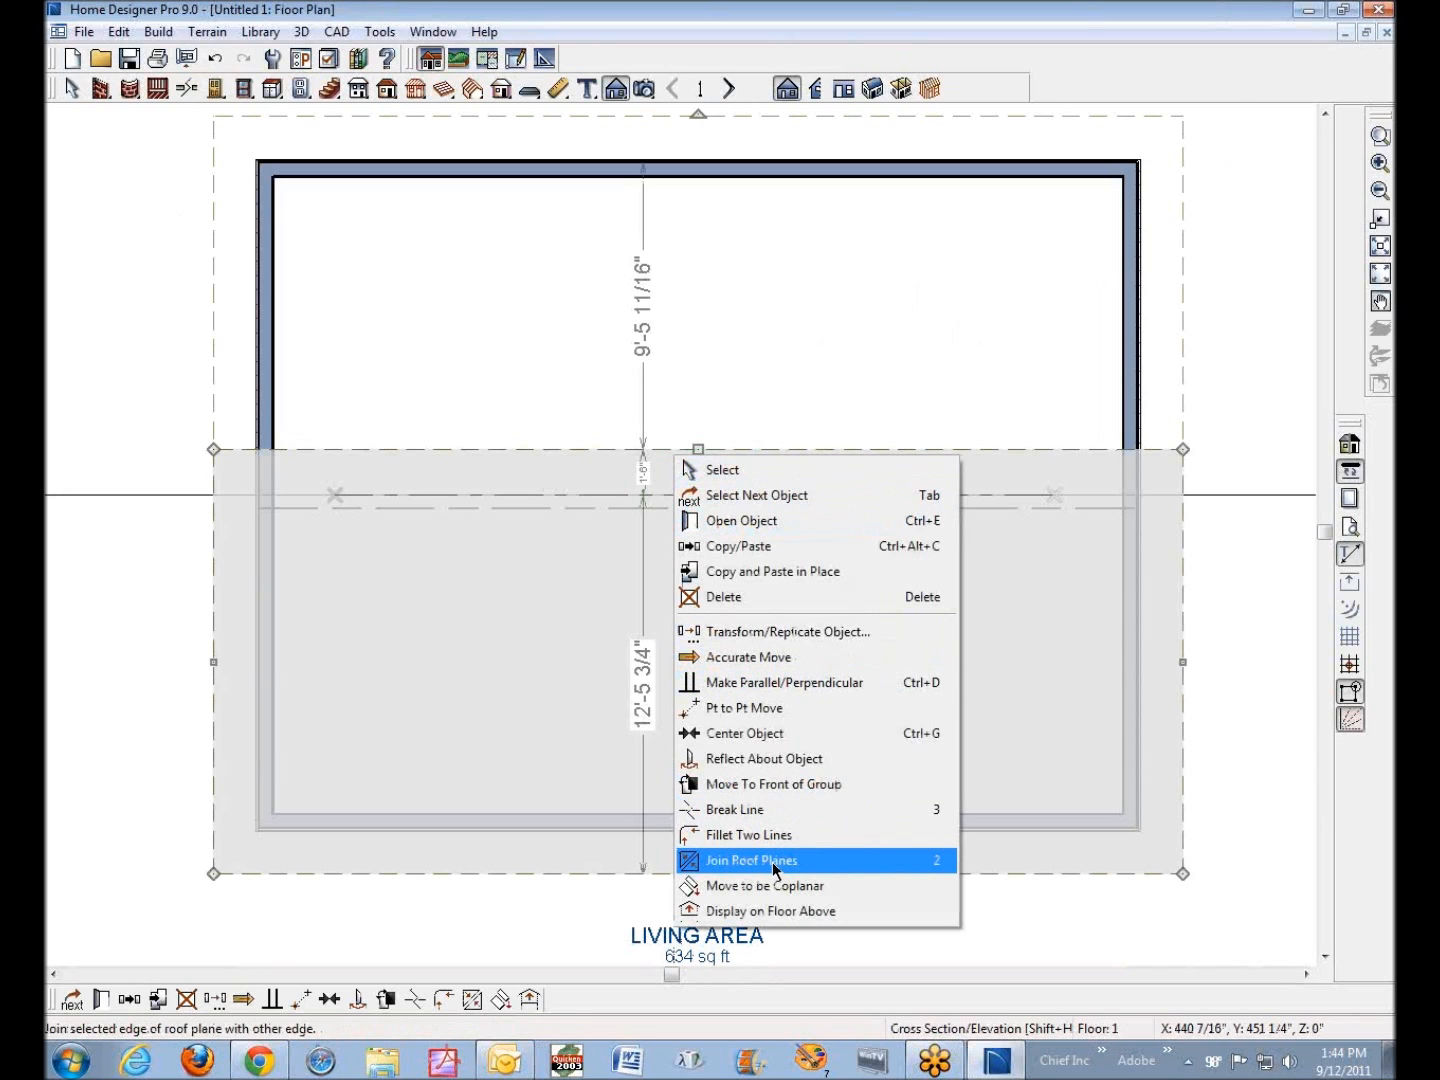
left_click(752, 860)
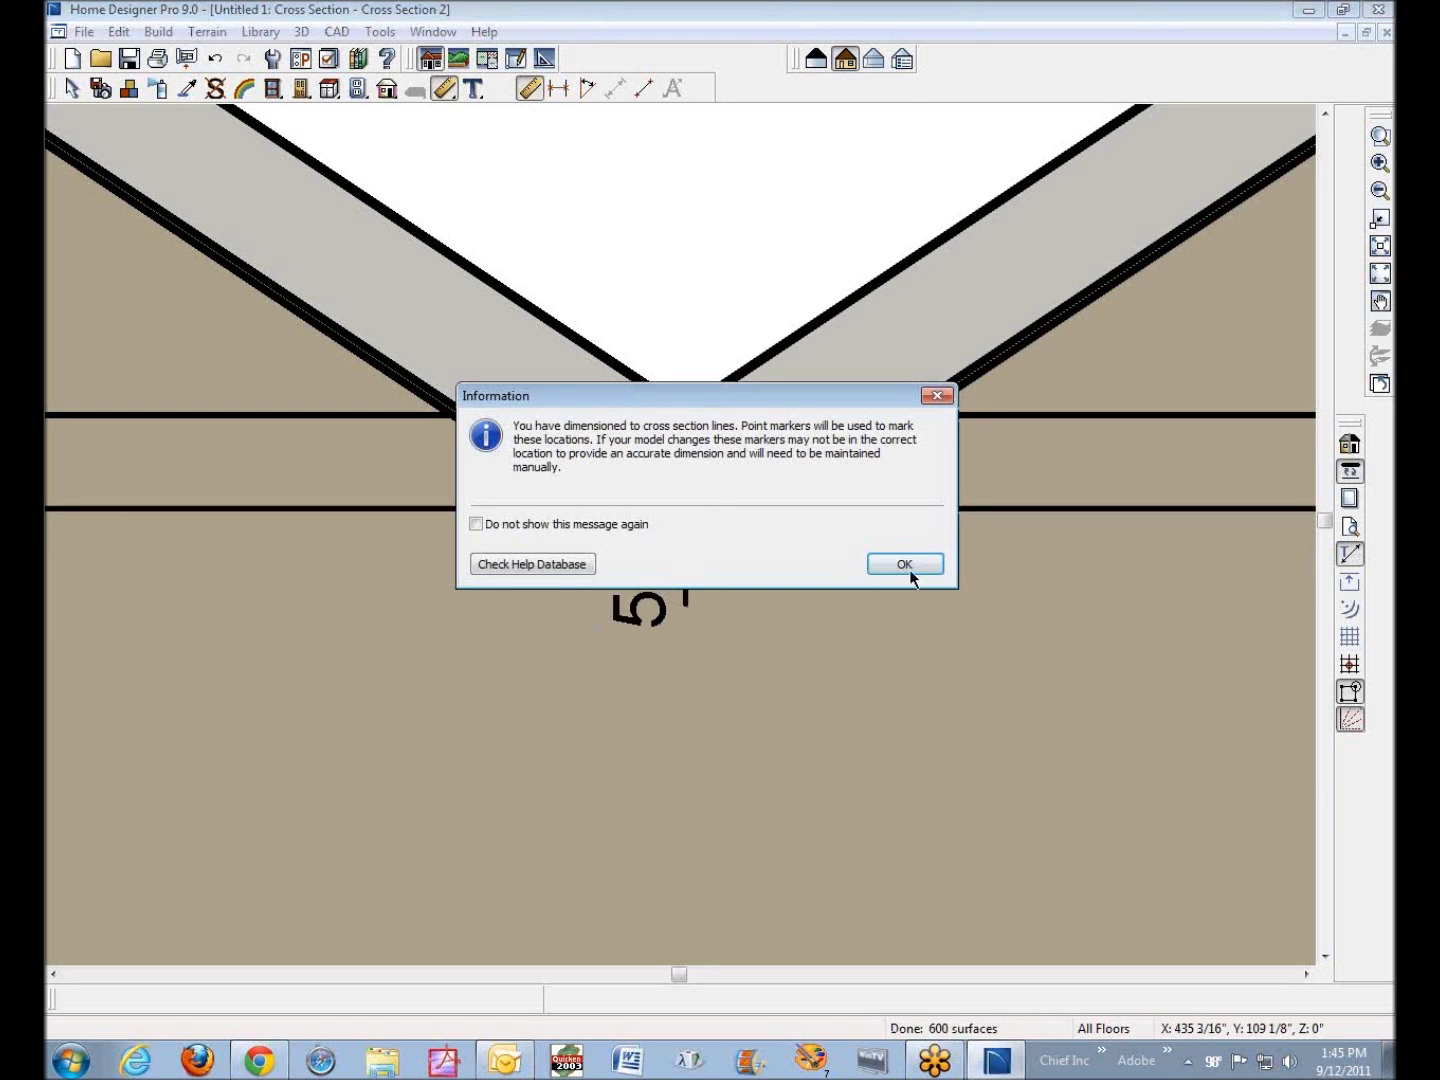
Dismiss the point-marker notice and inspect the 3 5/8" valley dimension
left_click(904, 564)
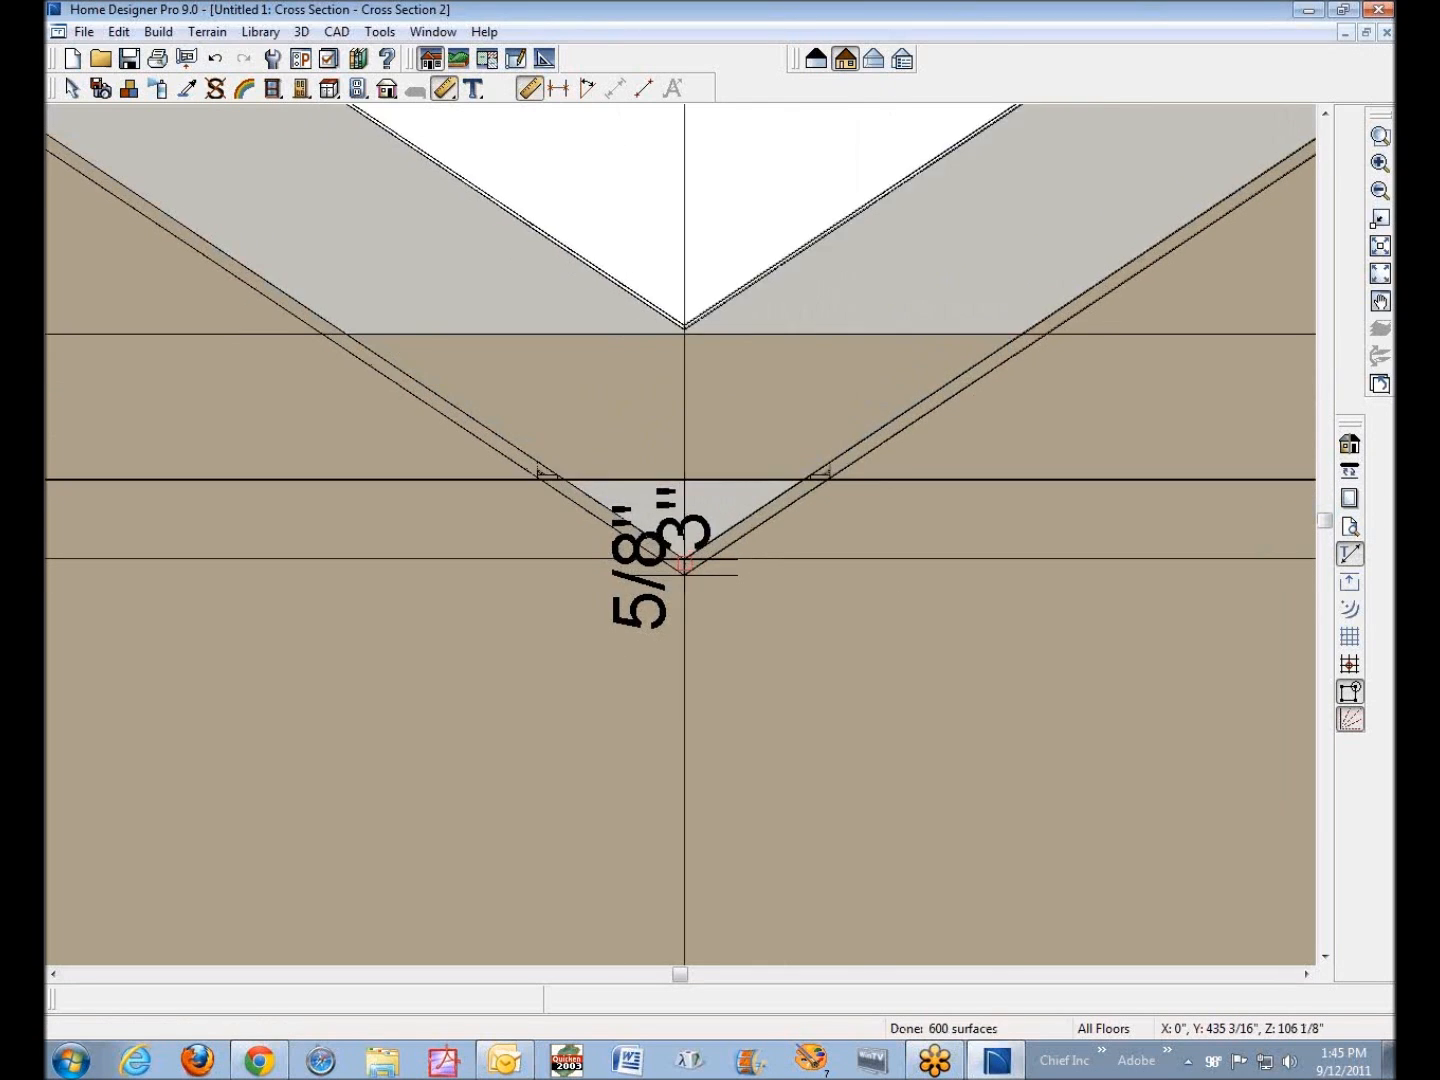
right_click(684, 576)
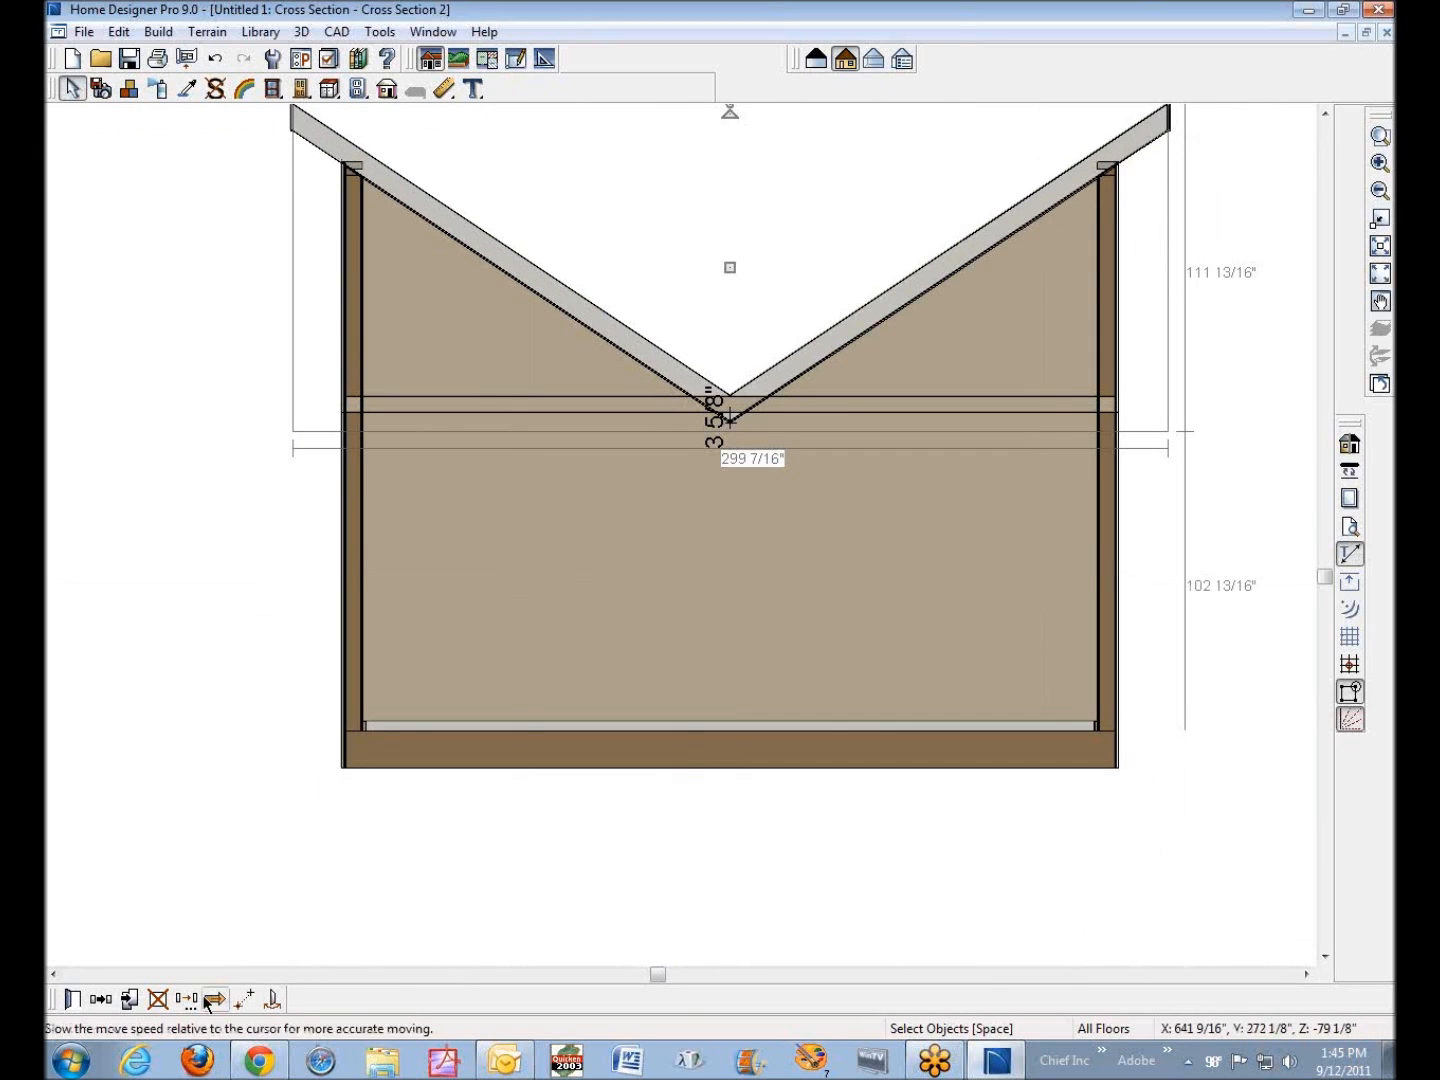
mouse_move(190, 998)
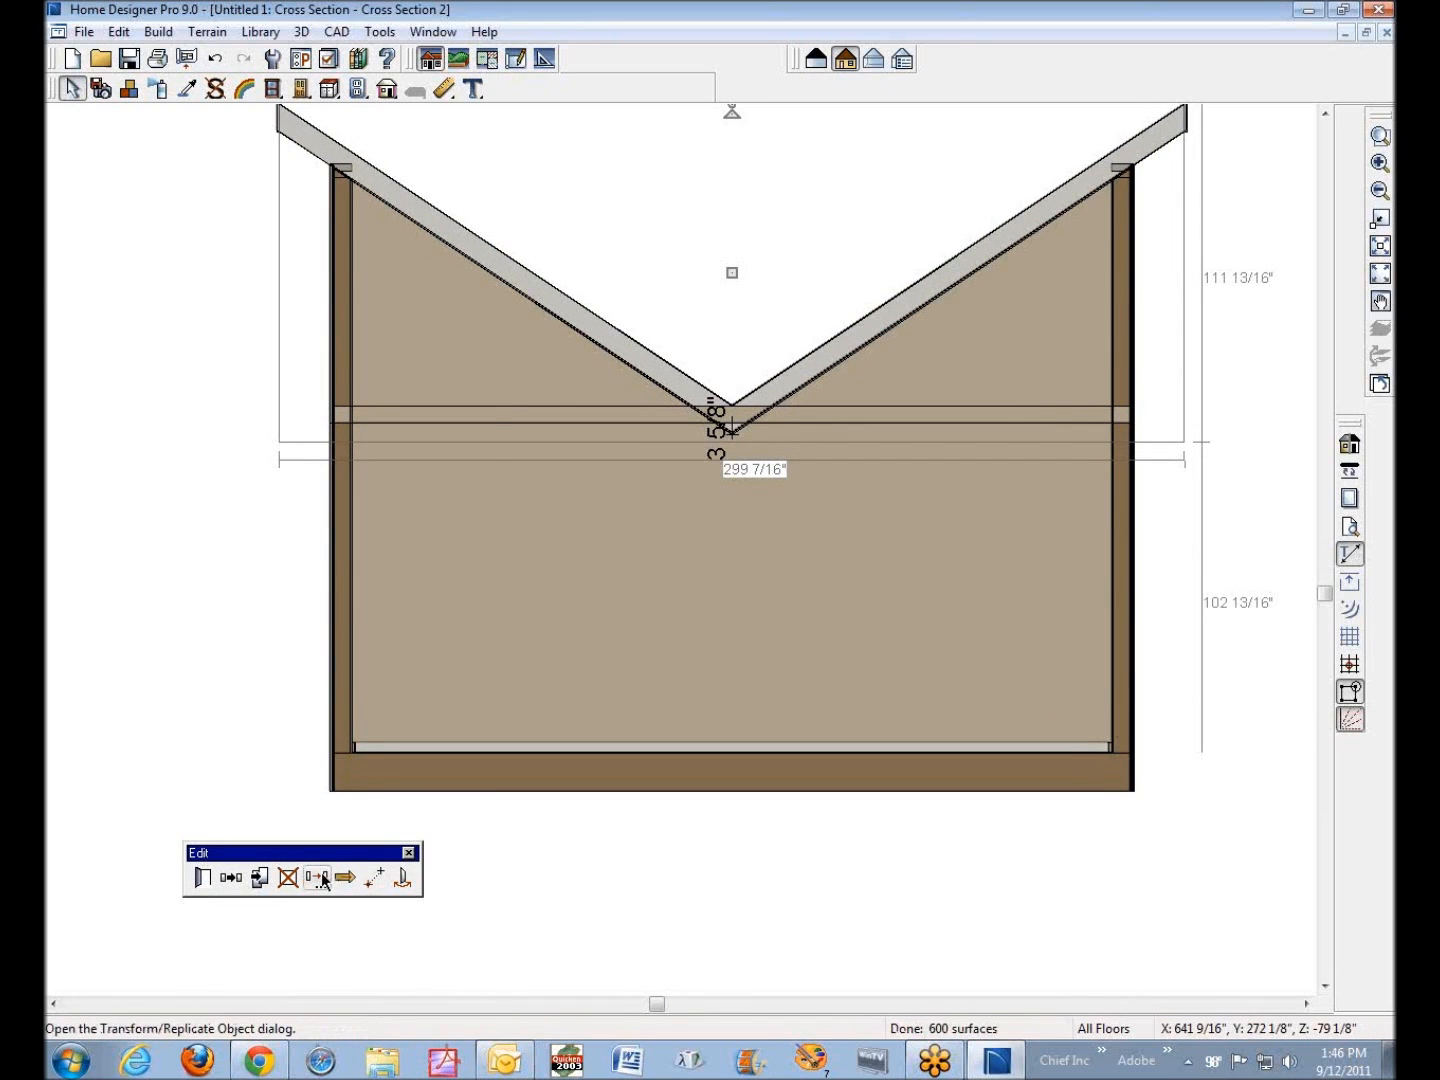
Move the roof planes up 4 inches with Transform/Replicate Object's Z Delta
left_click(318, 878)
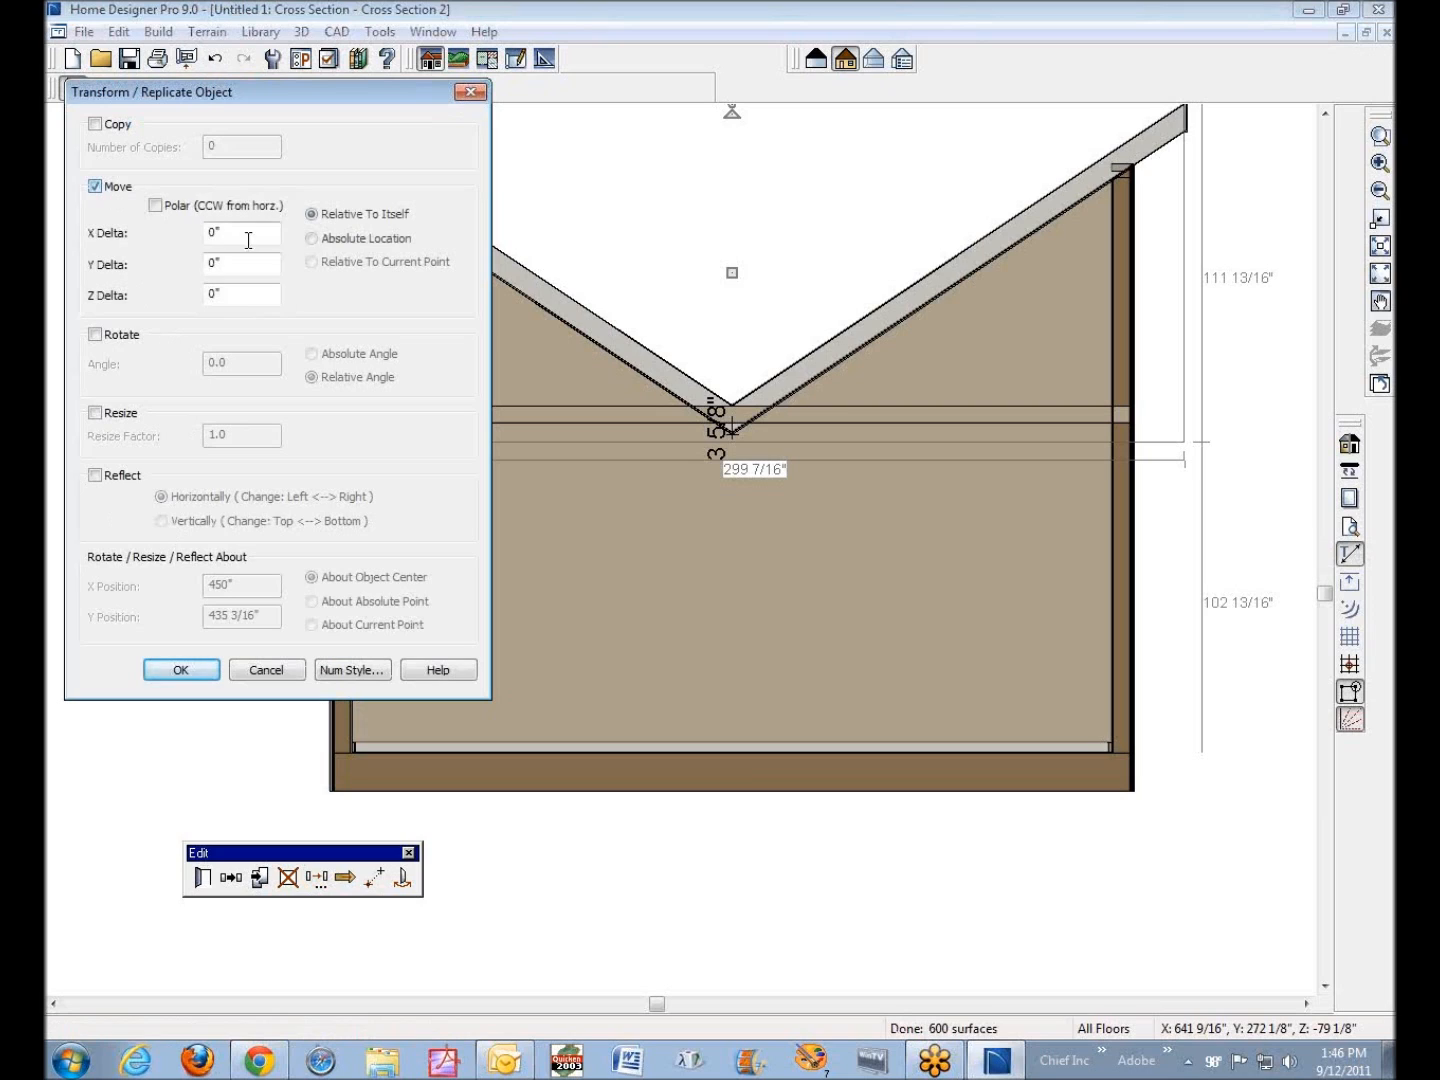
left_click(240, 294)
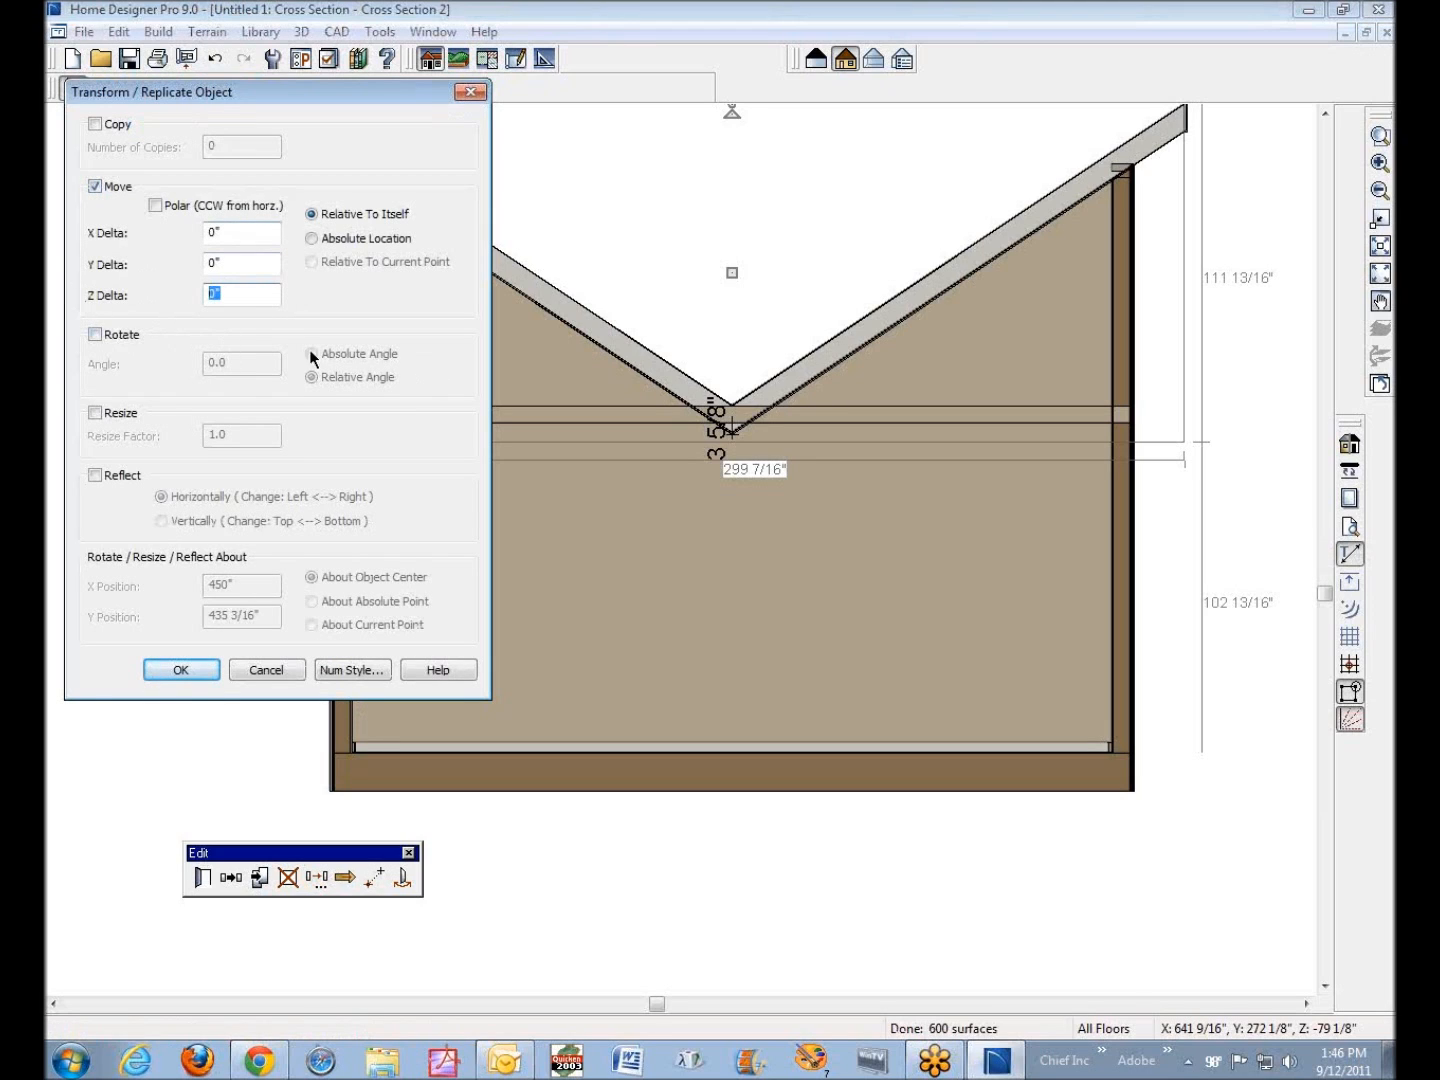
type("4")
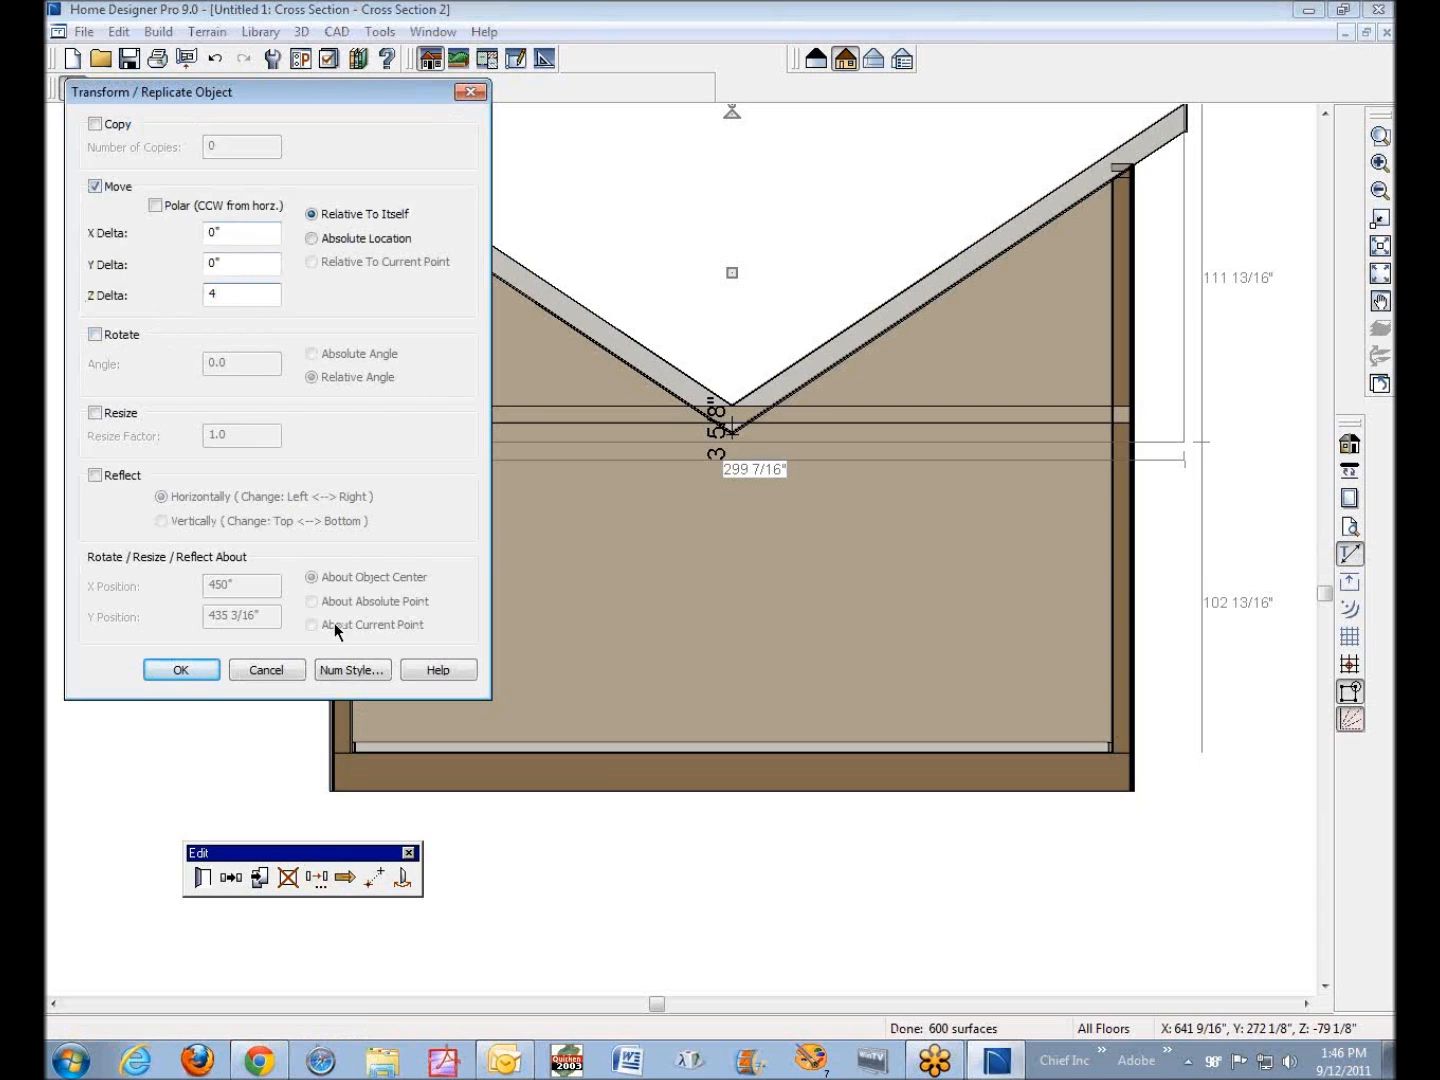
left_click(180, 670)
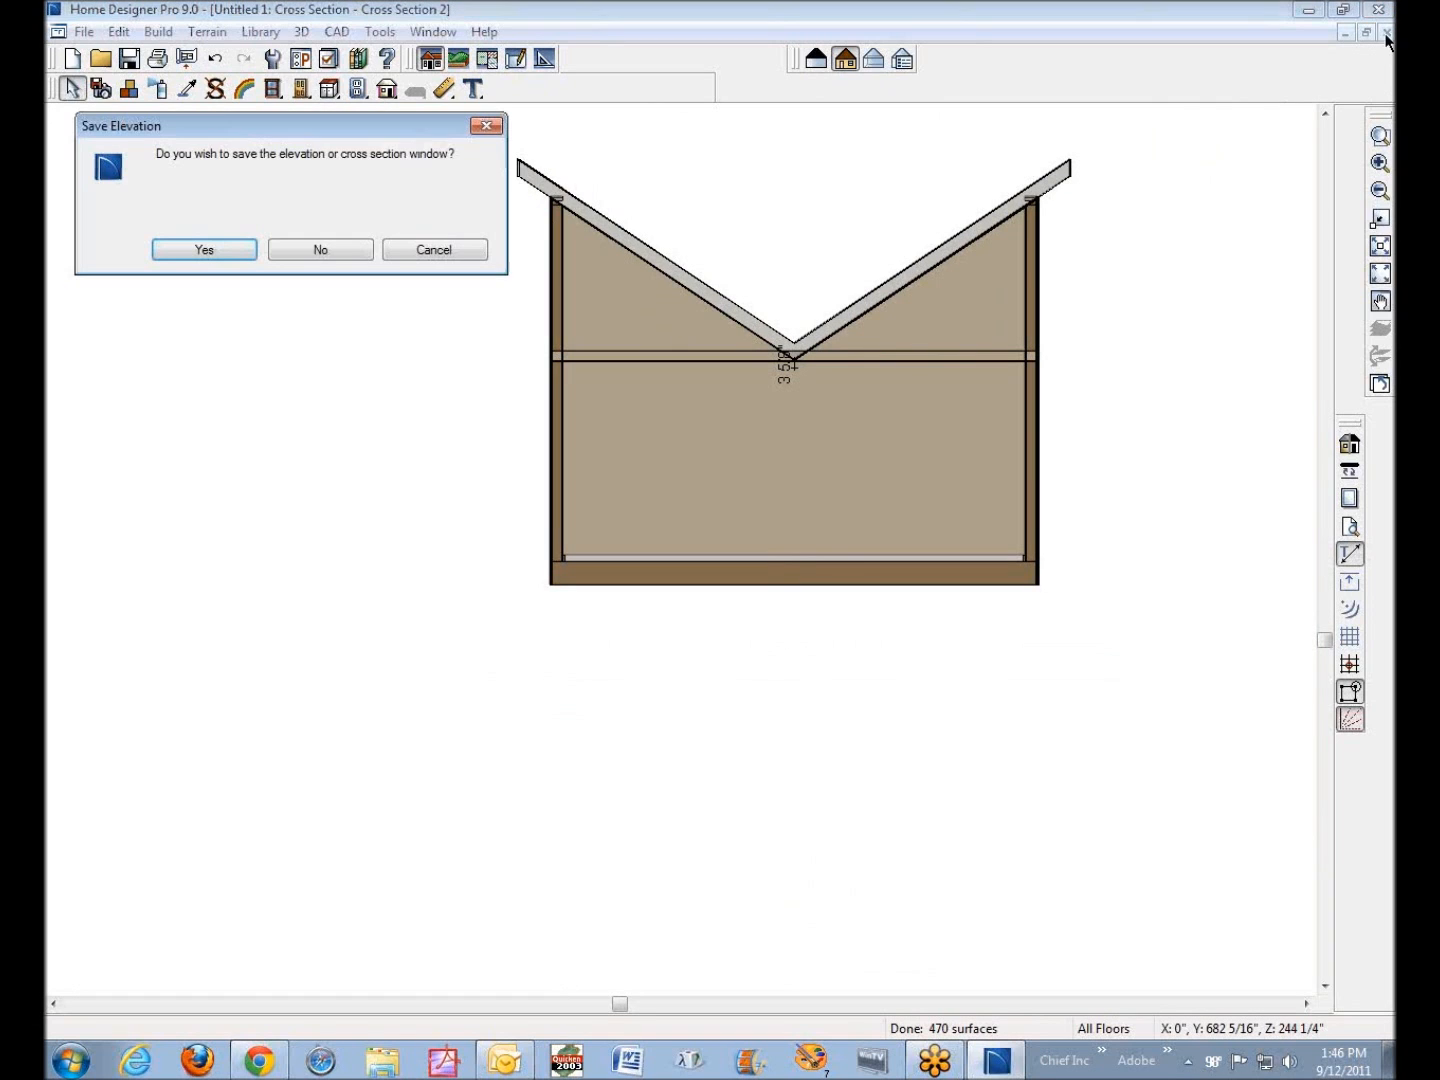
Close the cross section window after the Save Elevation prompt
left_click(320, 250)
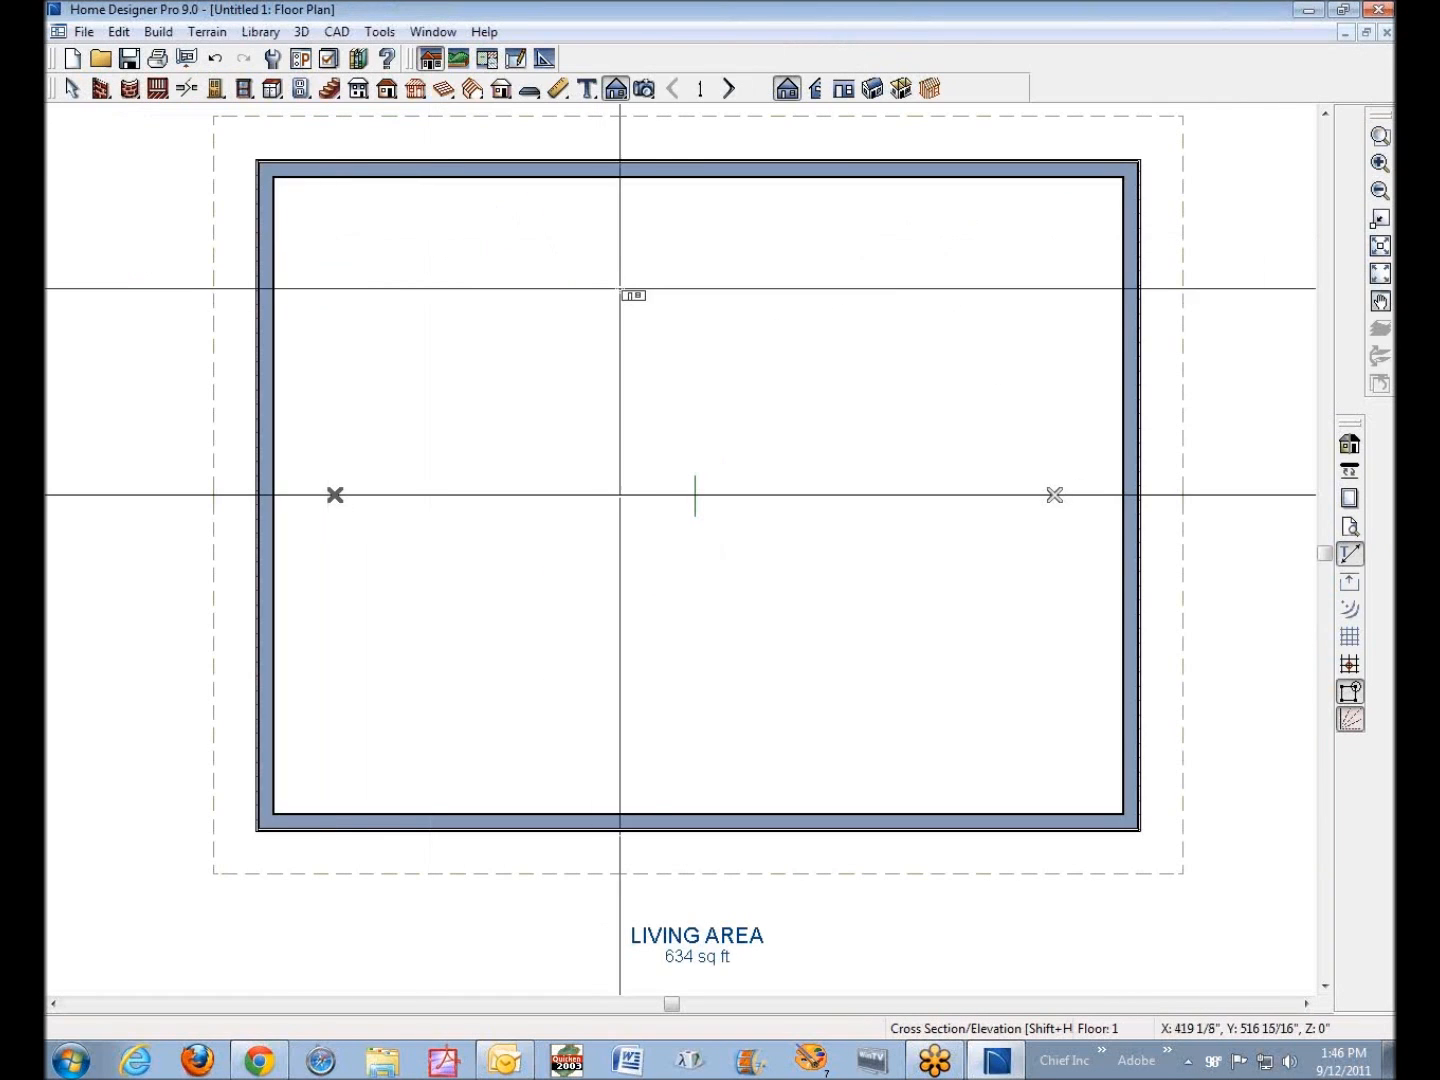
mouse_move(650, 116)
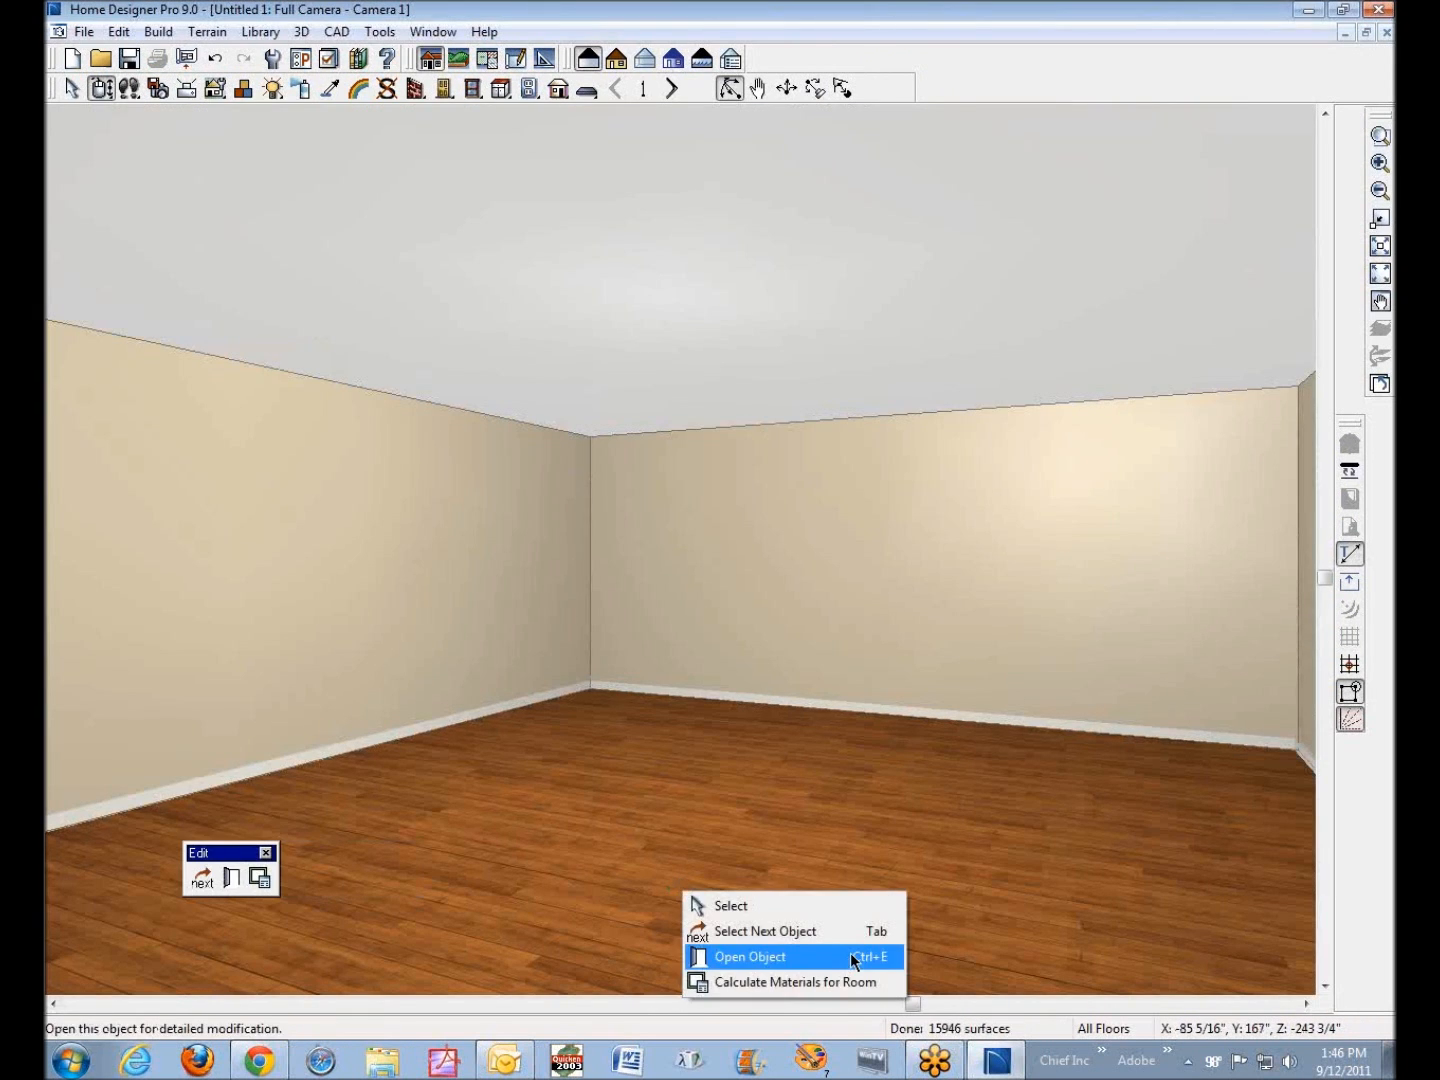
Uncheck Ceiling Over This Room on the Structure tab and look around the camera view
left_click(748, 956)
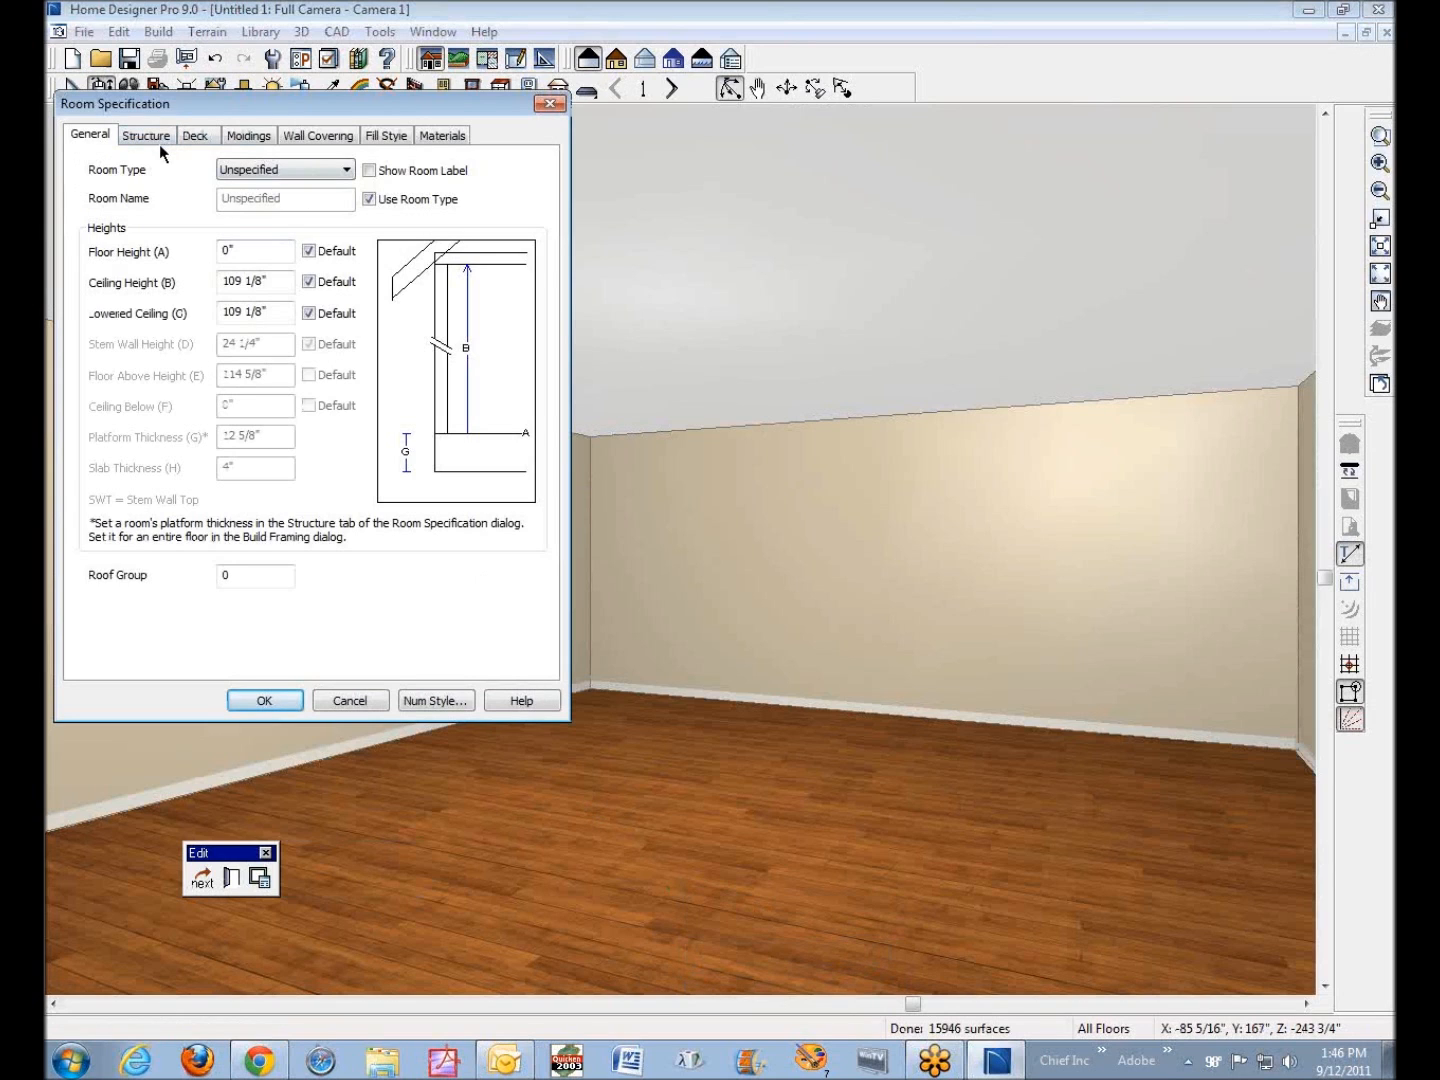
left_click(144, 136)
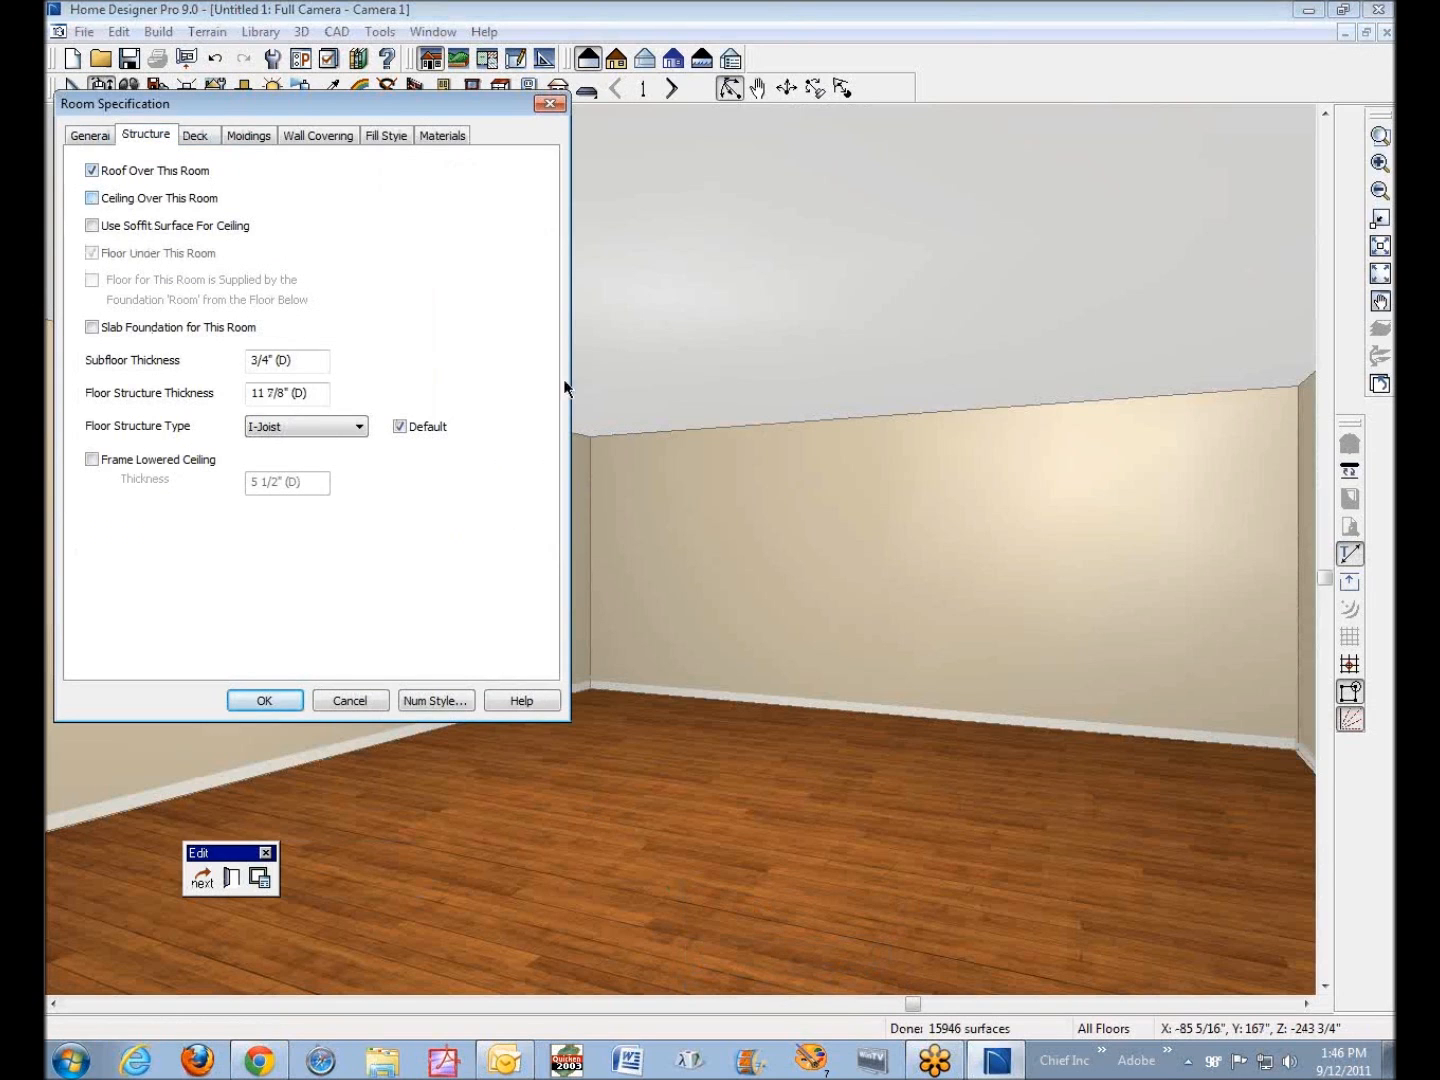
left_click(264, 700)
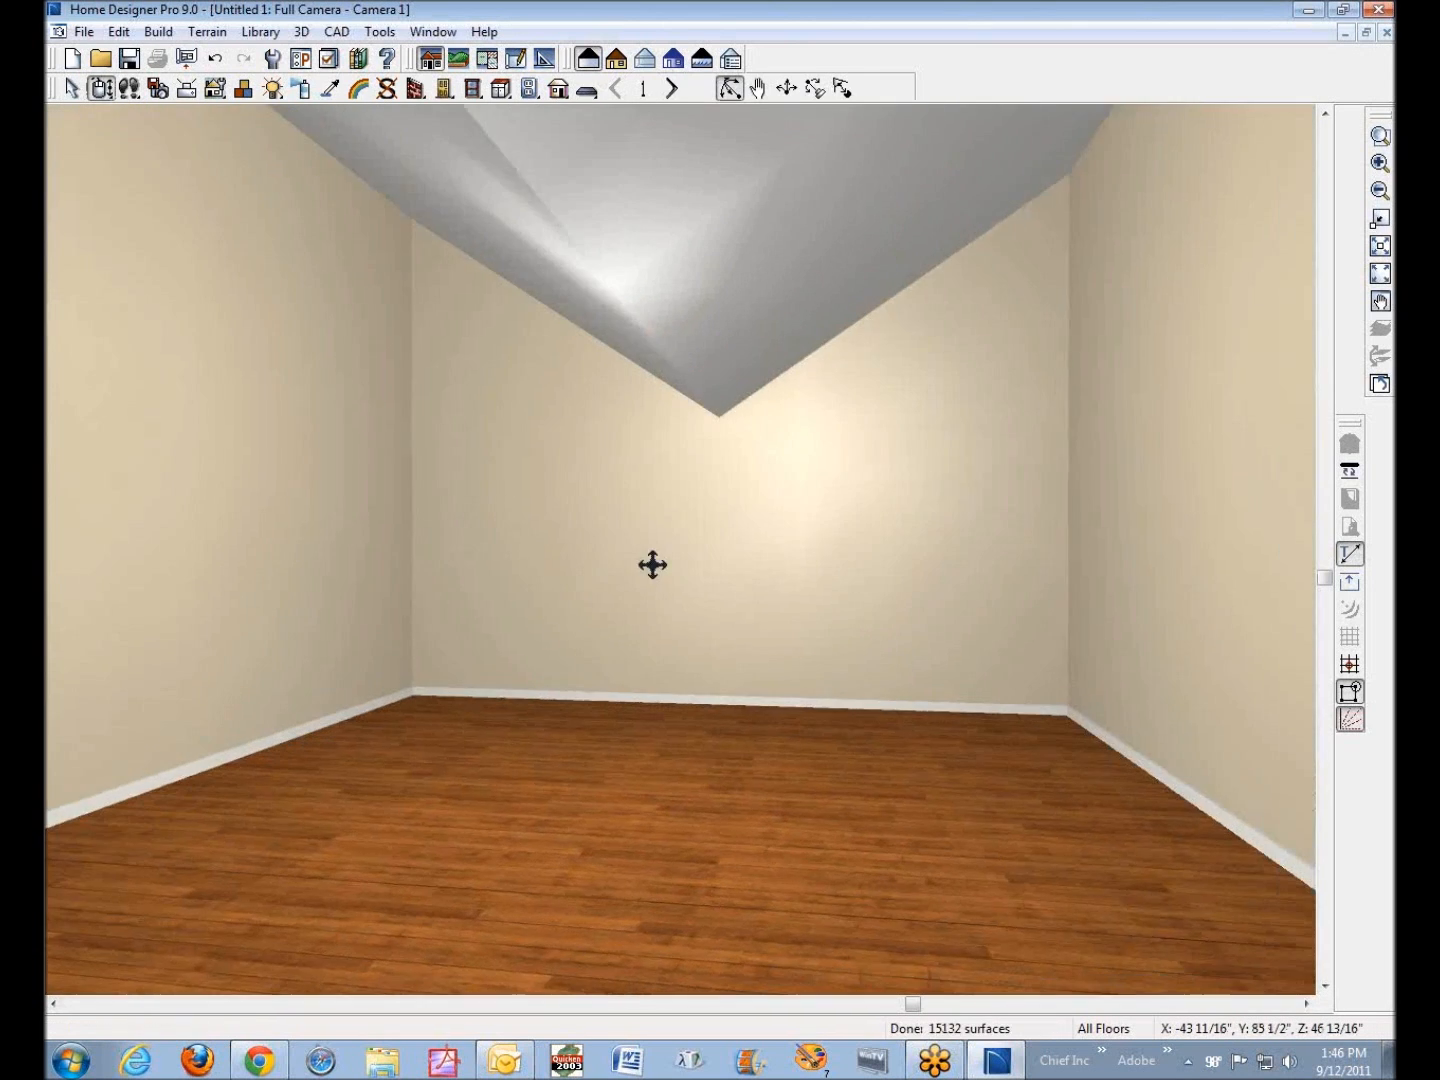
left_click_drag(652, 564, 636, 632)
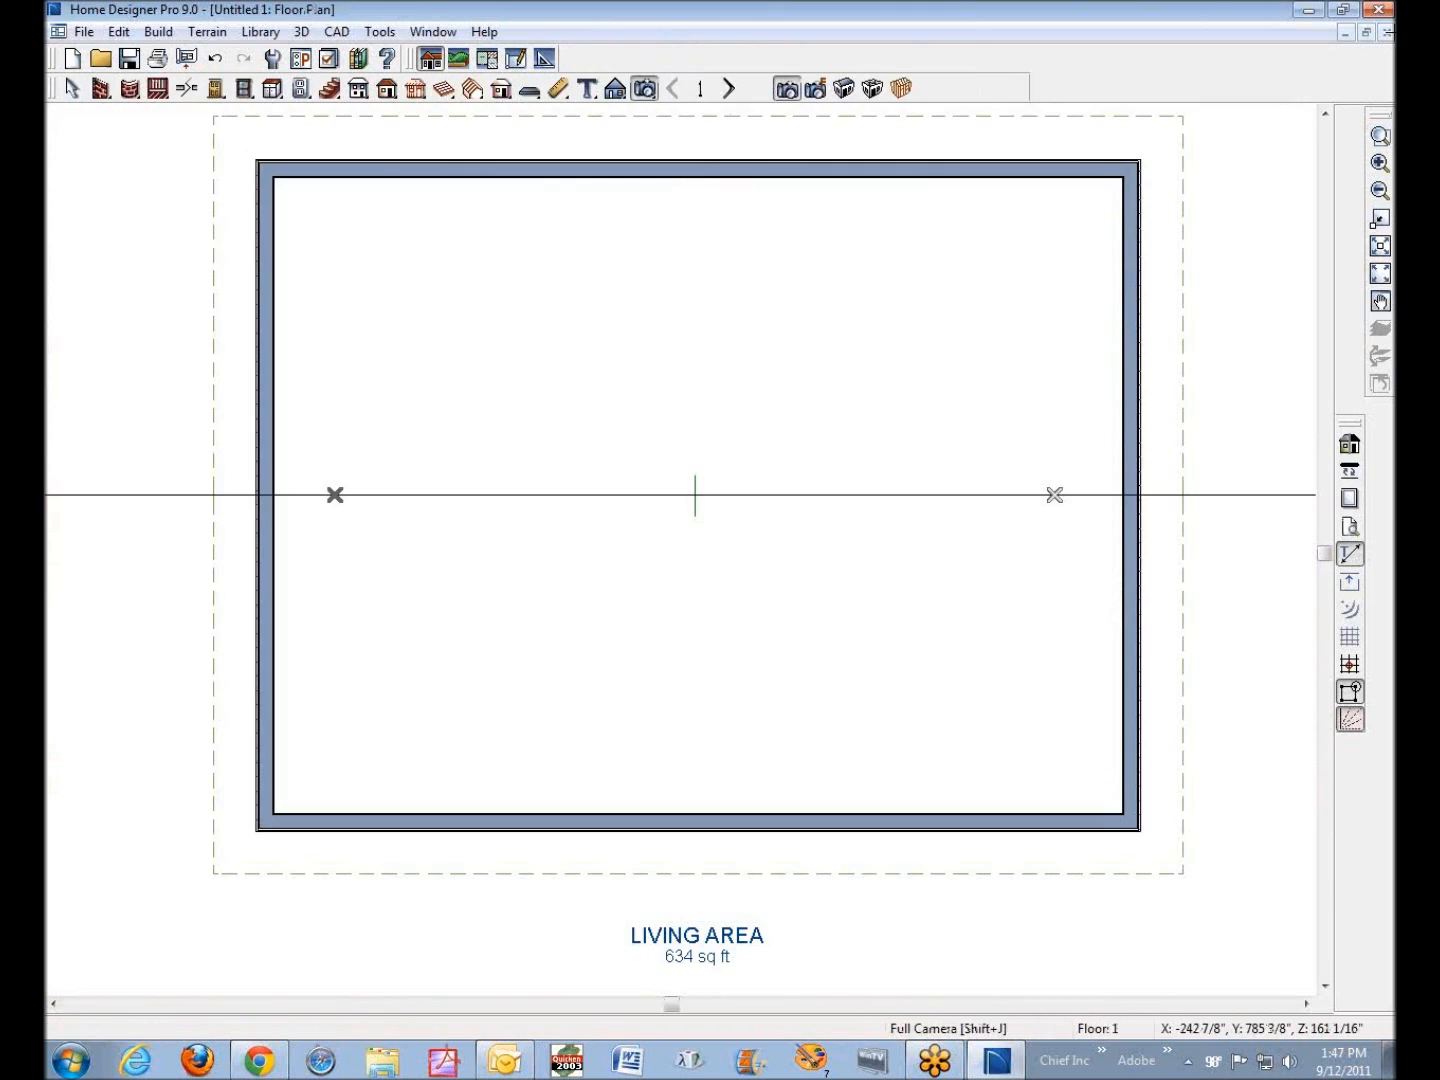
mouse_move(842, 92)
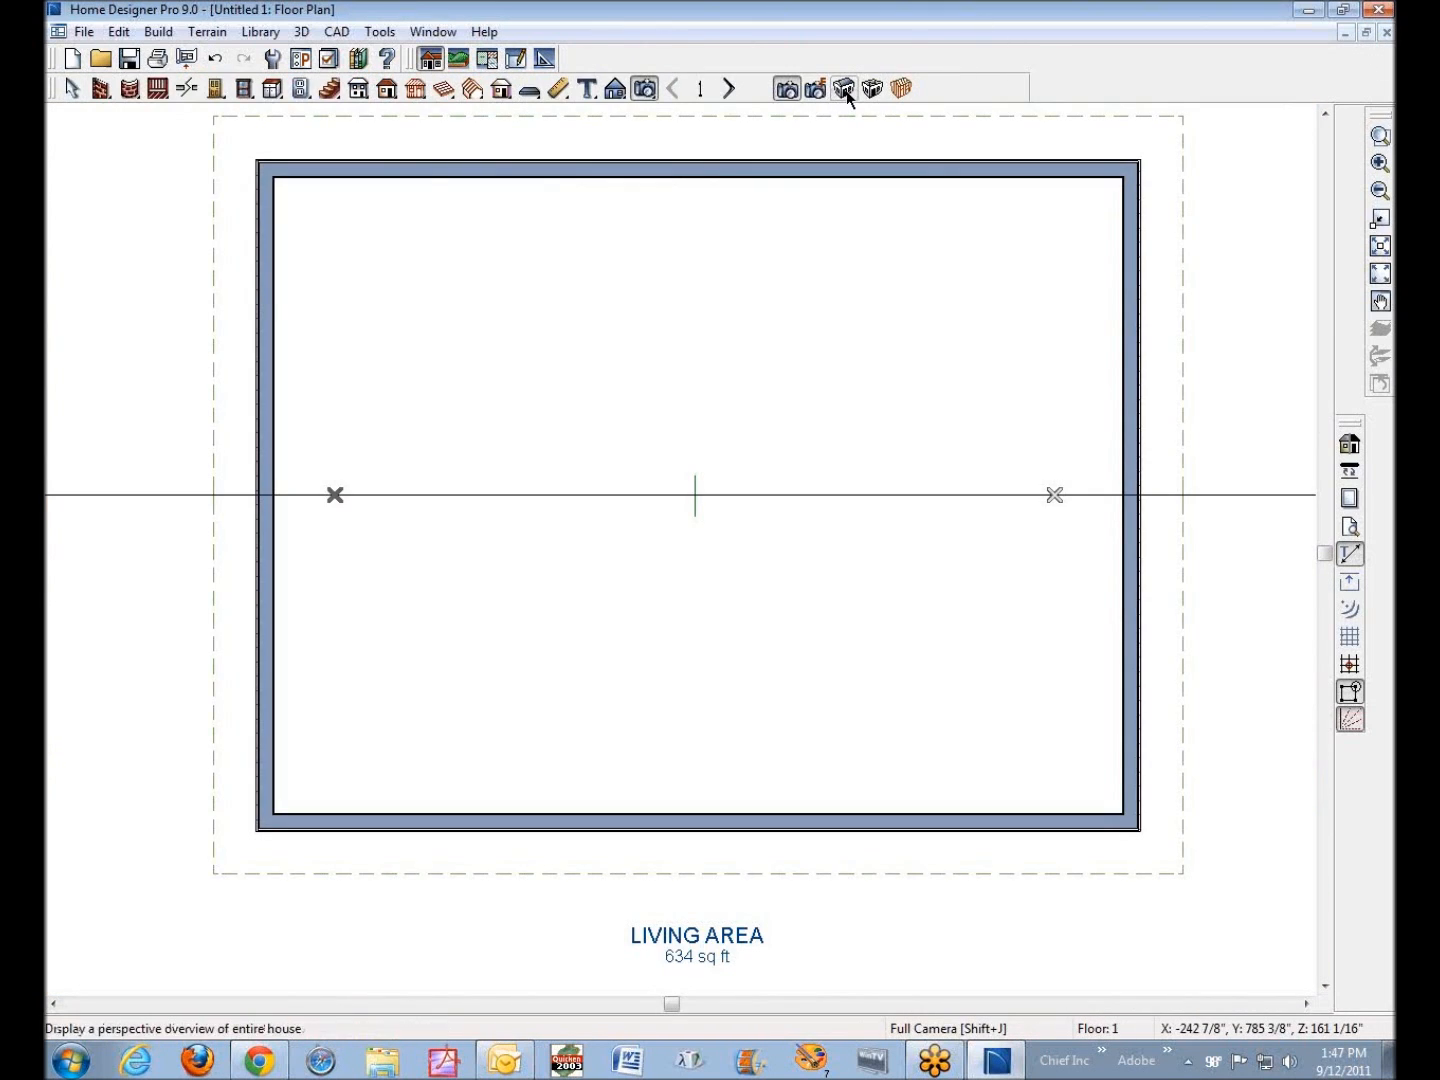
Display a Perspective Full Overview and orbit the house to inspect the butterfly roof valley
left_click(848, 88)
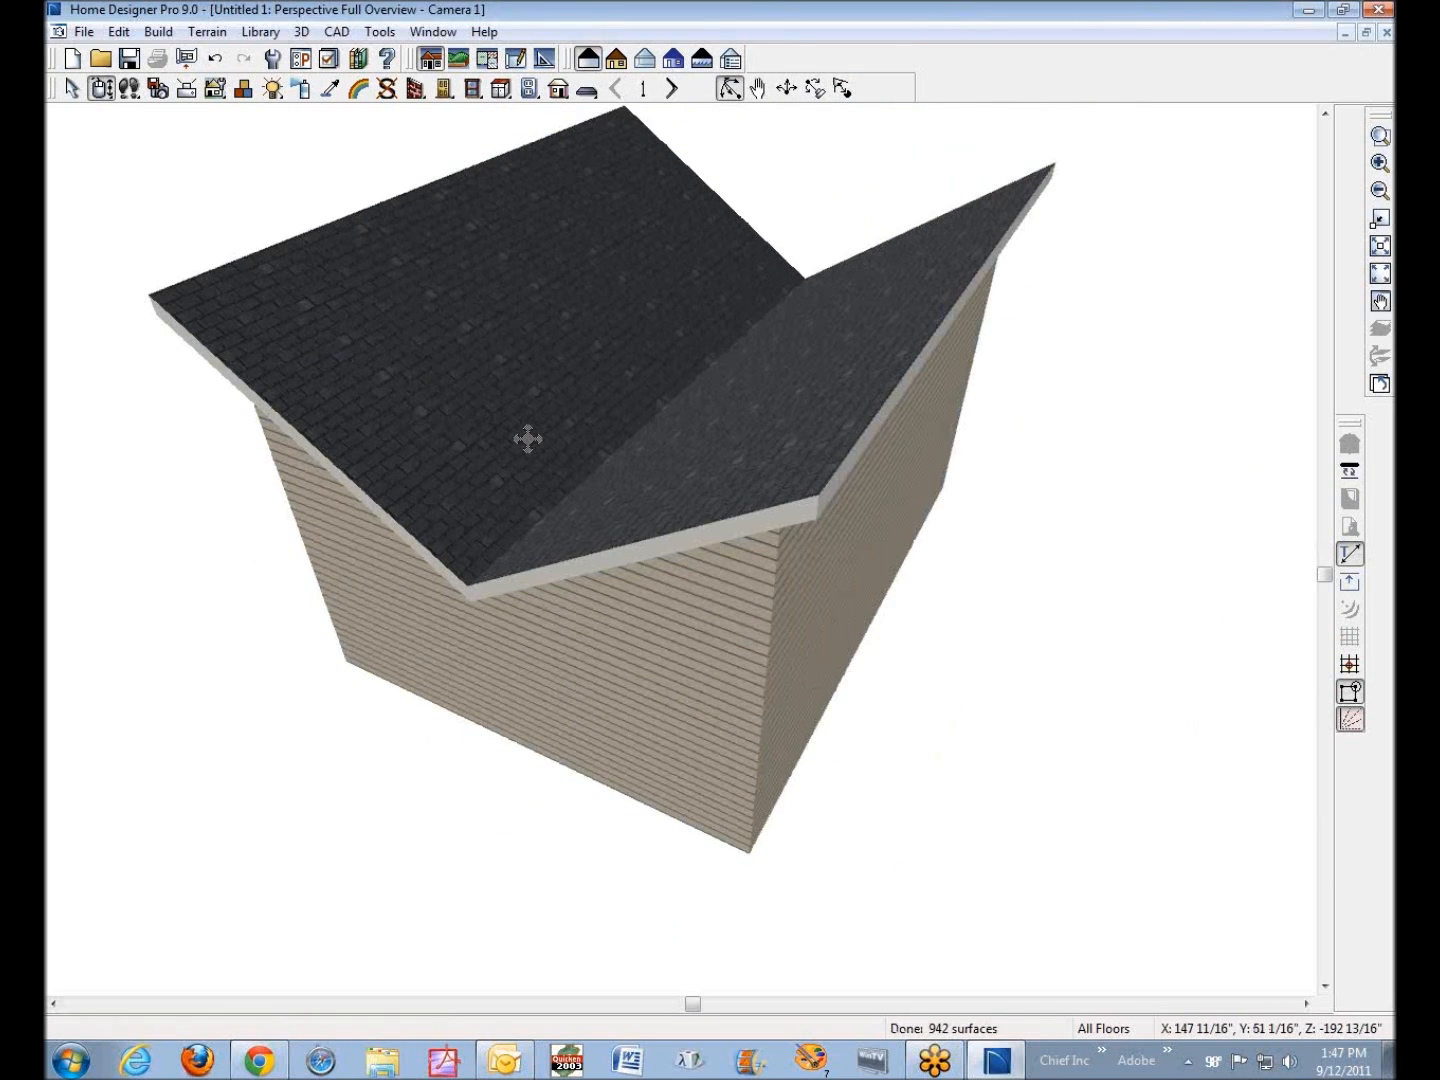
left_click_drag(528, 438, 658, 394)
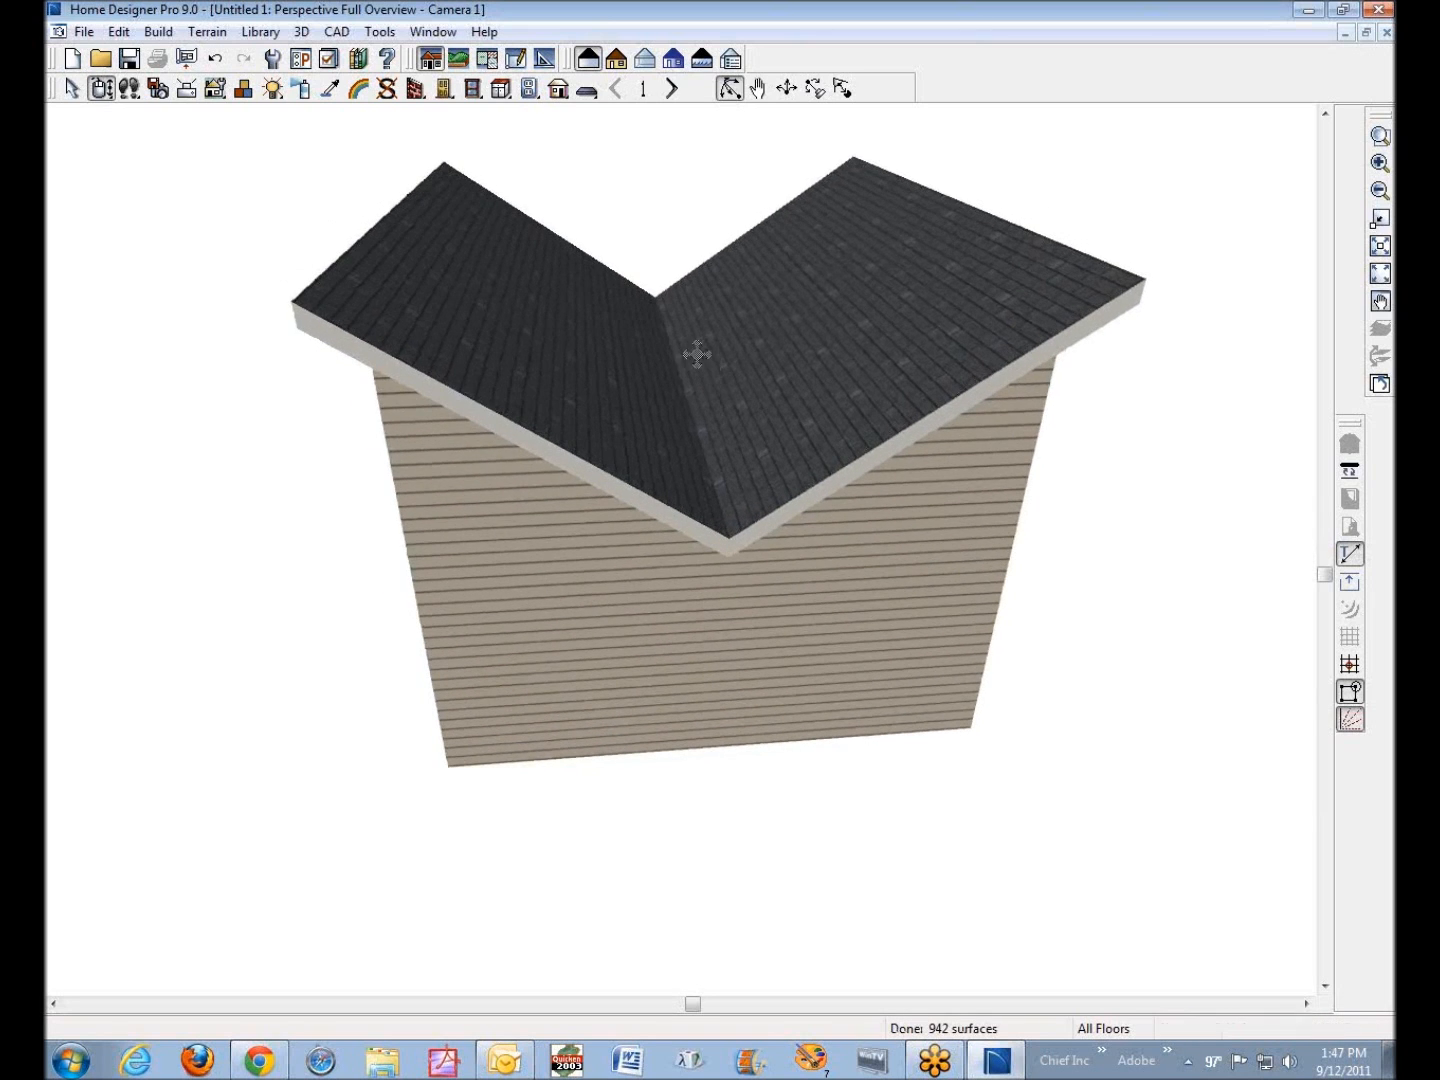
left_click_drag(696, 352, 840, 416)
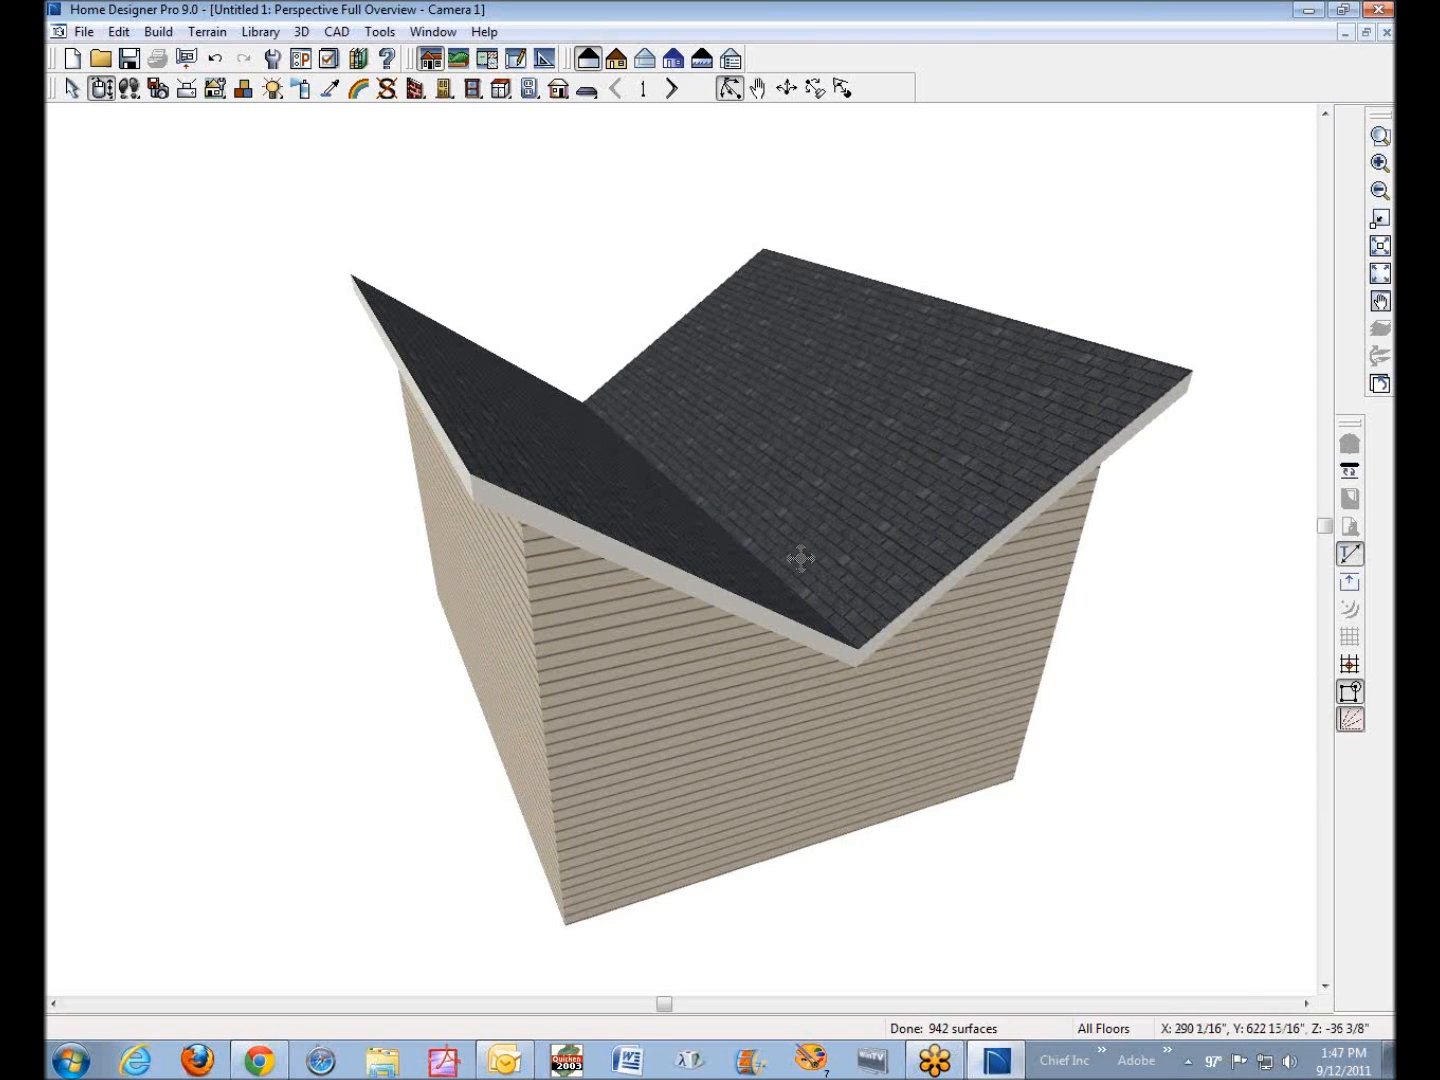
mouse_move(960, 528)
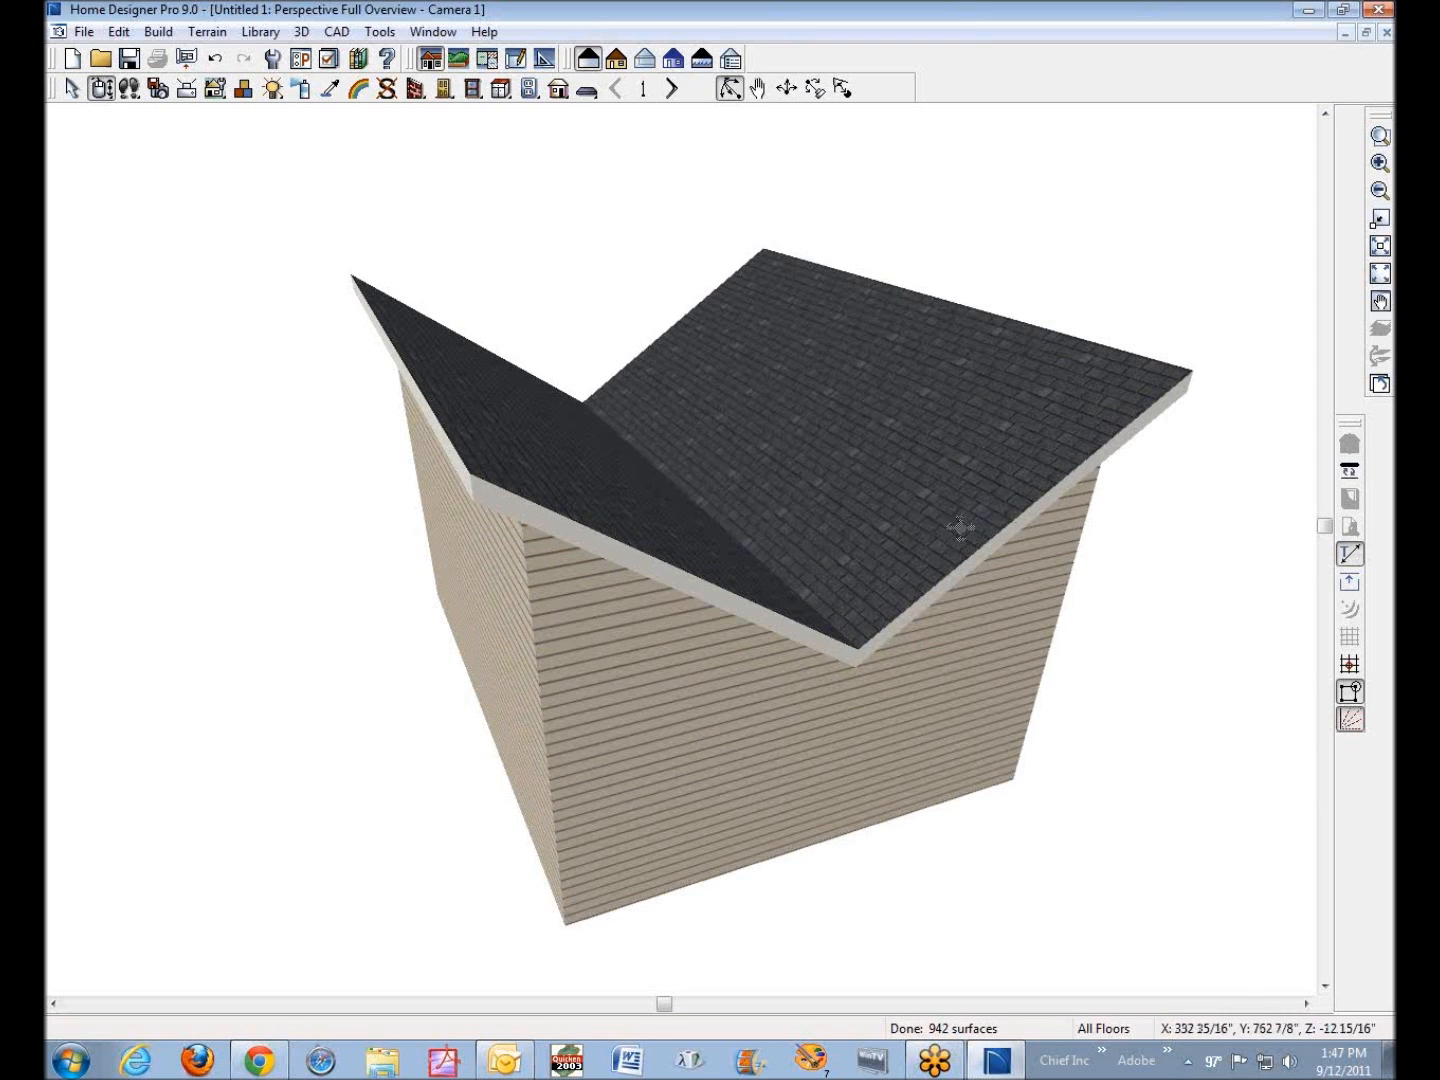